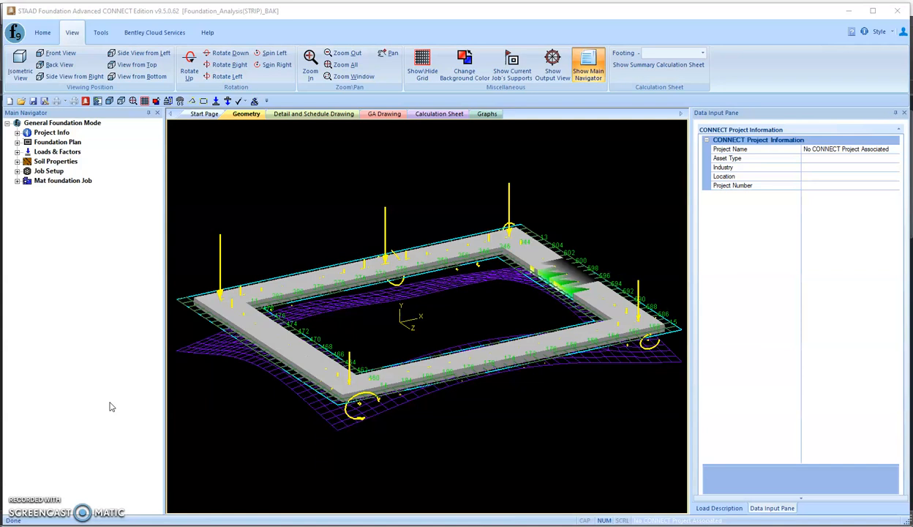
pyautogui.moveTo(298, 303)
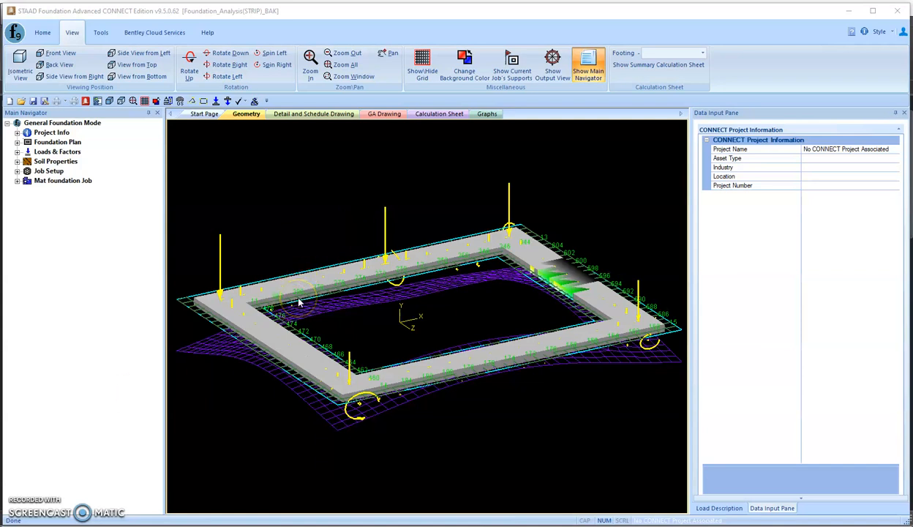
pyautogui.moveTo(278, 252)
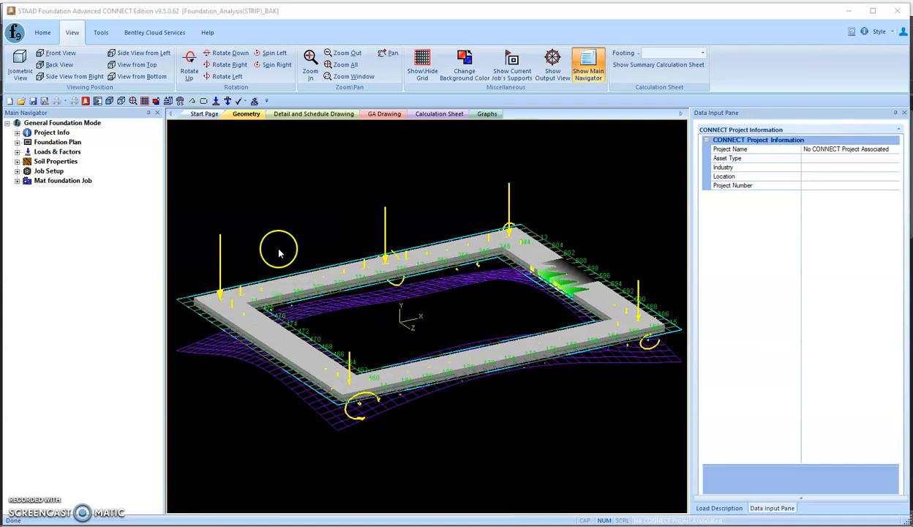
pyautogui.moveTo(540, 267)
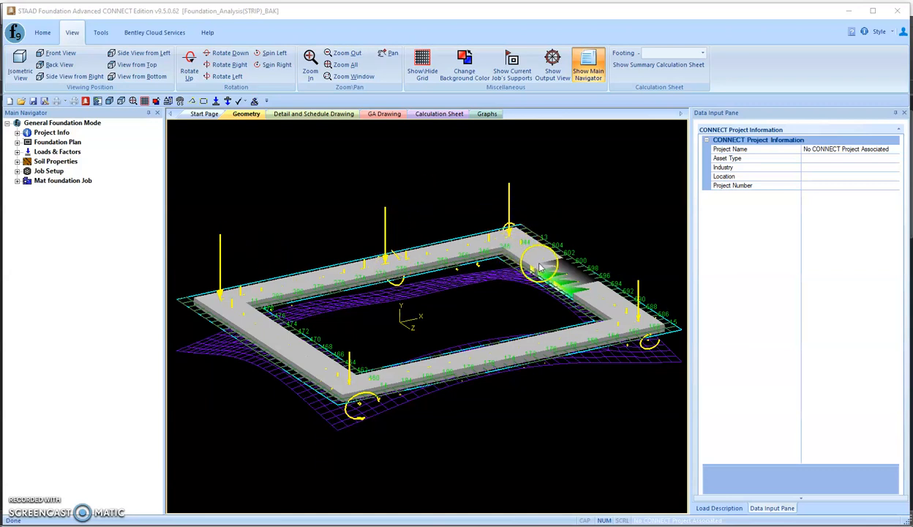
pyautogui.moveTo(354, 281)
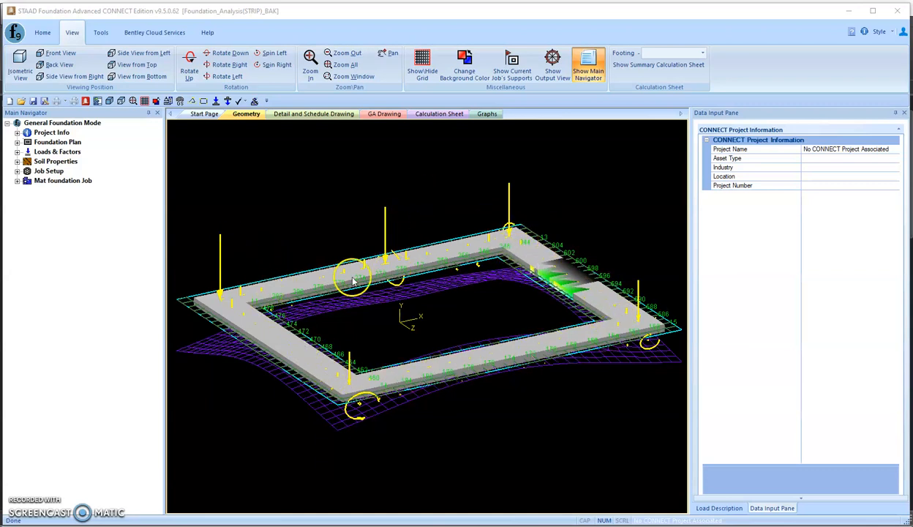
pyautogui.moveTo(296, 286)
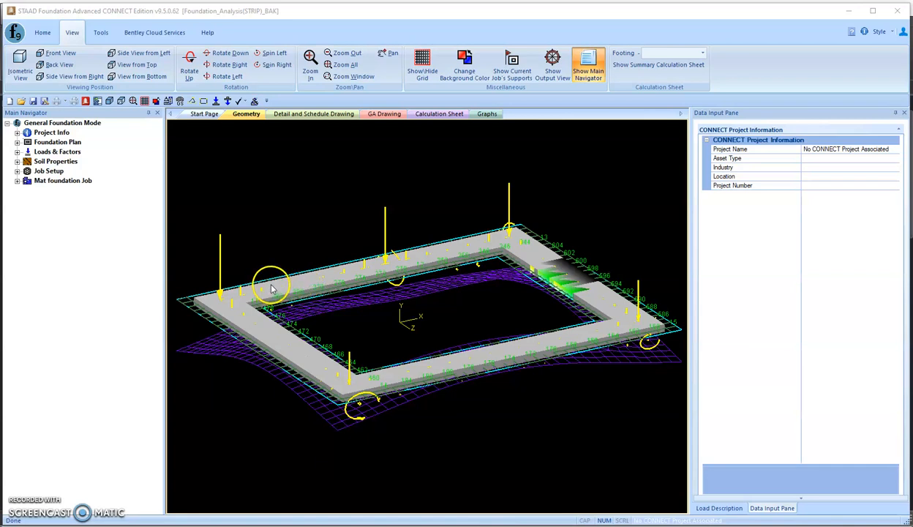
pyautogui.moveTo(421, 264)
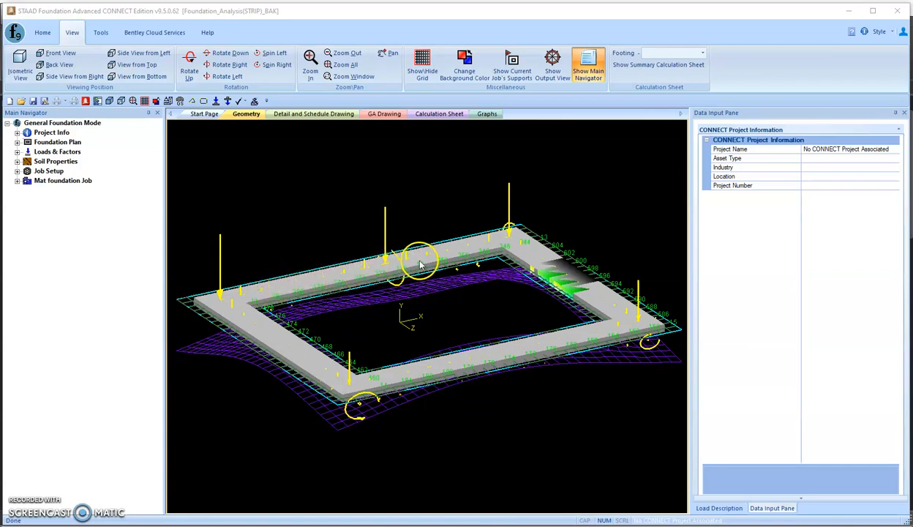
pyautogui.moveTo(563, 282)
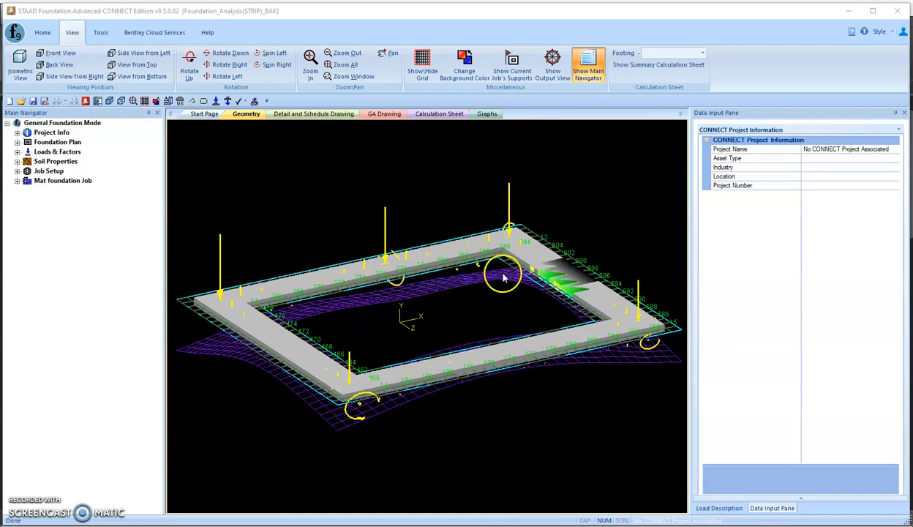
pyautogui.moveTo(405, 302)
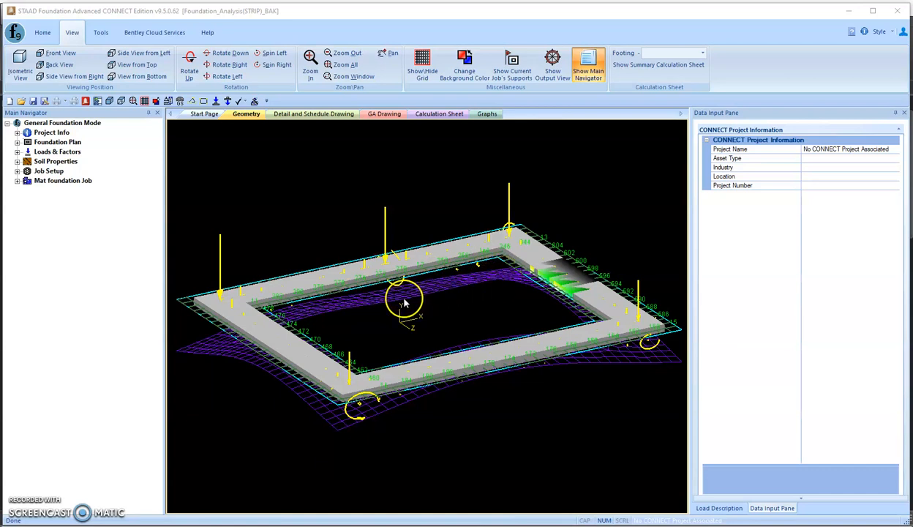
pyautogui.moveTo(300, 302)
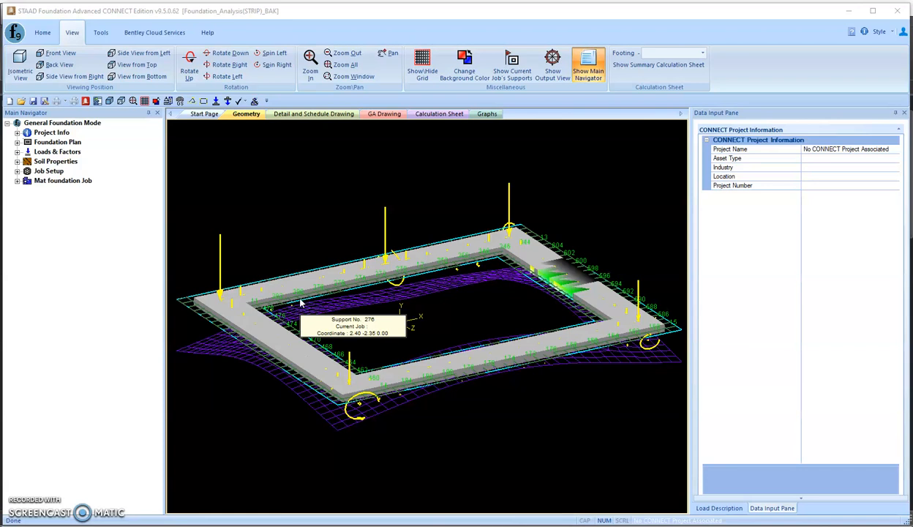
pyautogui.moveTo(481, 474)
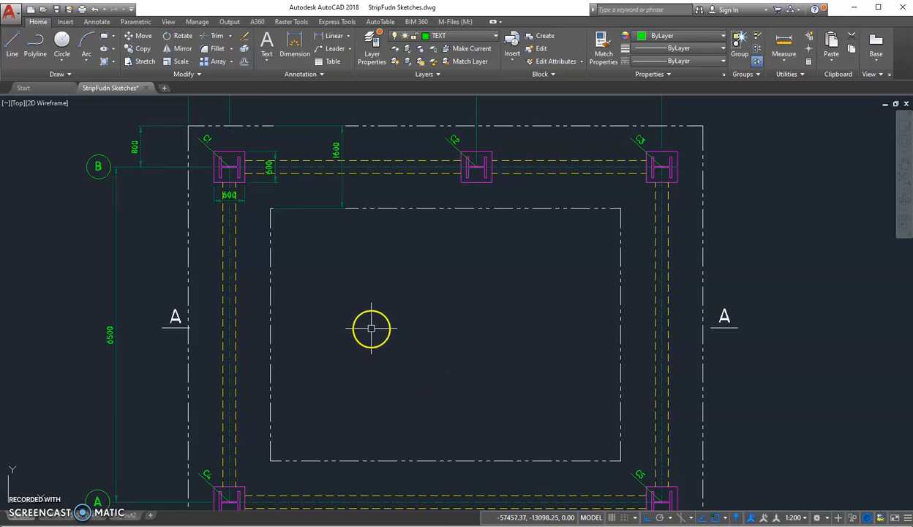
# Step: Zoom the AutoCAD drawing to show the full strip footing plan view
pyautogui.scroll(-3)
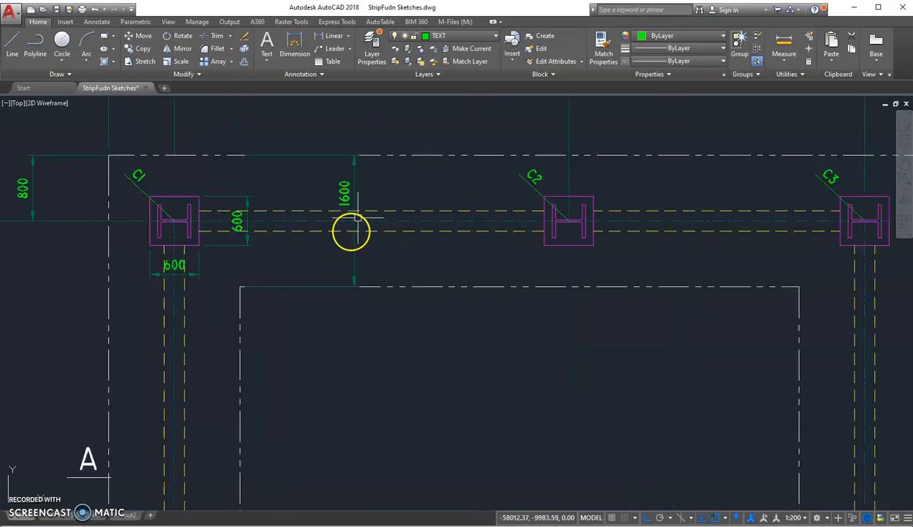
pyautogui.scroll(-3)
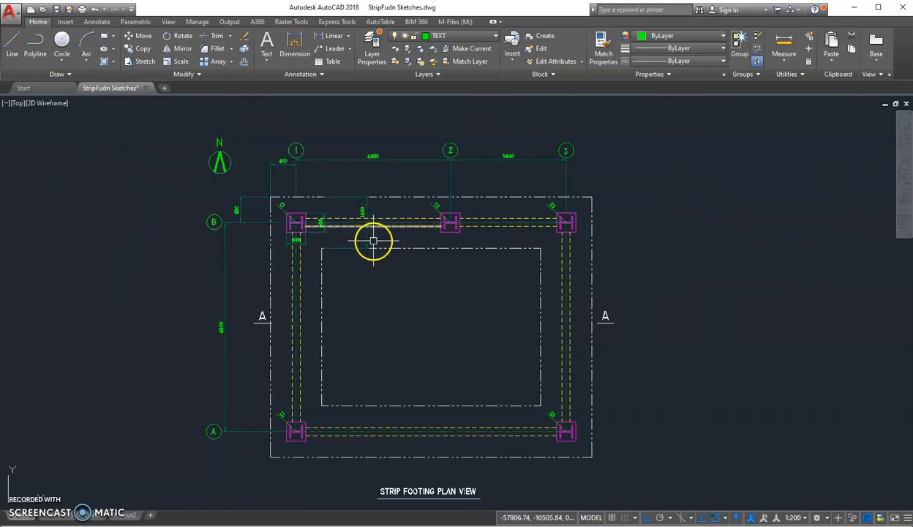
pyautogui.moveTo(320, 257)
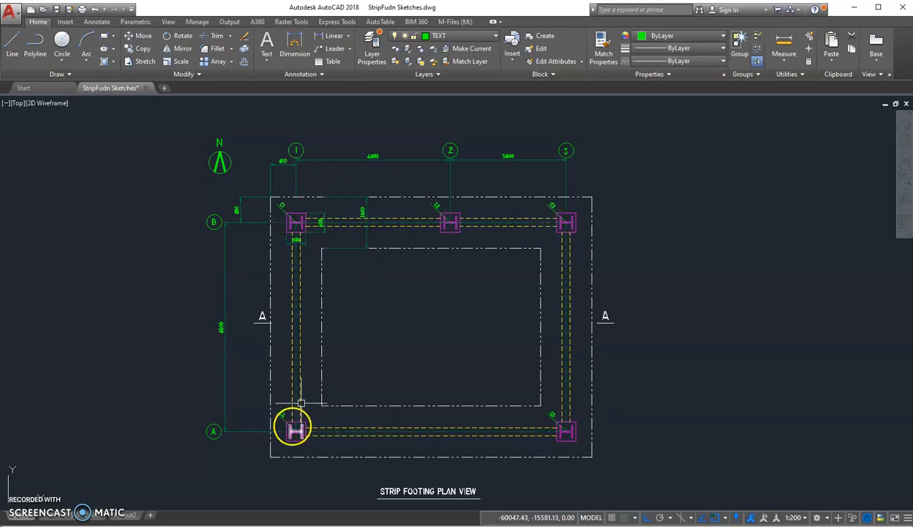
pyautogui.moveTo(382, 309)
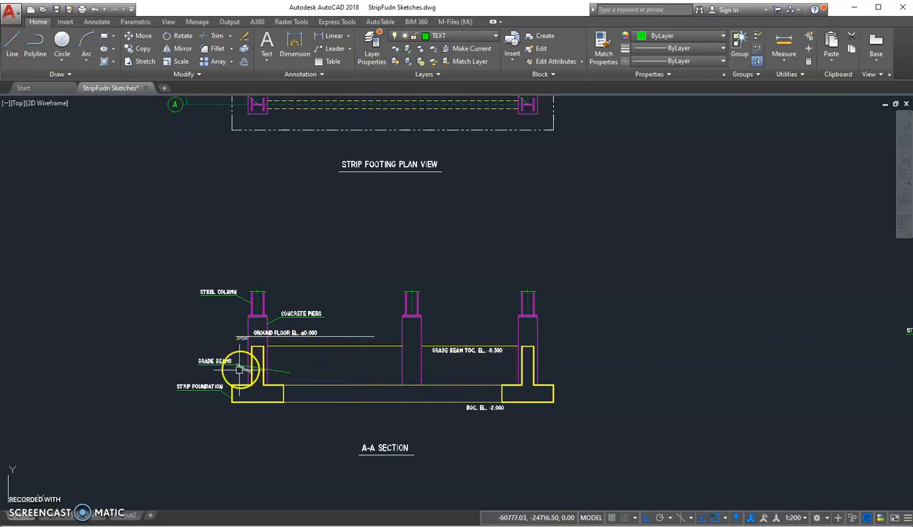
pyautogui.moveTo(527, 381)
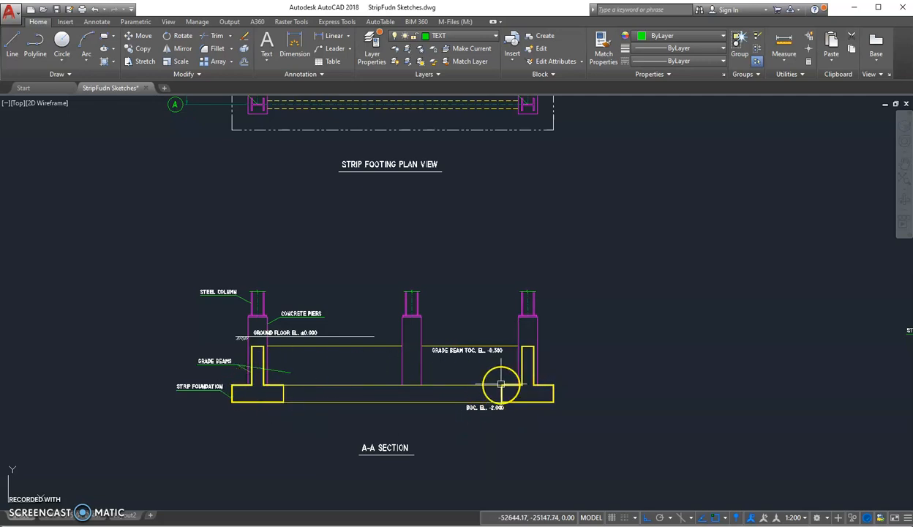
pyautogui.moveTo(387, 376)
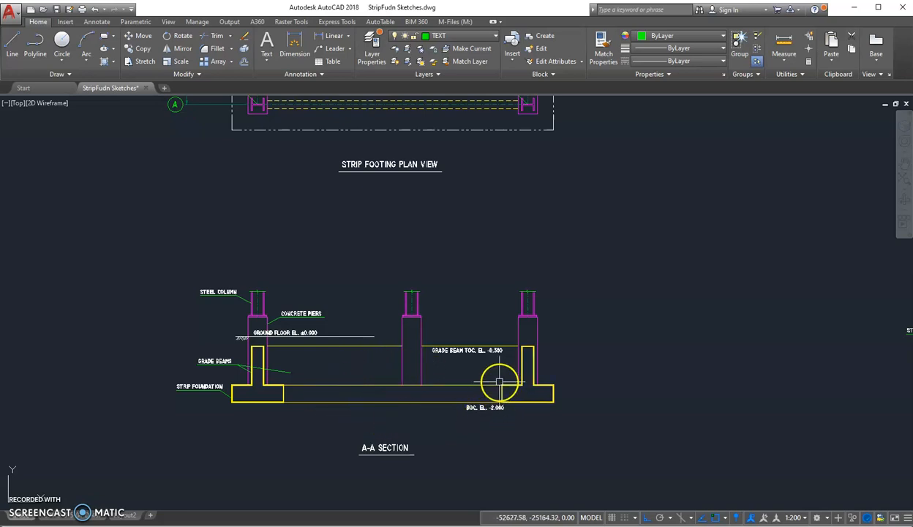
pyautogui.moveTo(358, 371)
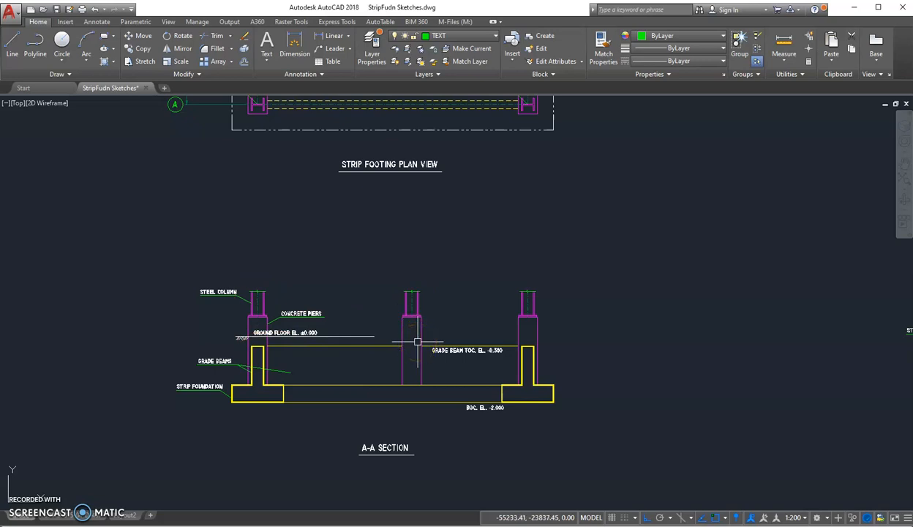
pyautogui.moveTo(265, 397)
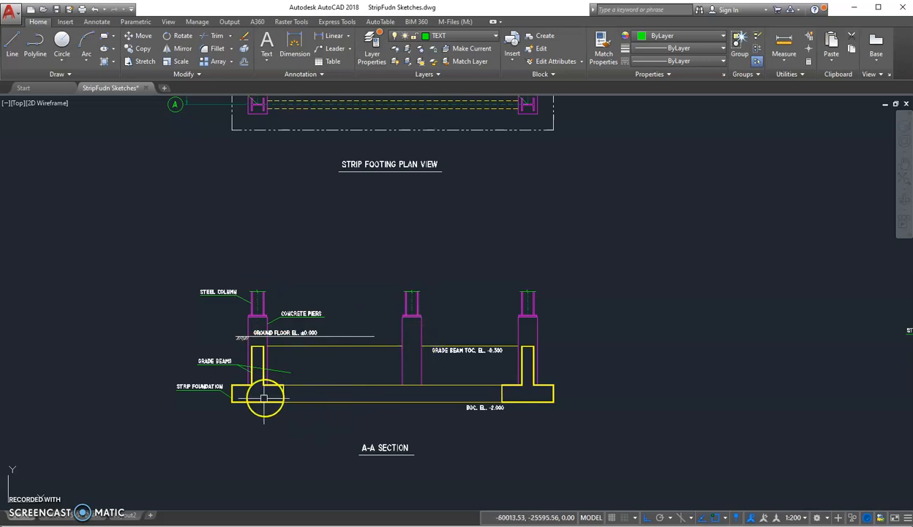
pyautogui.moveTo(516, 416)
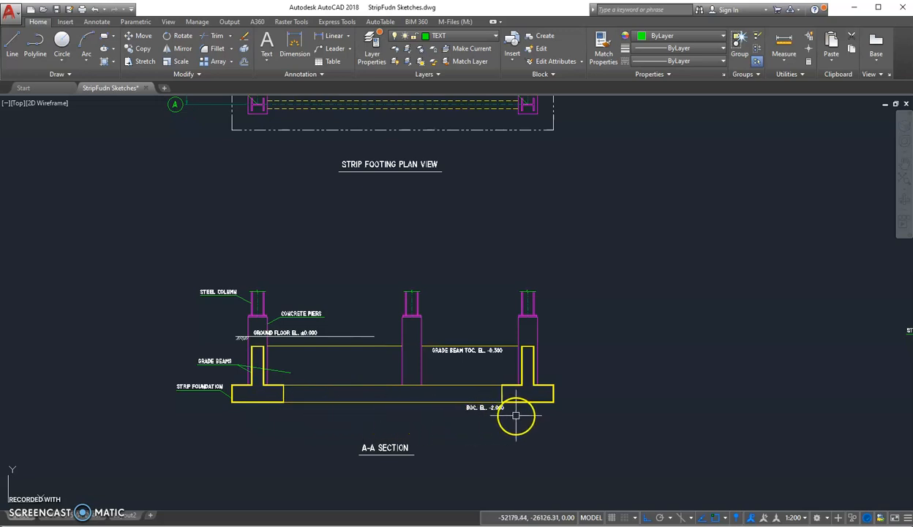
pyautogui.moveTo(307, 404)
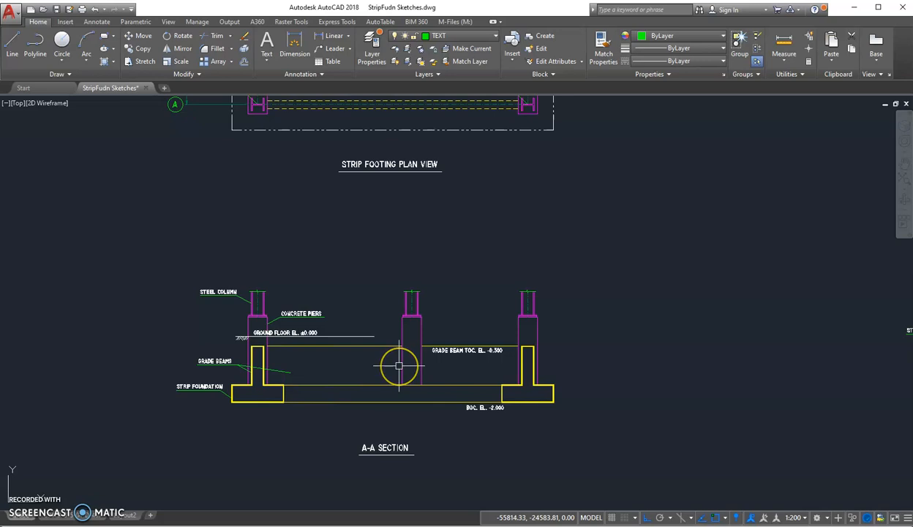
pyautogui.moveTo(346, 386)
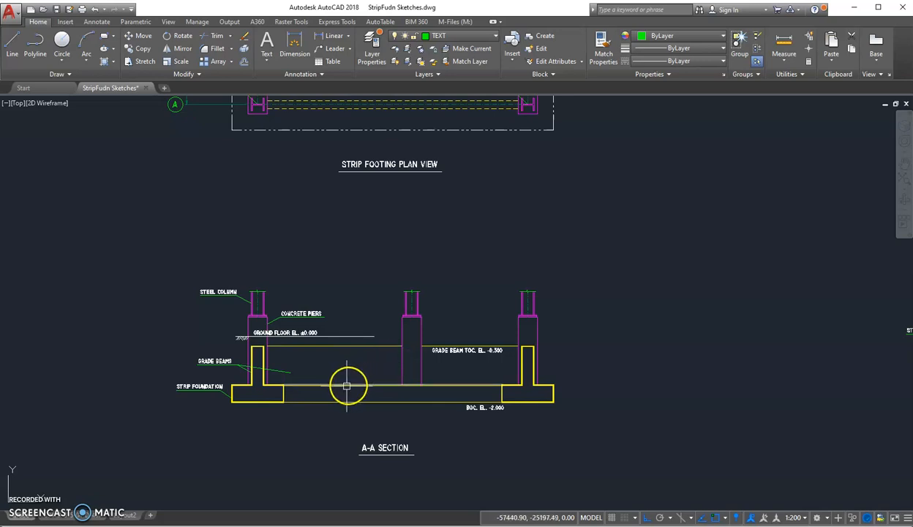
pyautogui.moveTo(337, 395)
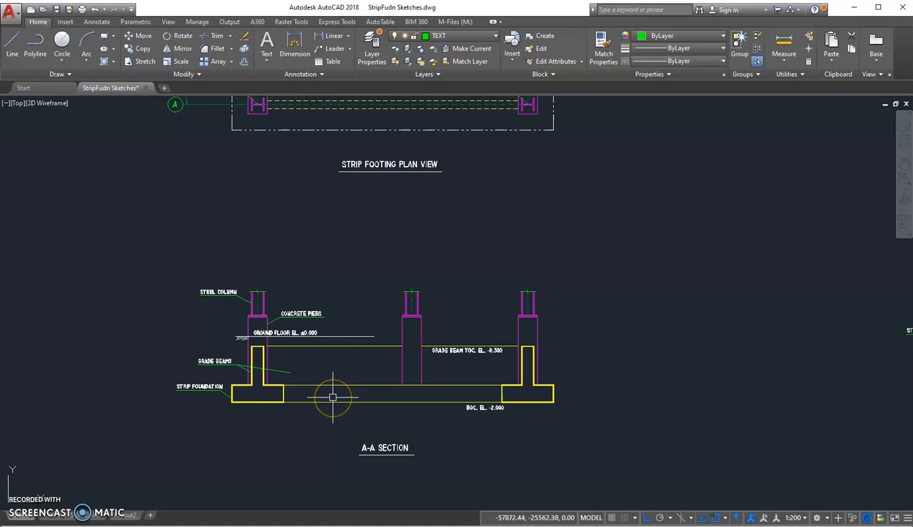
pyautogui.moveTo(333, 397)
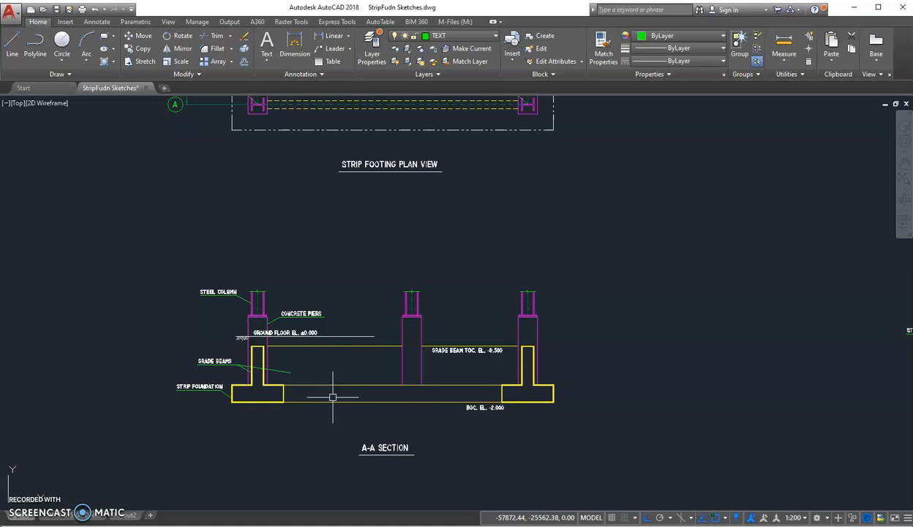
pyautogui.moveTo(686, 422)
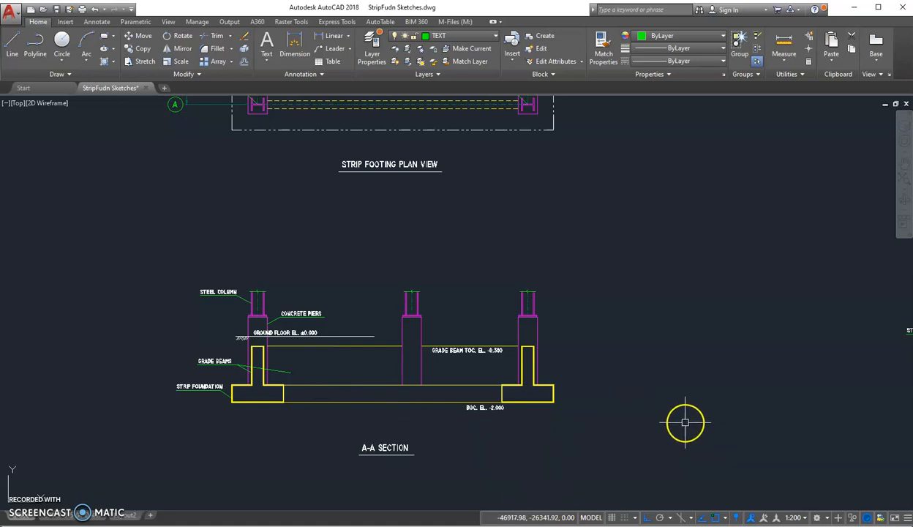
# Step: Pan down to the A-A section sketch below the plan view
pyautogui.moveTo(685, 423); pyautogui.dragTo(283, 358)
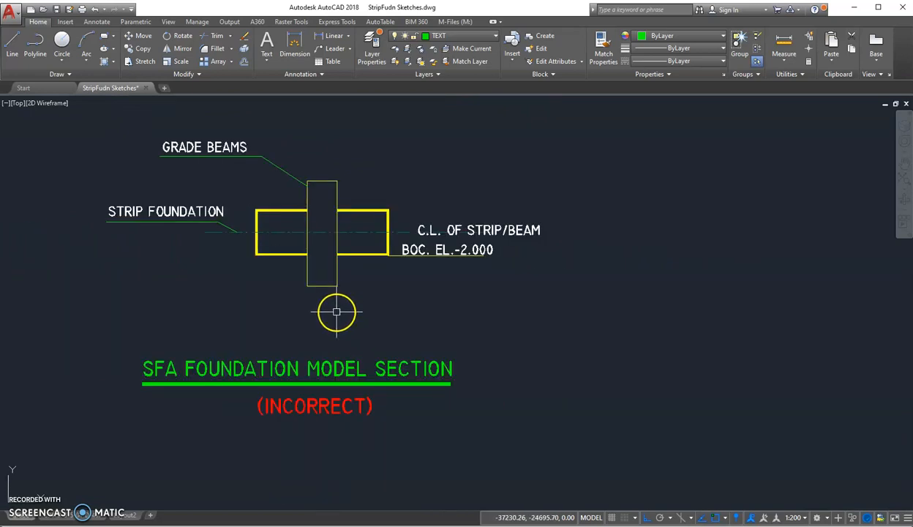
pyautogui.moveTo(326, 309)
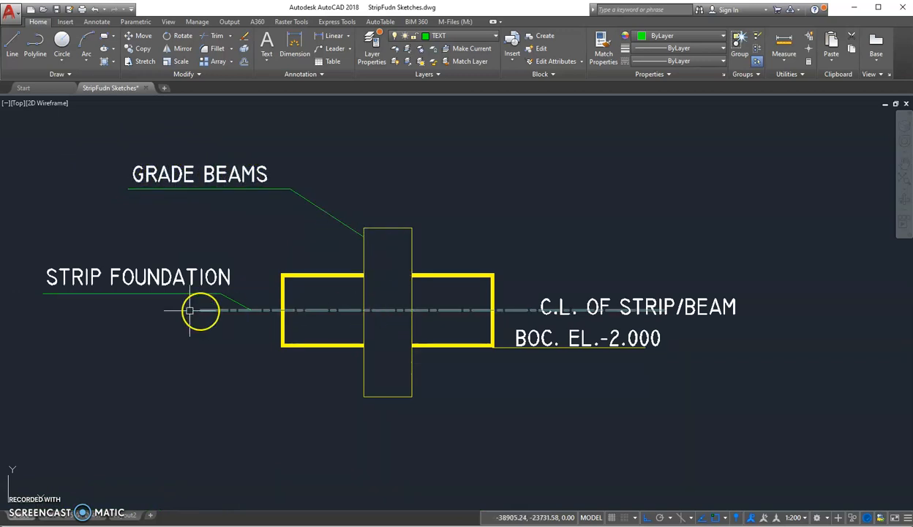
pyautogui.moveTo(475, 311)
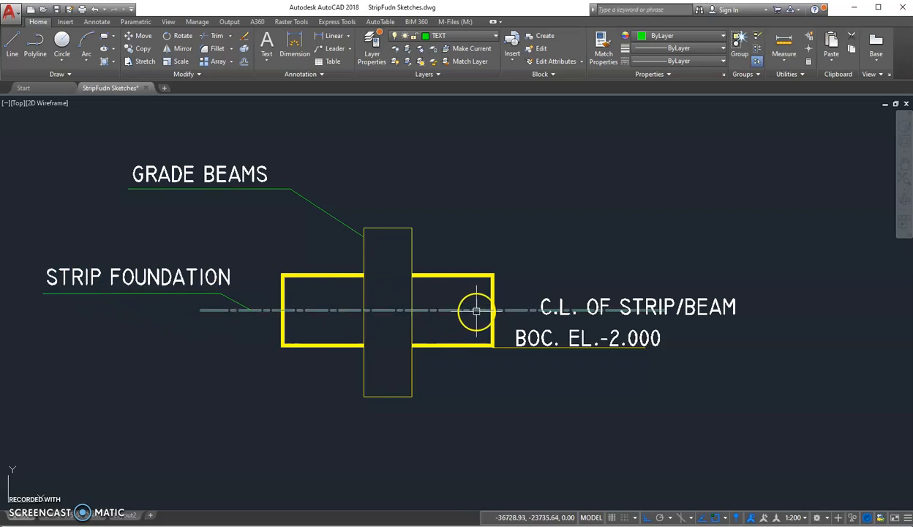
pyautogui.moveTo(341, 267)
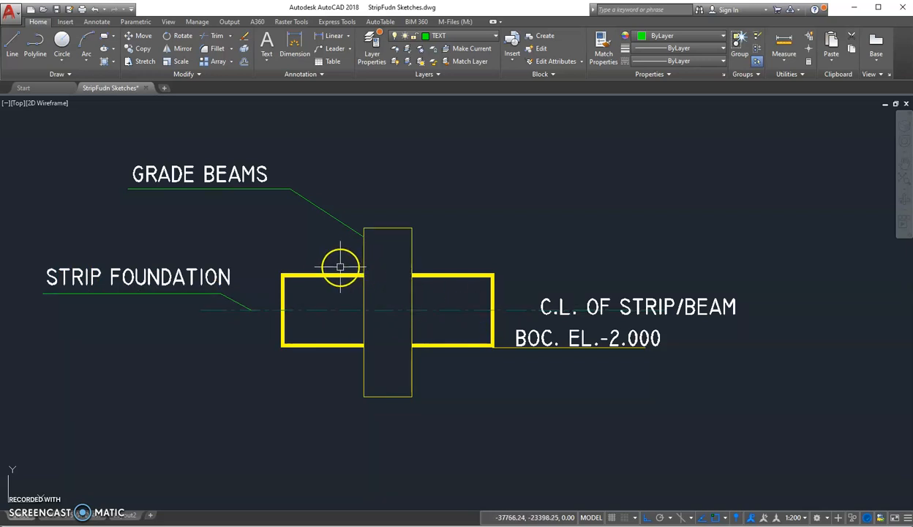
pyautogui.moveTo(399, 304)
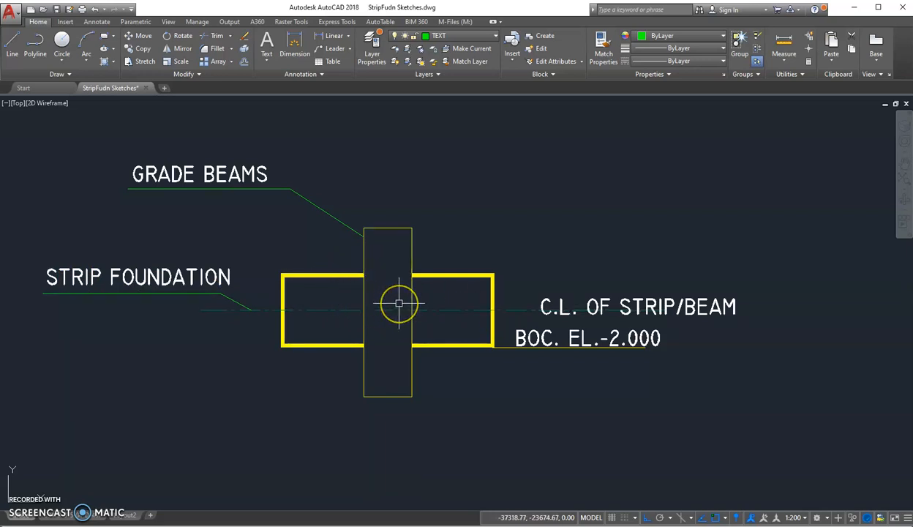
pyautogui.moveTo(340, 294)
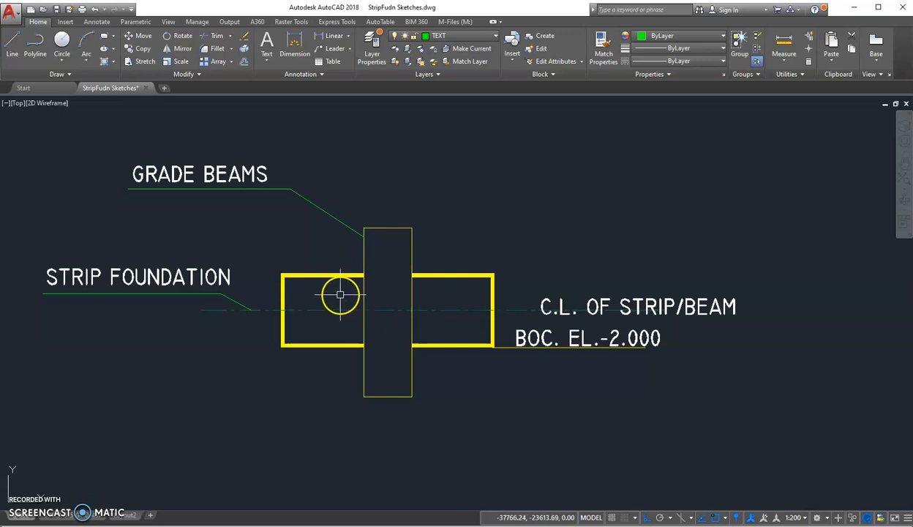
pyautogui.moveTo(348, 295)
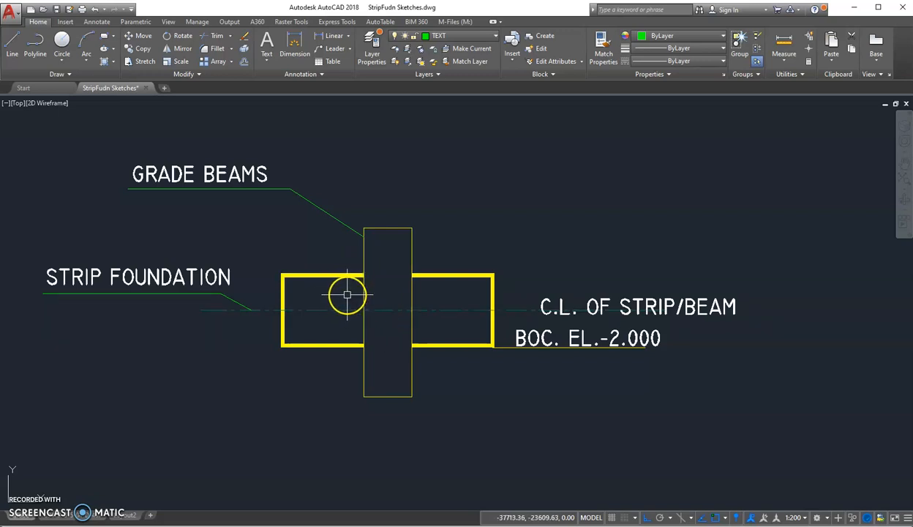
pyautogui.moveTo(406, 286)
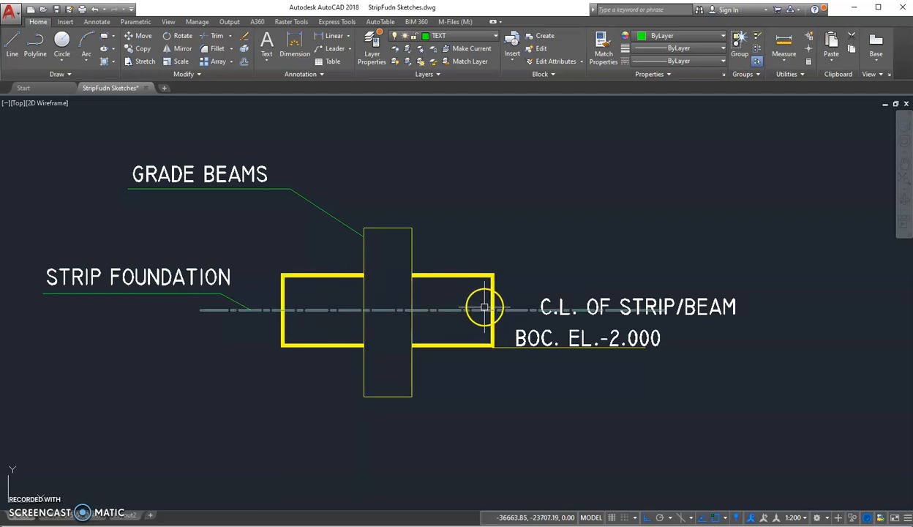
pyautogui.moveTo(364, 311)
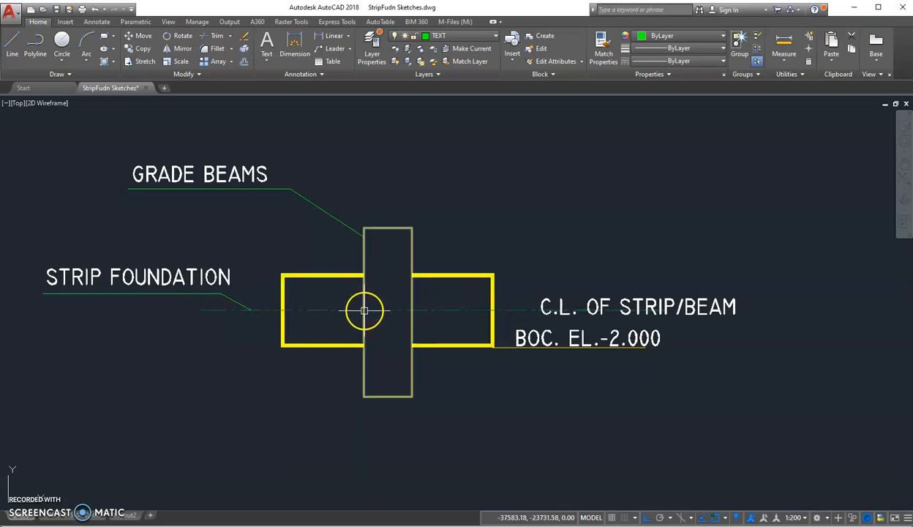
pyautogui.moveTo(322, 407)
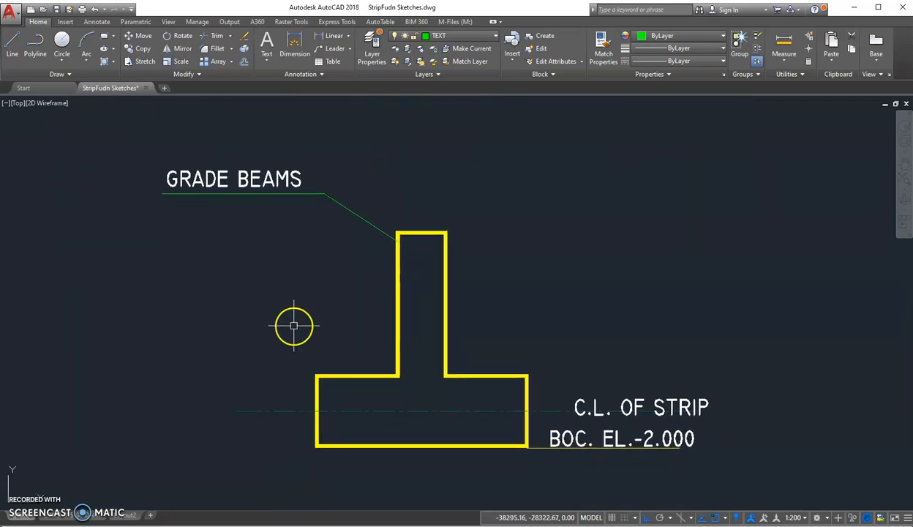
pyautogui.moveTo(384, 340)
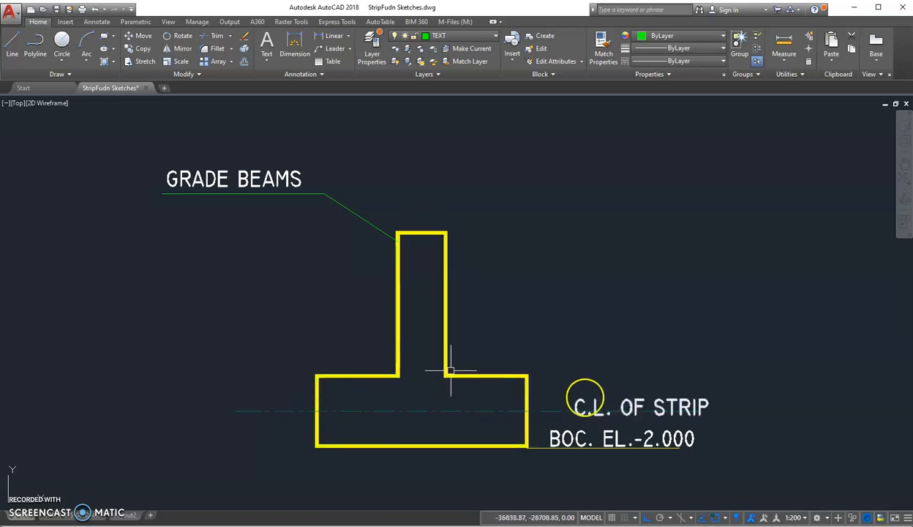
pyautogui.moveTo(355, 393)
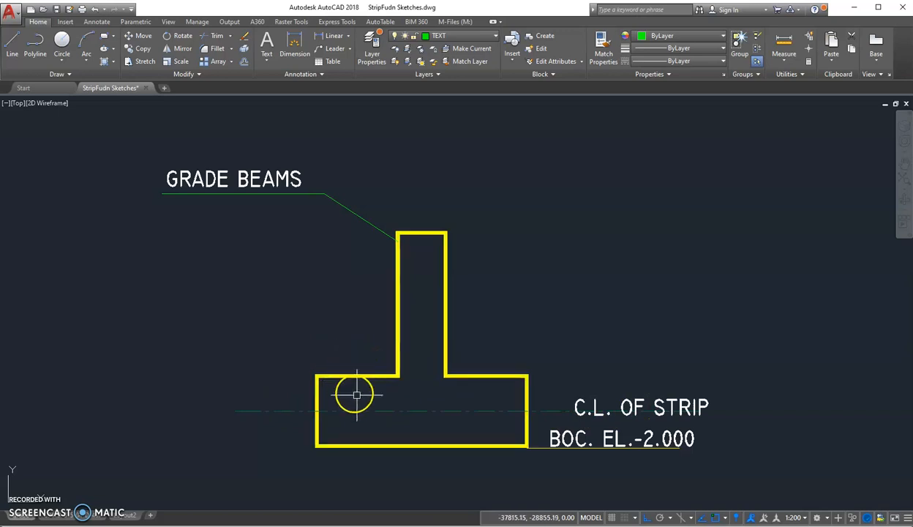
pyautogui.moveTo(427, 363)
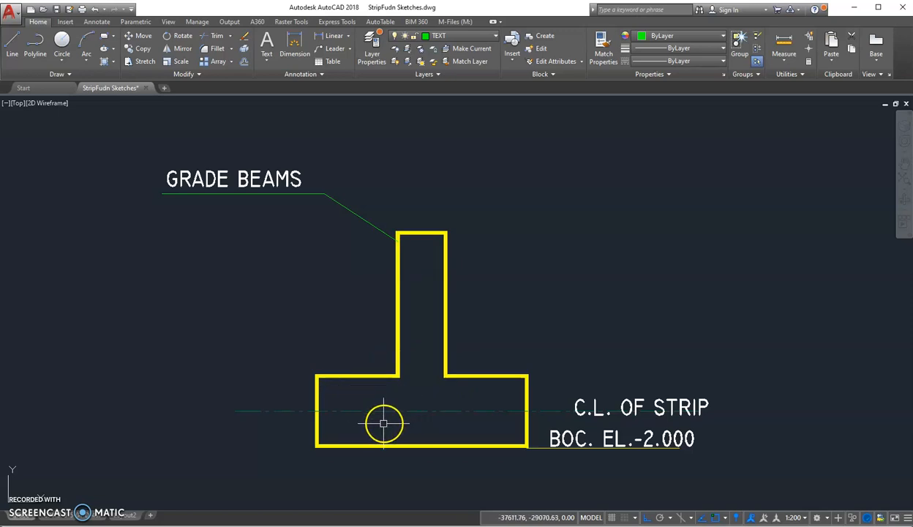
pyautogui.moveTo(296, 405)
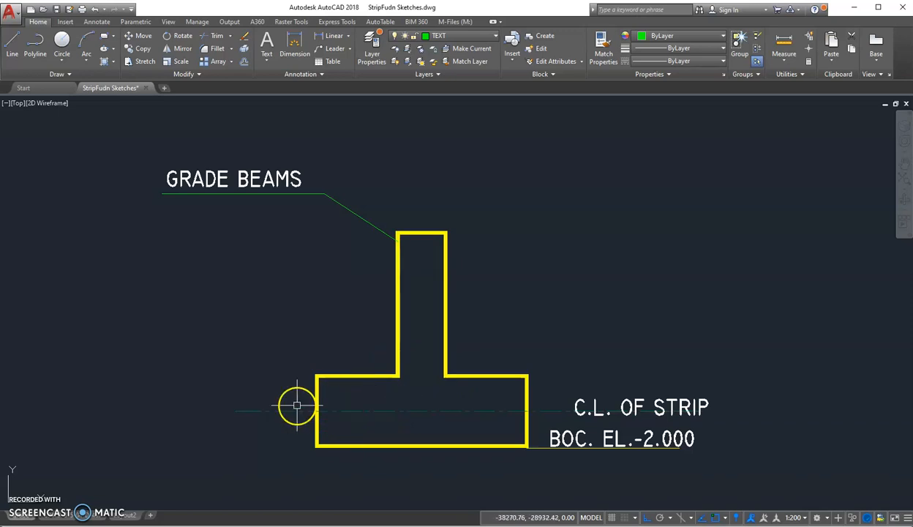
pyautogui.moveTo(278, 408)
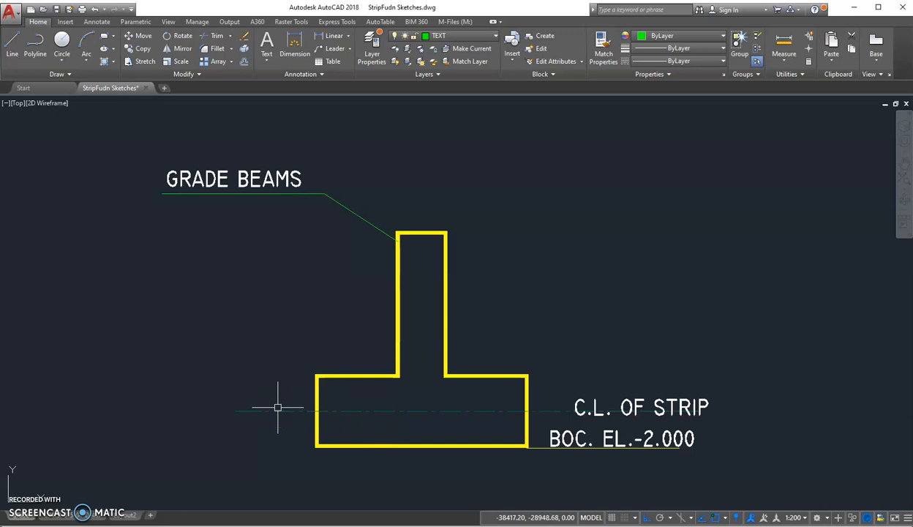
pyautogui.moveTo(474, 505)
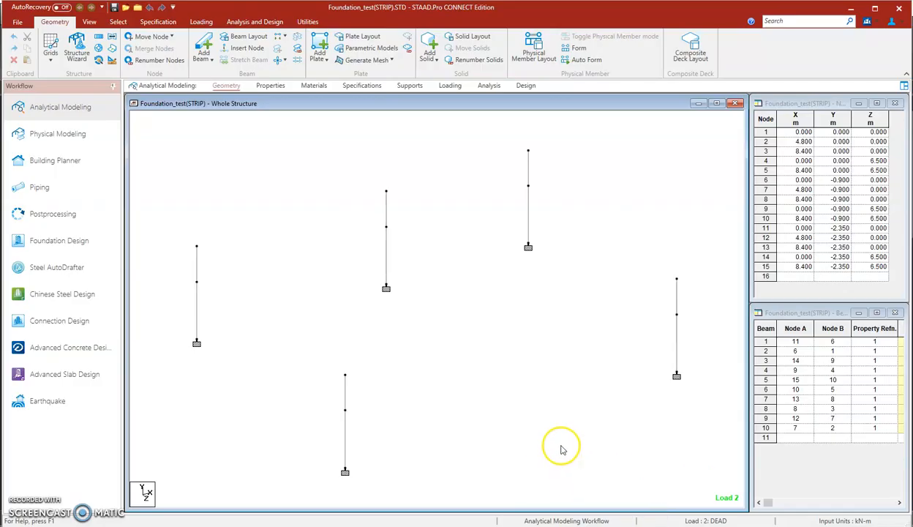
pyautogui.moveTo(481, 421)
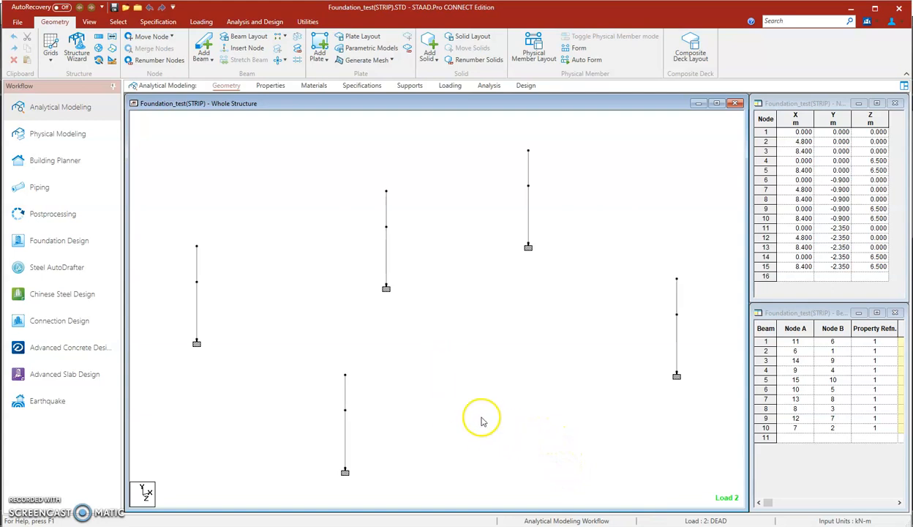
pyautogui.moveTo(308, 329)
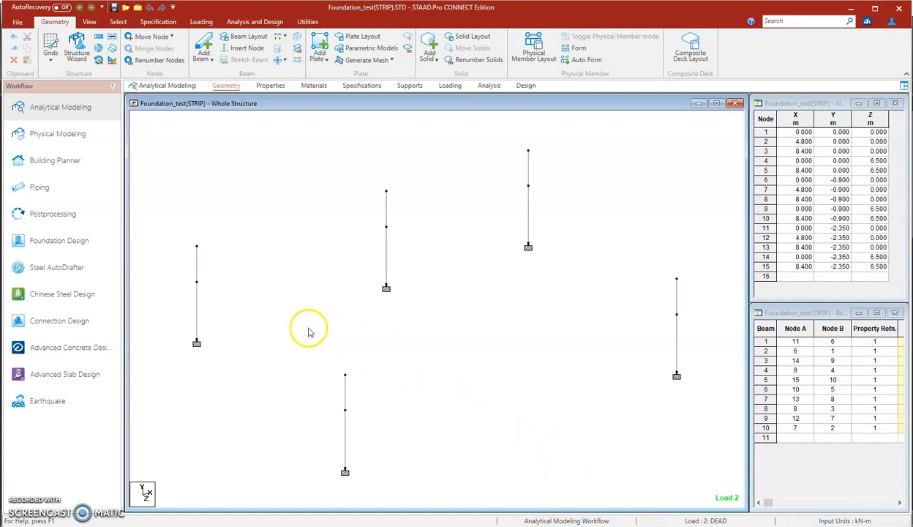
pyautogui.moveTo(565, 196)
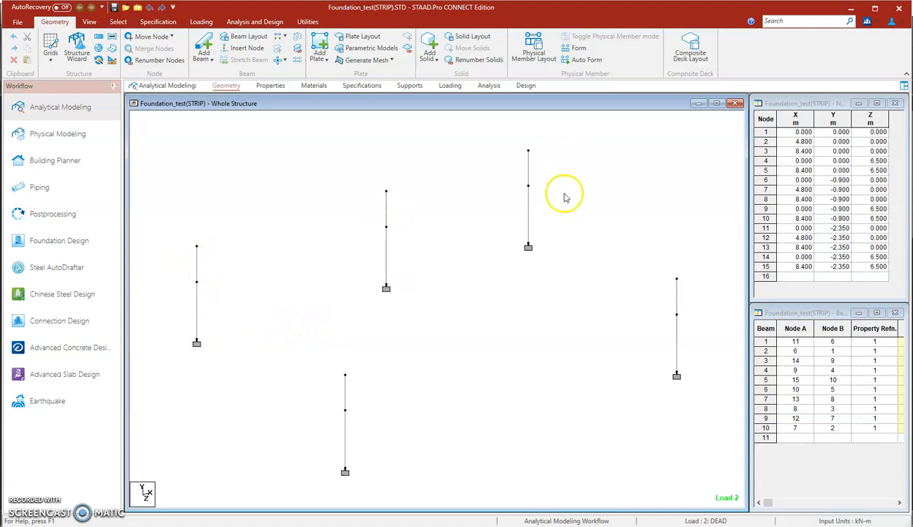
pyautogui.moveTo(199, 247)
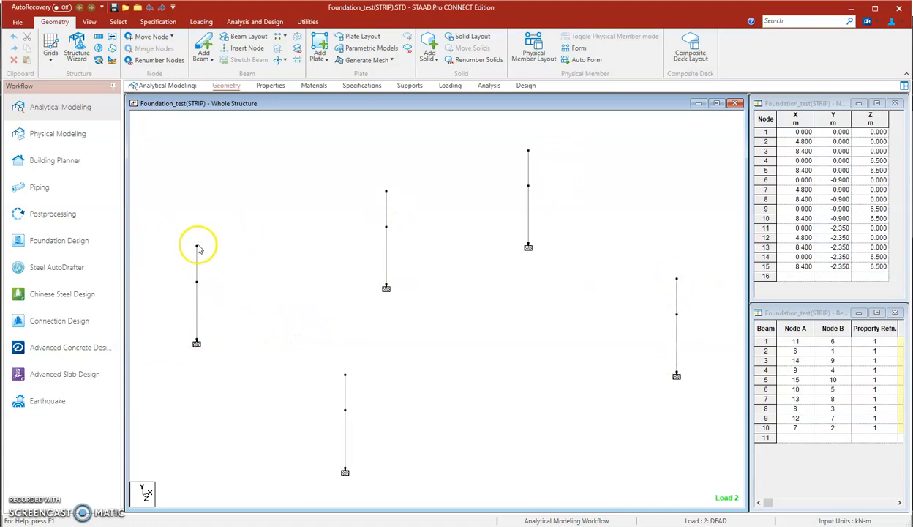
pyautogui.moveTo(444, 189)
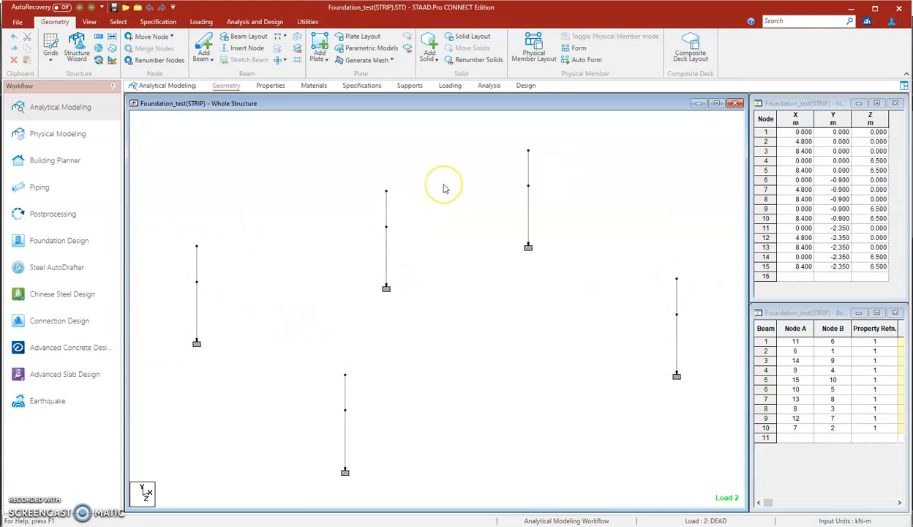
pyautogui.moveTo(434, 188)
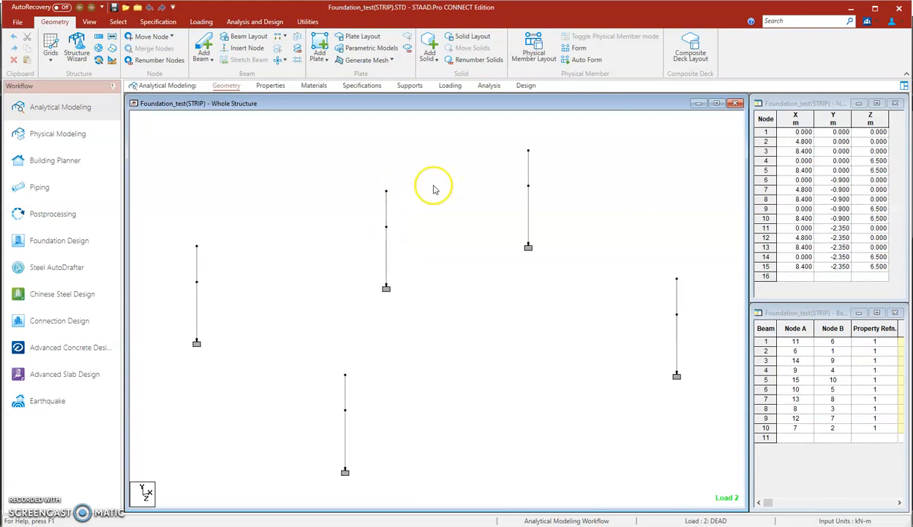
# Step: Review the defined load cases and combinations, then return to geometry editing
pyautogui.click(202, 21)
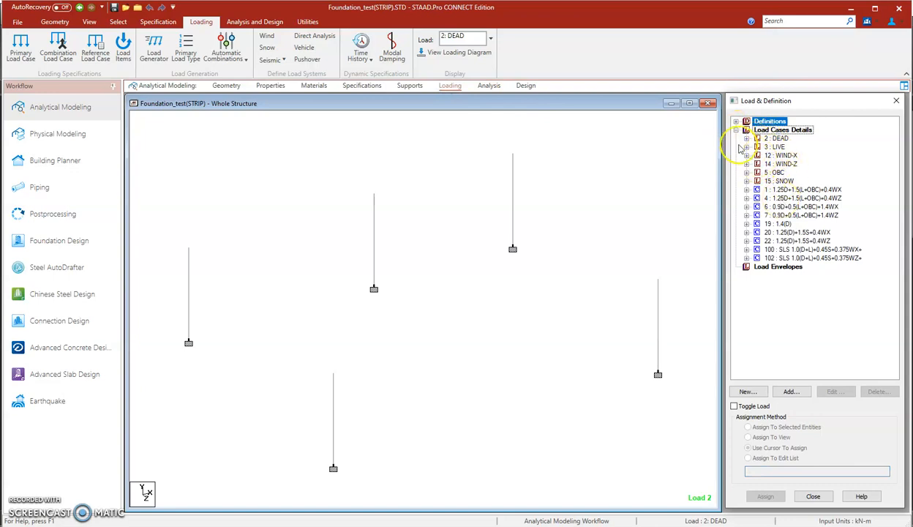
pyautogui.moveTo(300, 214)
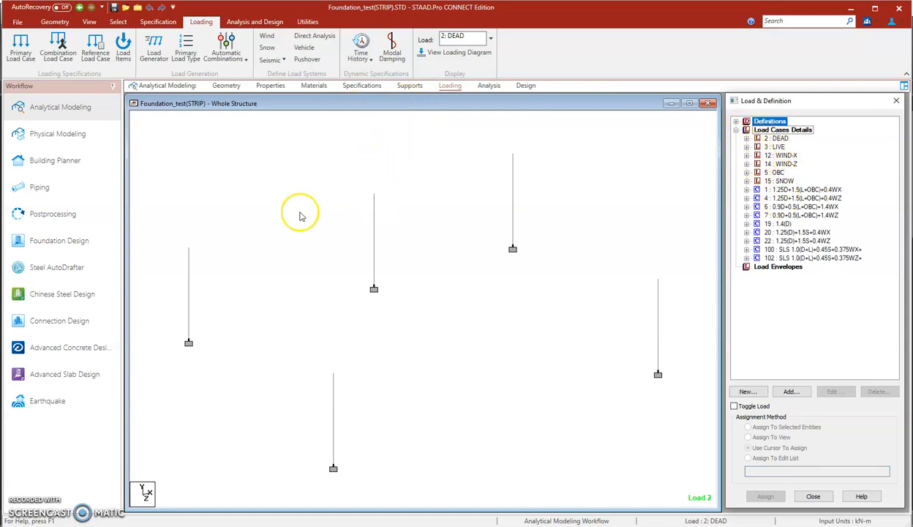
pyautogui.click(54, 21)
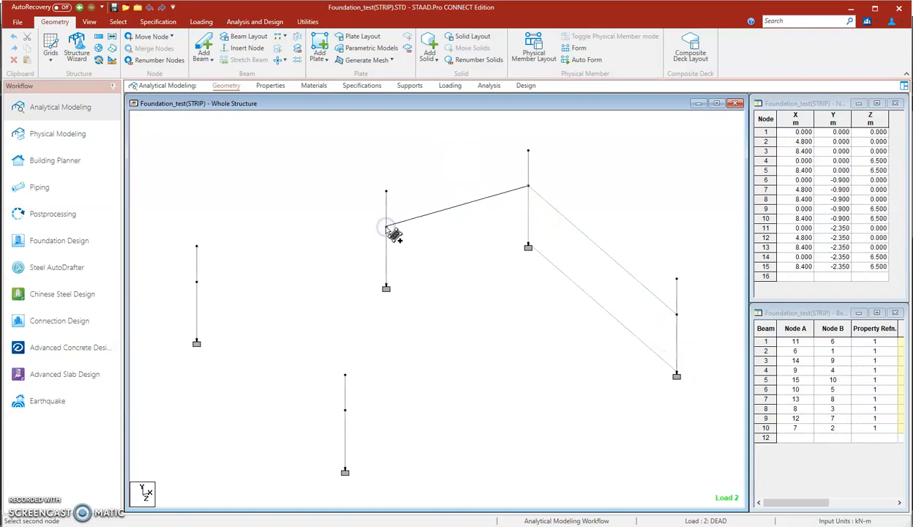
# Step: Add a beam between two column nodes
pyautogui.click(529, 246)
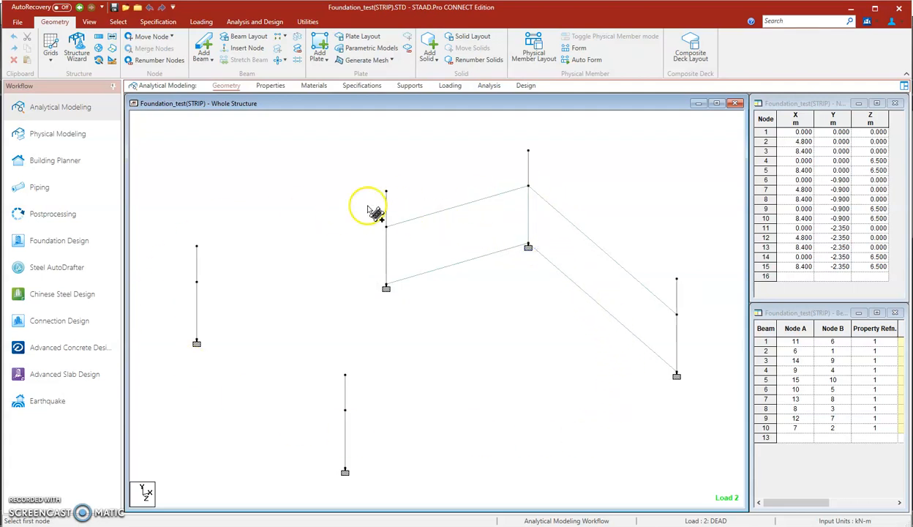
pyautogui.moveTo(196, 362)
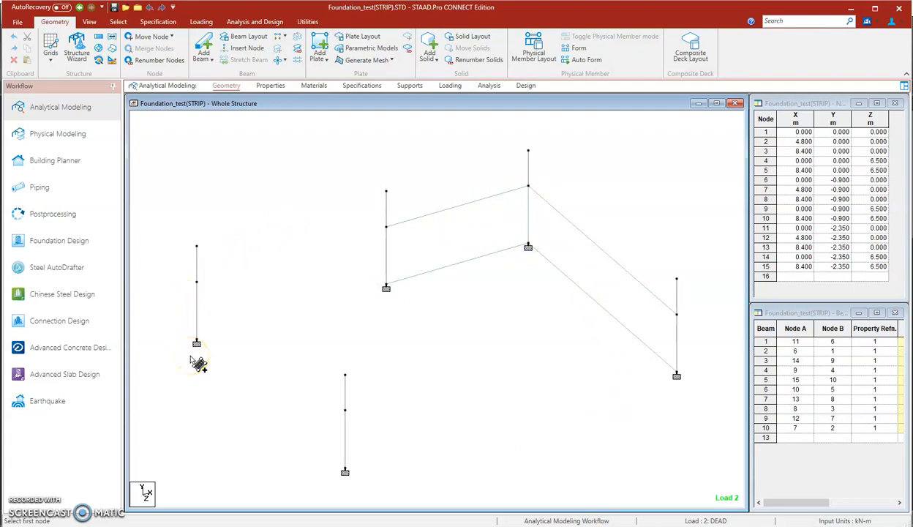
pyautogui.moveTo(223, 370)
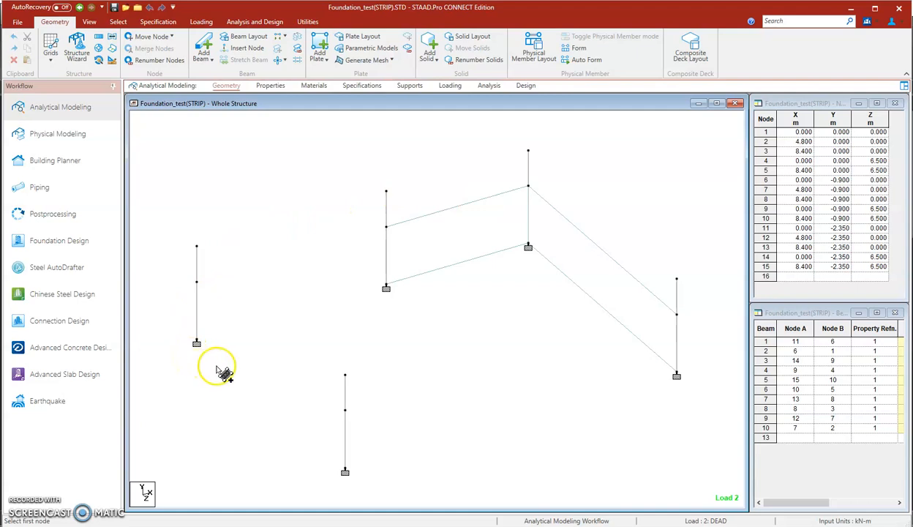
pyautogui.moveTo(465, 508)
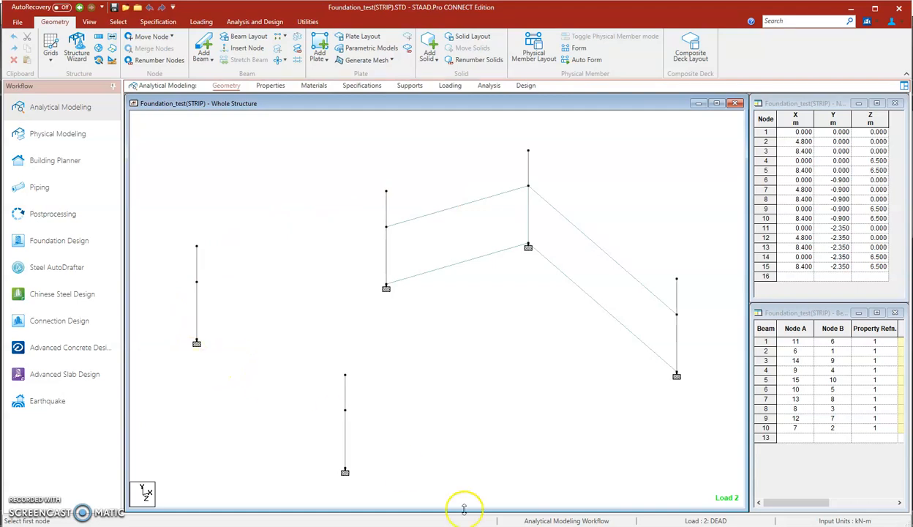
pyautogui.moveTo(465, 509)
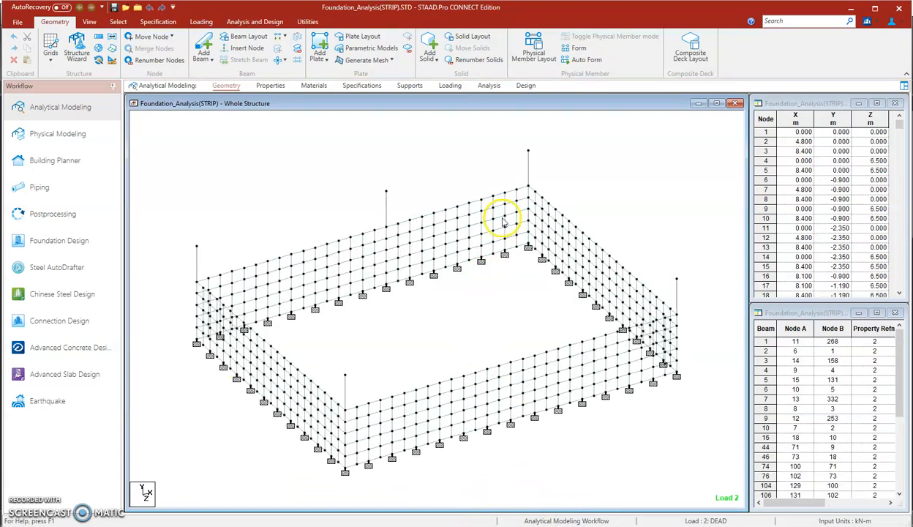
pyautogui.moveTo(225, 281)
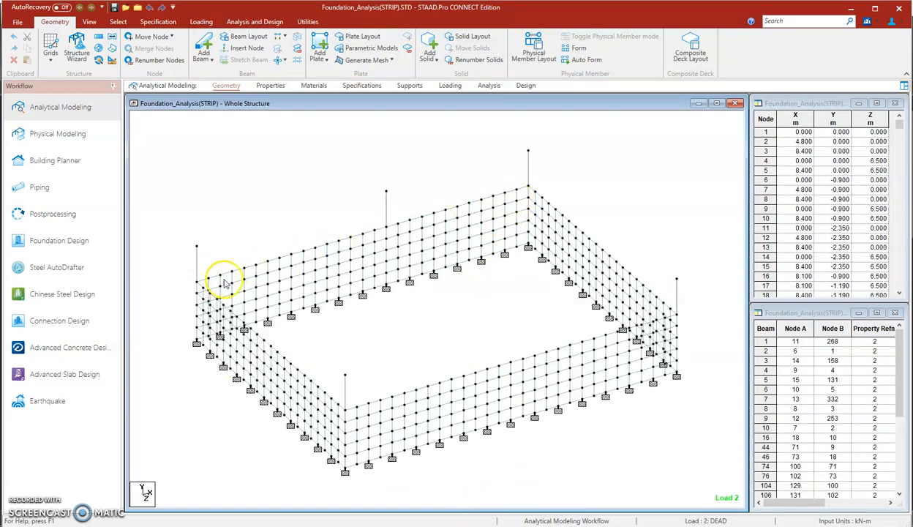
pyautogui.moveTo(648, 336)
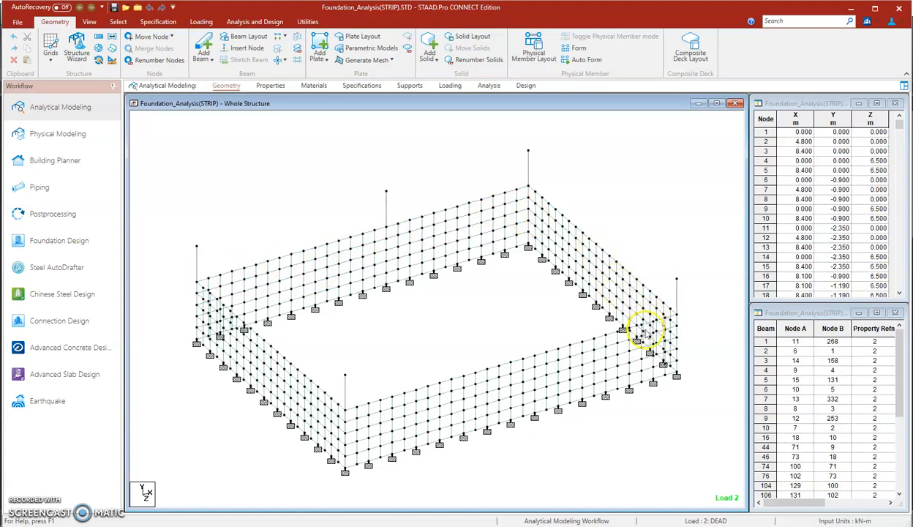
pyautogui.moveTo(263, 319)
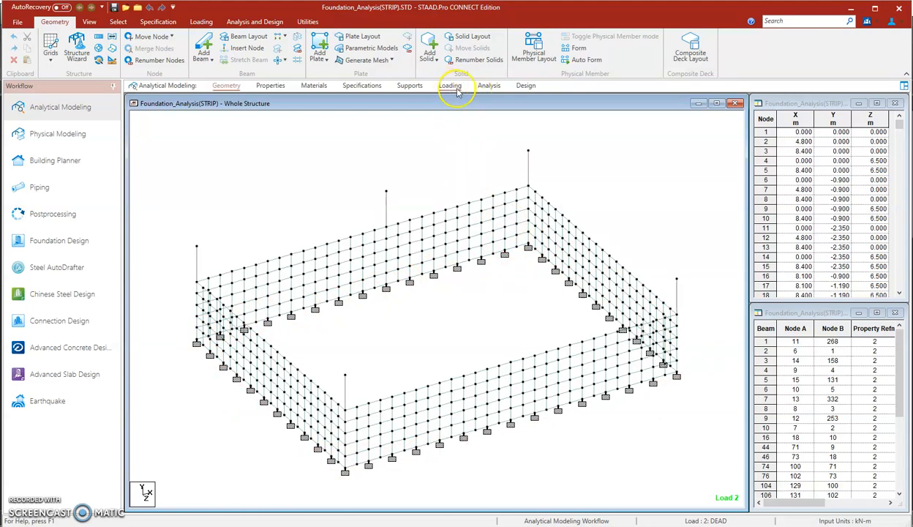
# Step: View the load definitions, then the Analysis - Whole Structure command list
pyautogui.click(450, 85)
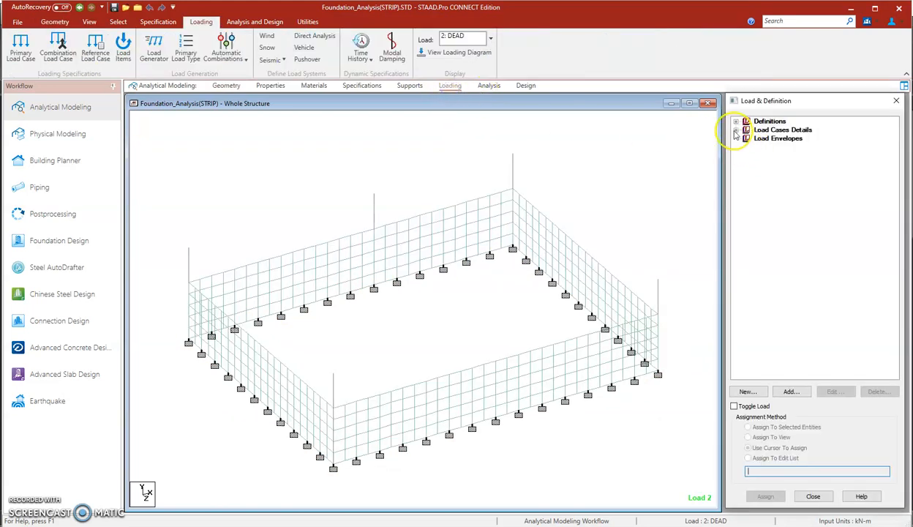
pyautogui.click(483, 86)
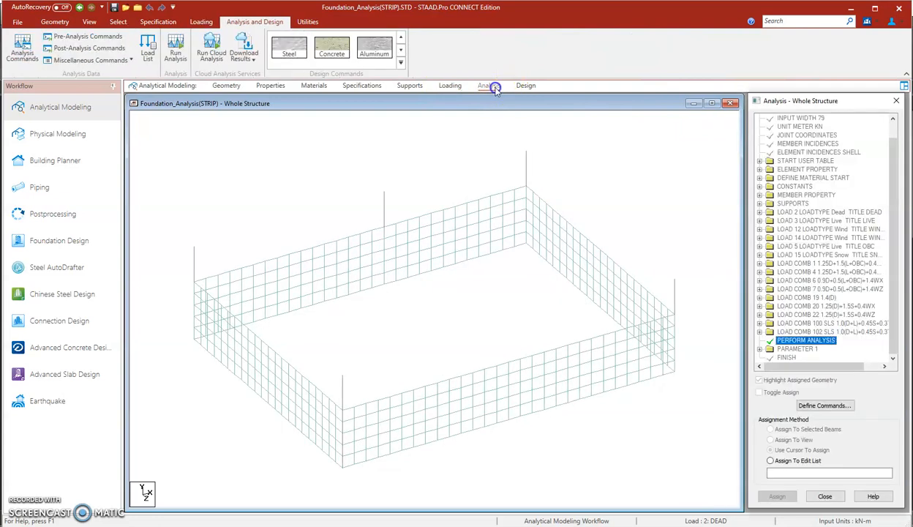
# Step: Run the strip foundation analysis and select all load cases for an envelope
pyautogui.click(175, 46)
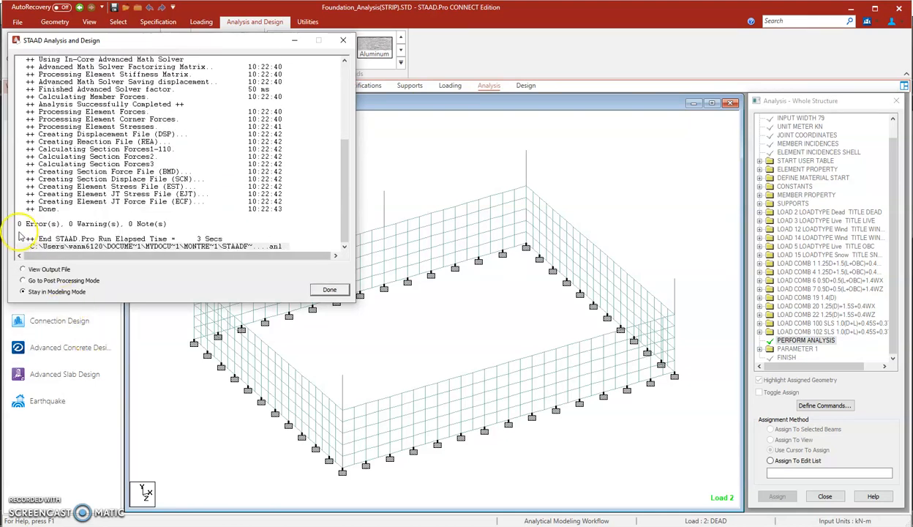
pyautogui.moveTo(86, 230)
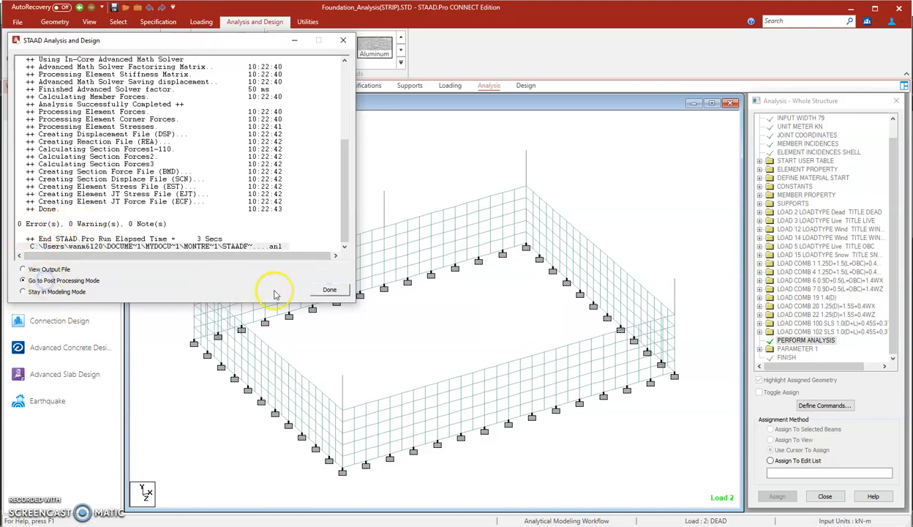
pyautogui.click(329, 289)
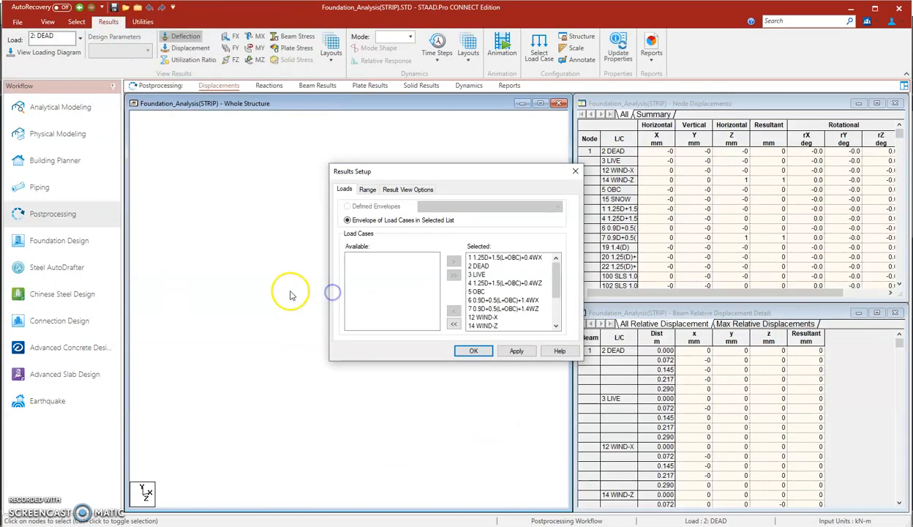
# Step: Review support reactions, then show the plate center stress max/min summary
pyautogui.click(473, 351)
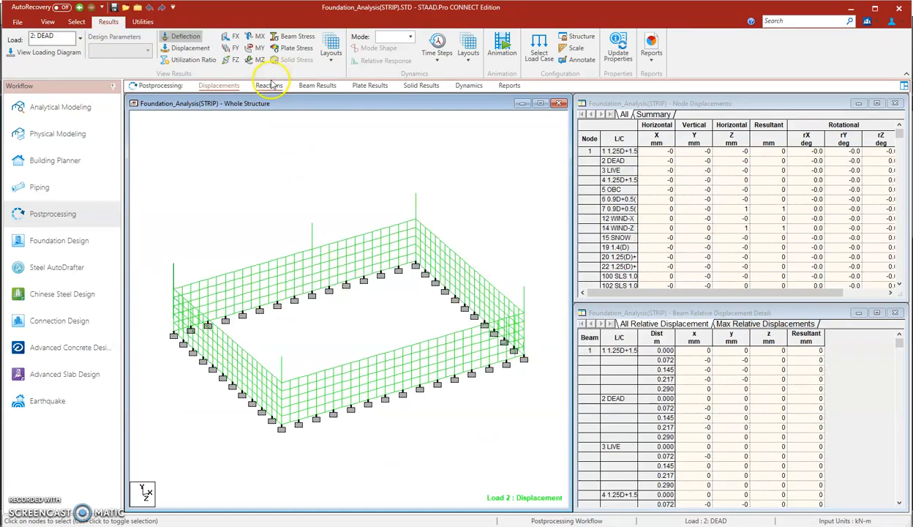
pyautogui.click(269, 84)
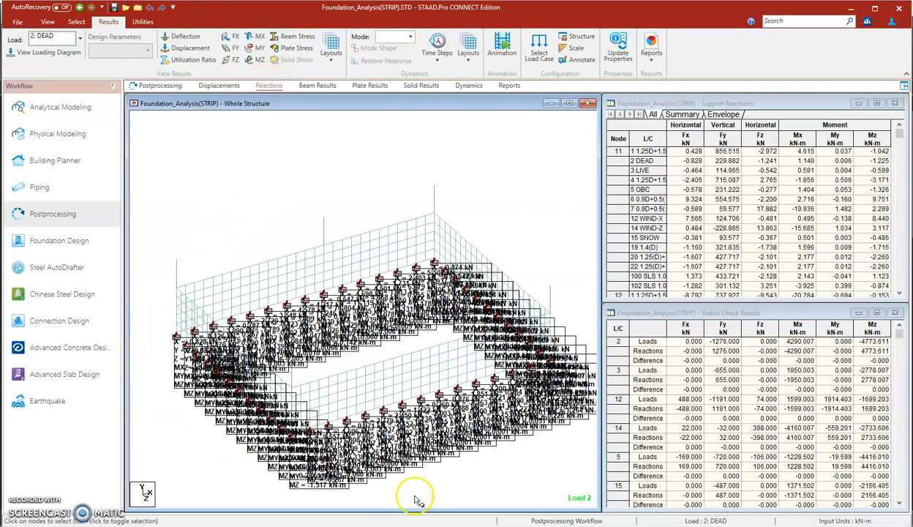
pyautogui.moveTo(380, 80)
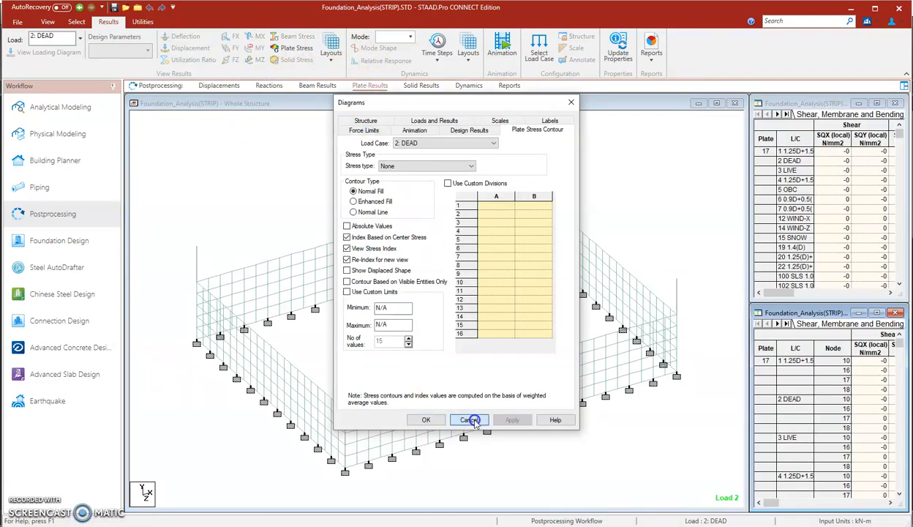
pyautogui.click(470, 420)
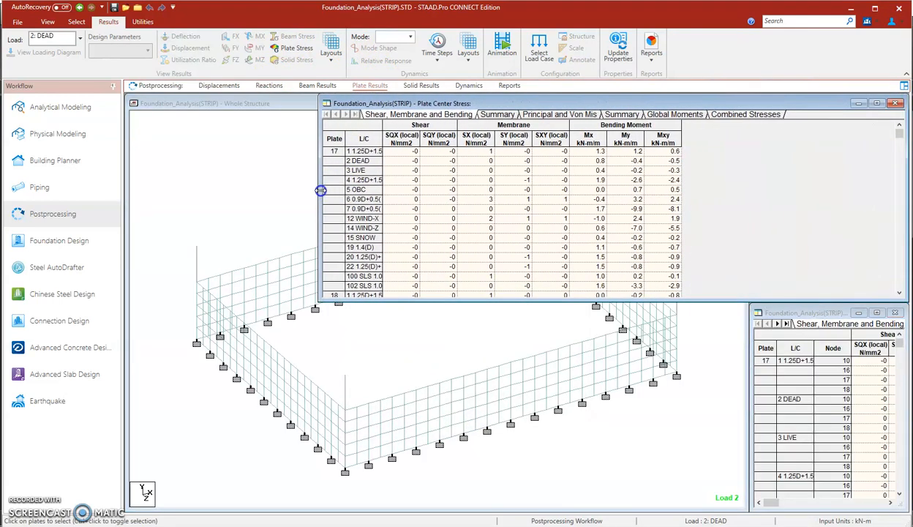
pyautogui.click(497, 114)
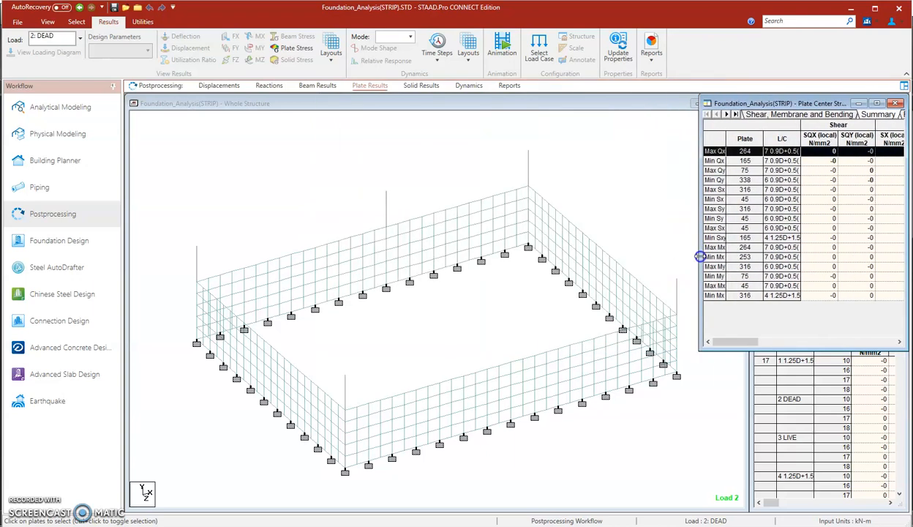
pyautogui.moveTo(81, 249)
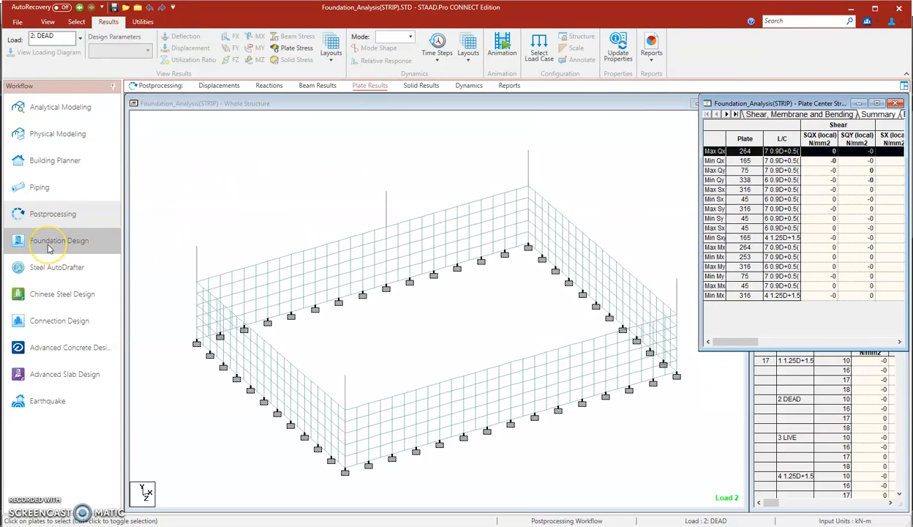
# Step: Include combinations 1–102 in foundation design and launch STAAD Foundation Advanced
pyautogui.click(58, 240)
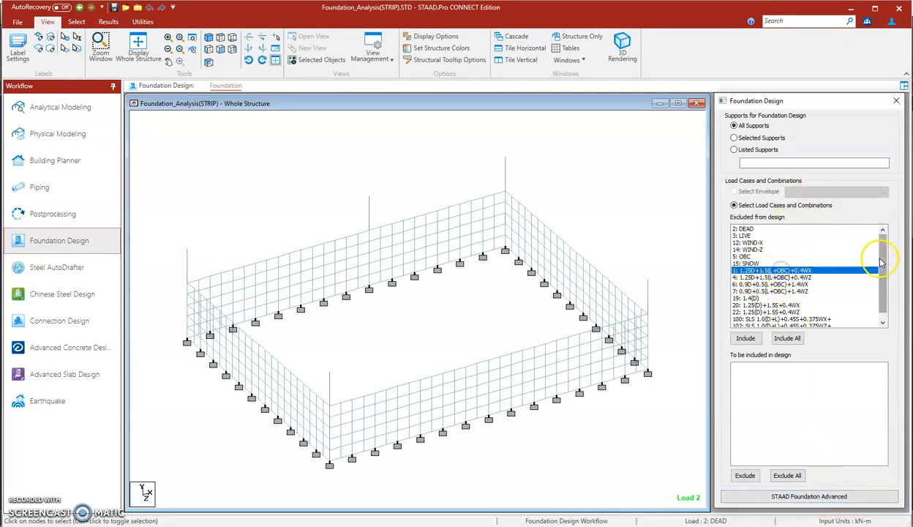
pyautogui.scroll(-3)
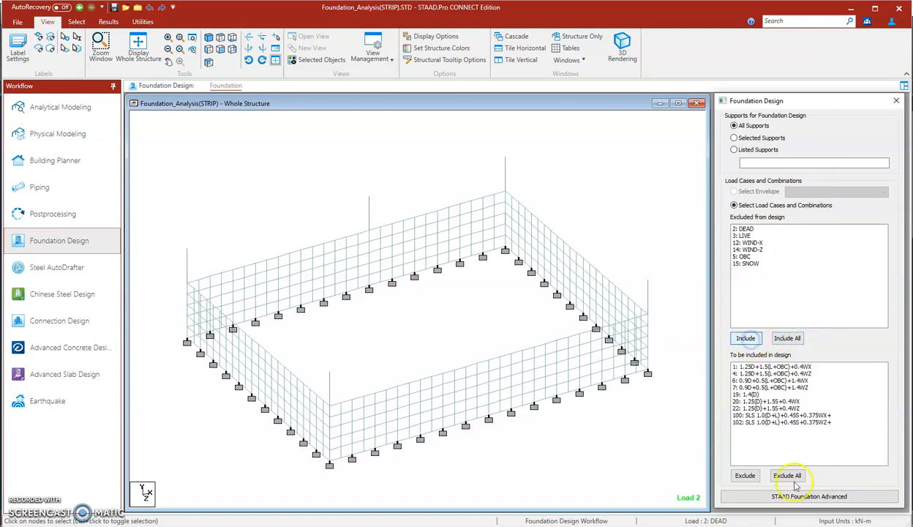
pyautogui.moveTo(809, 496)
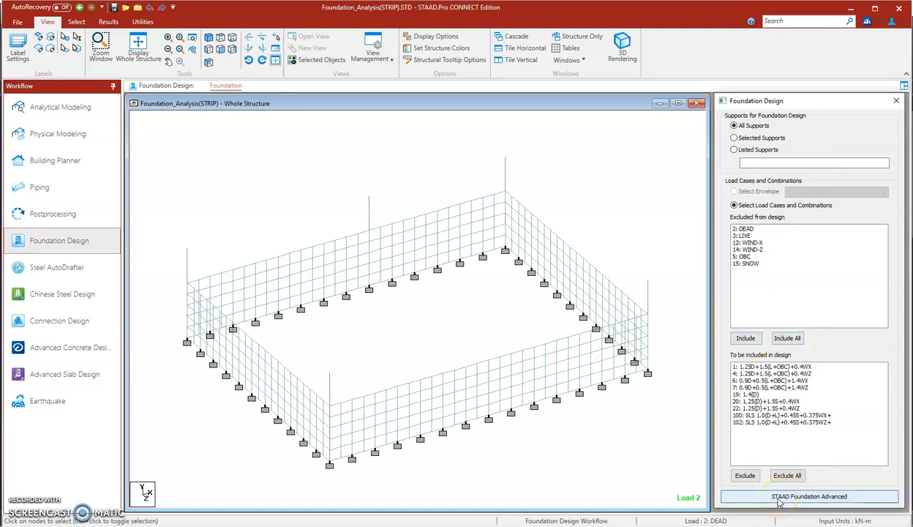
pyautogui.moveTo(829, 501)
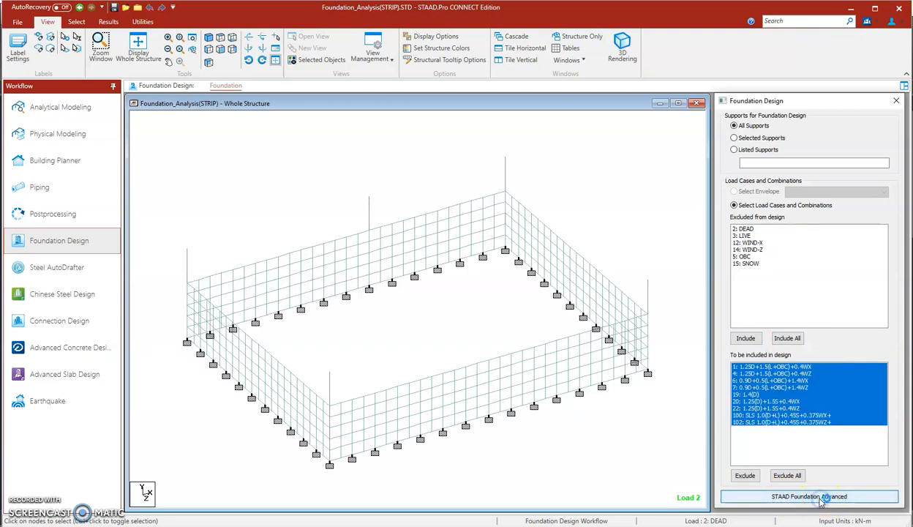
pyautogui.click(810, 496)
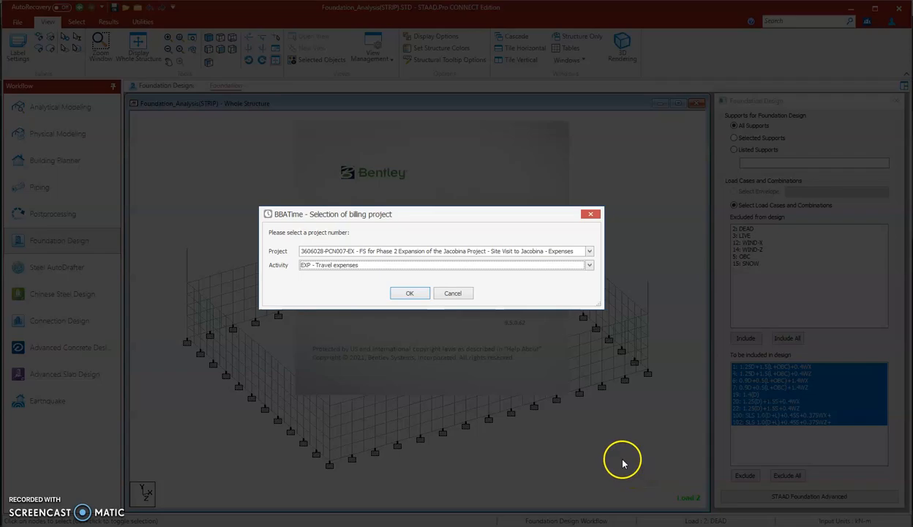
# Step: Dismiss the billing prompt and show the strip foundation from the top view
pyautogui.click(409, 293)
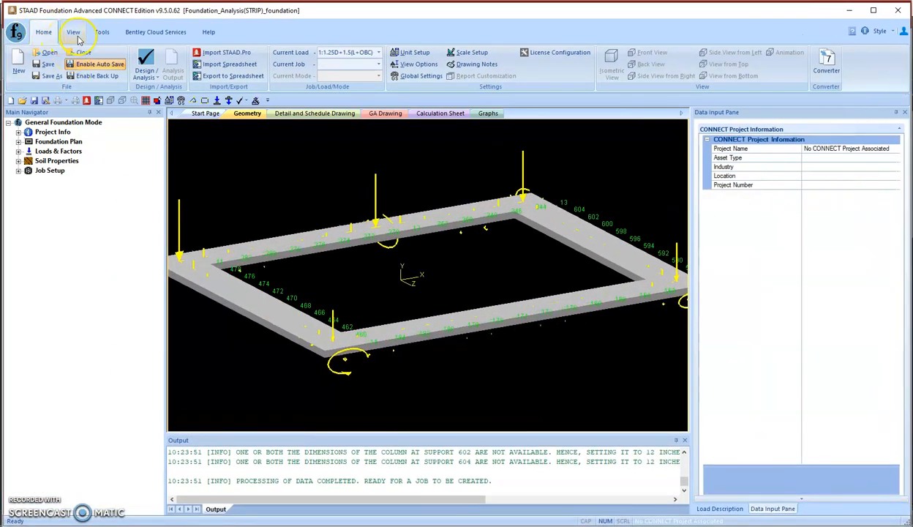
pyautogui.click(73, 31)
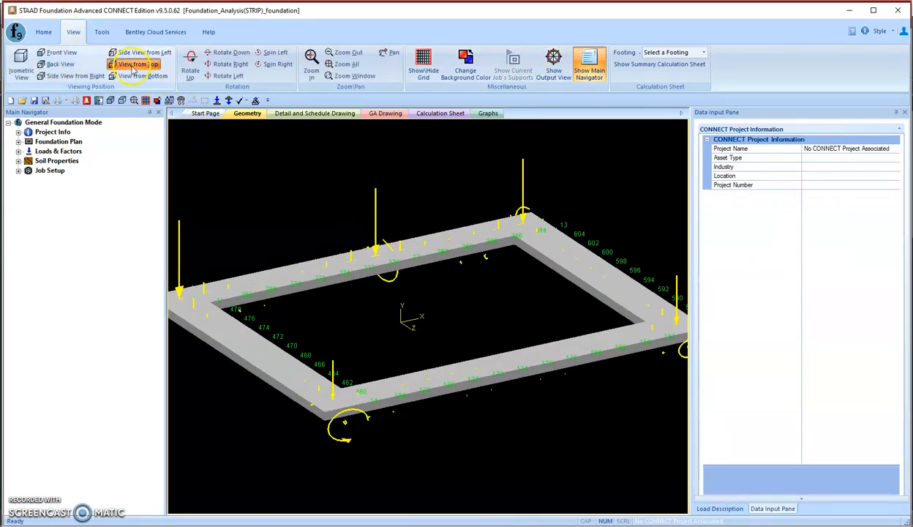
pyautogui.click(133, 64)
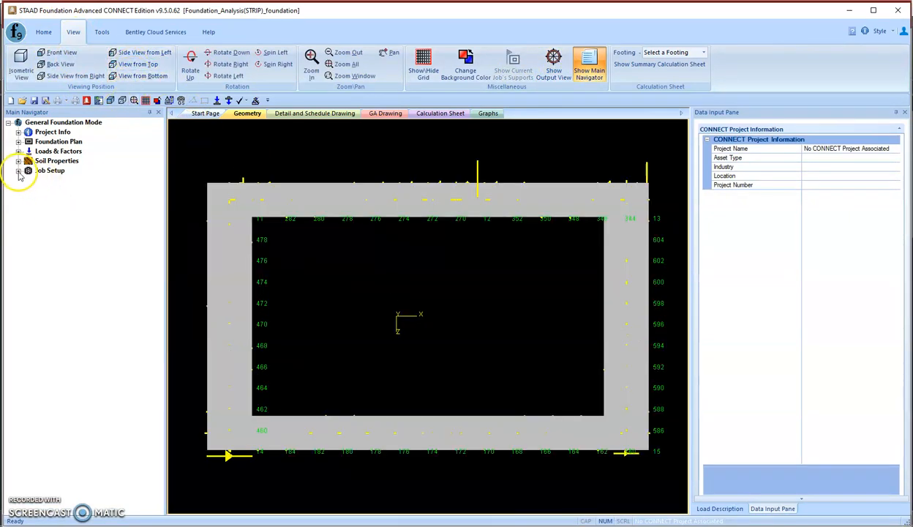
# Step: Create mat job 'strip1' with the Canadian code, SI units and all load cases
pyautogui.click(19, 170)
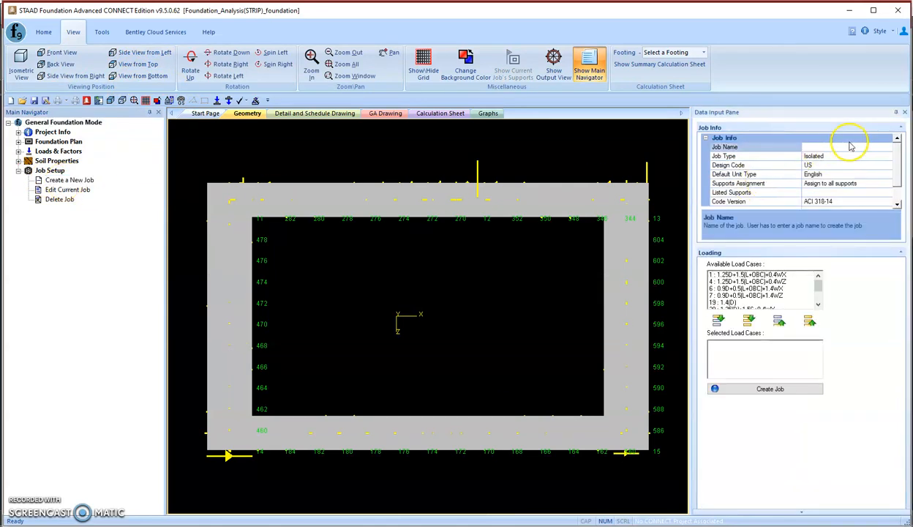
pyautogui.write('strip')
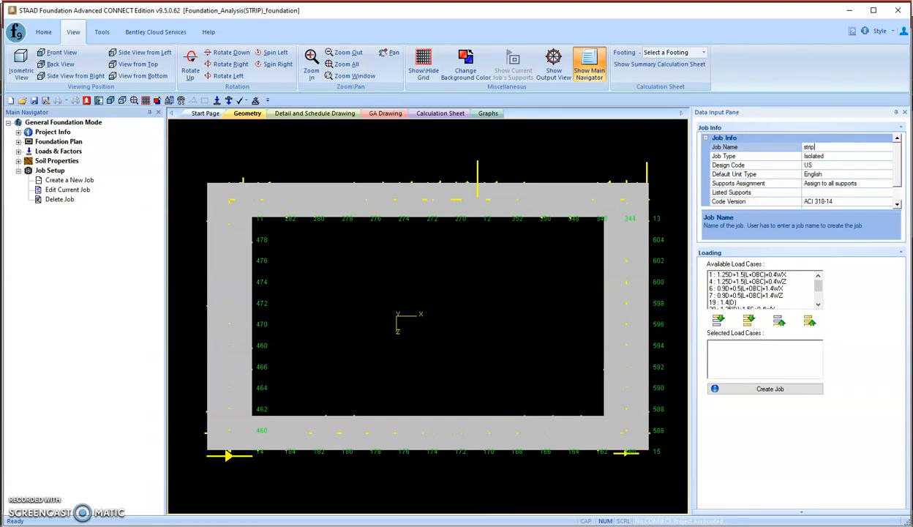
pyautogui.write('1')
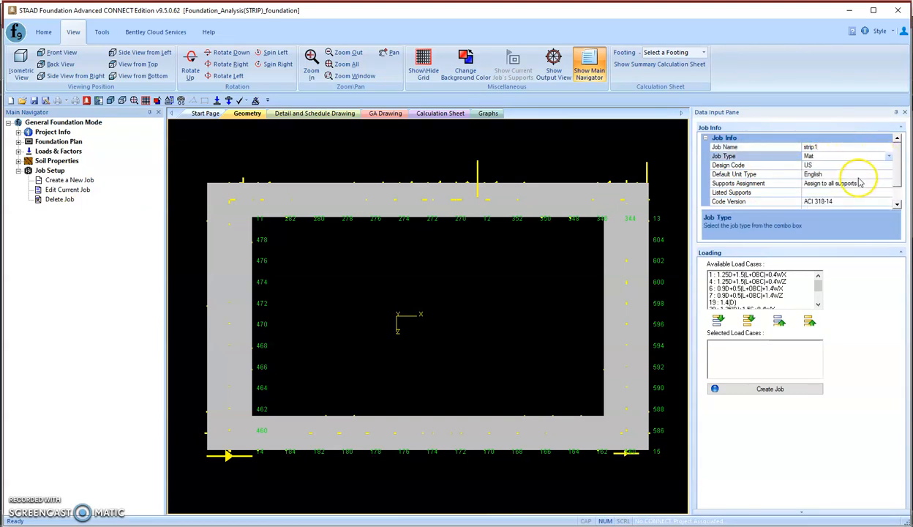
pyautogui.click(889, 164)
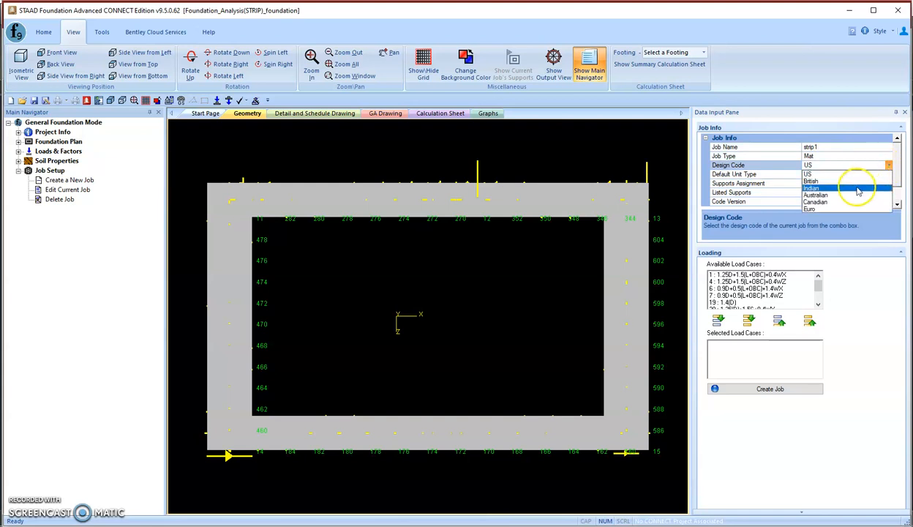
pyautogui.click(816, 202)
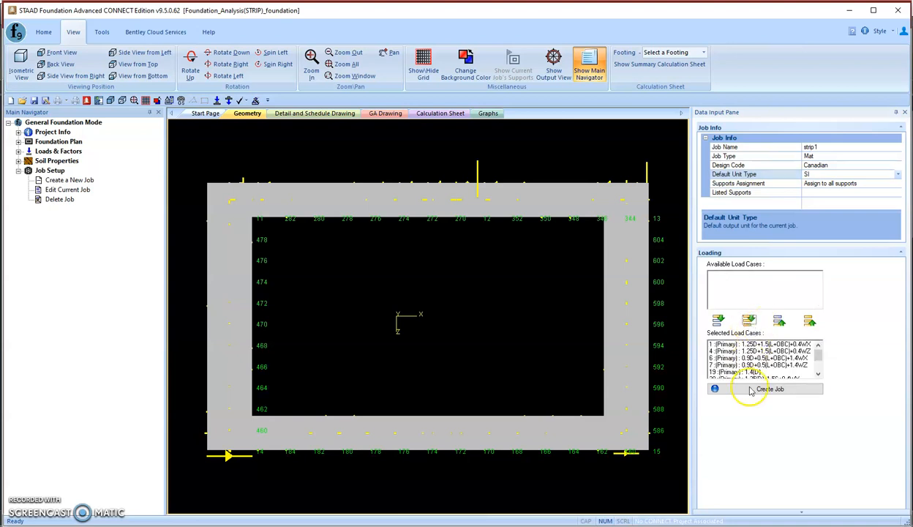
pyautogui.click(770, 389)
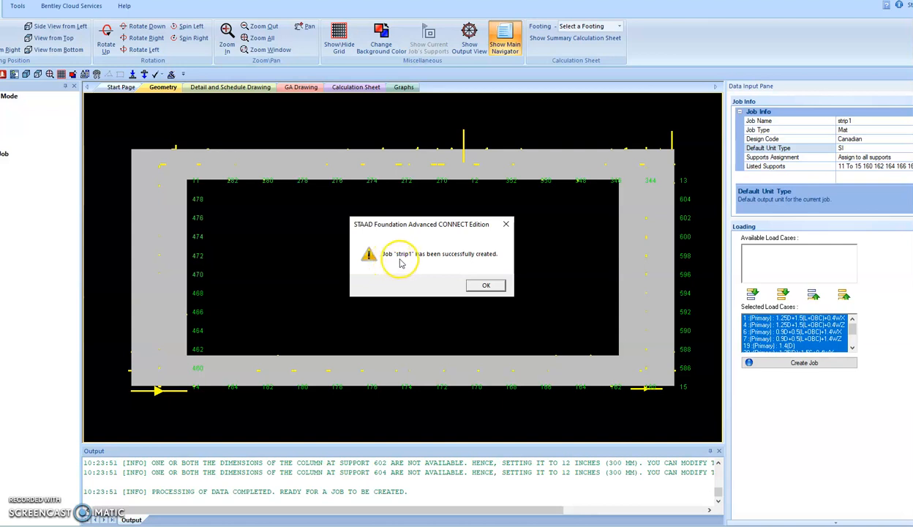
pyautogui.moveTo(447, 265)
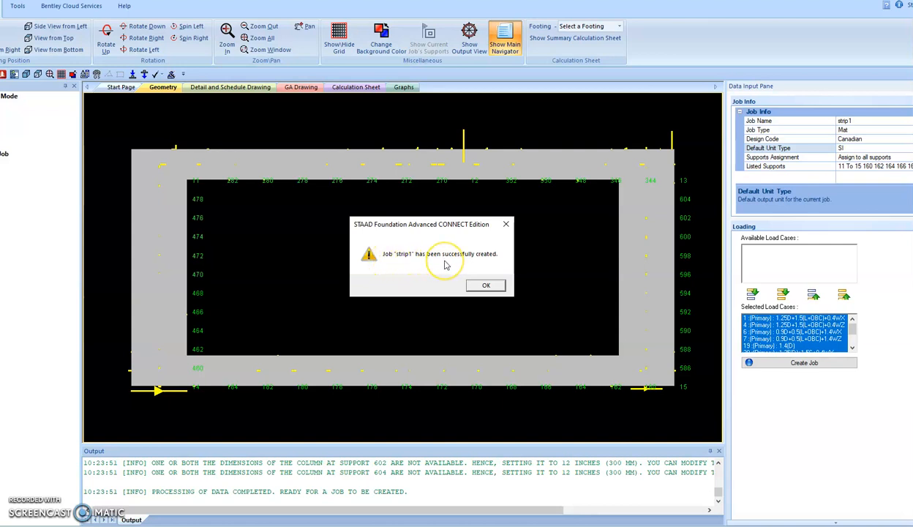
pyautogui.click(486, 284)
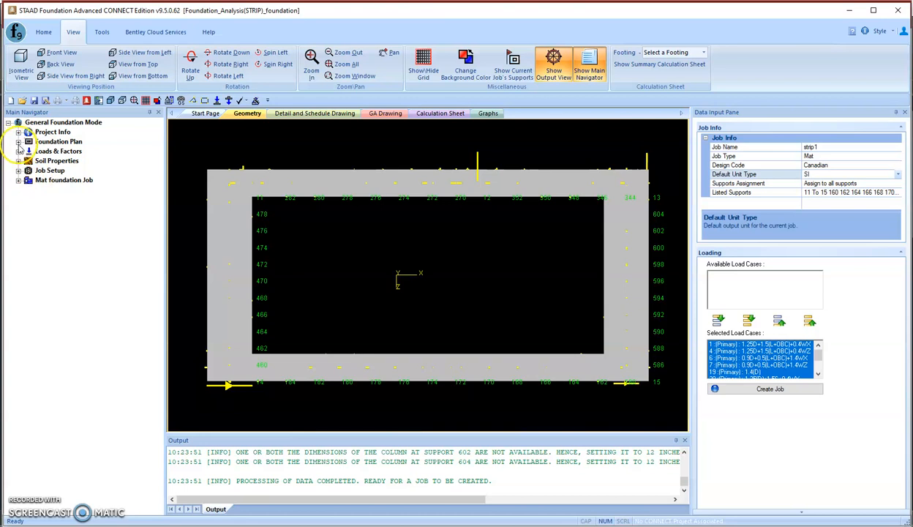
# Step: Set load cases 1–22 as Ultimate and cases 100 and 102 as Service with Batch Apply
pyautogui.click(17, 151)
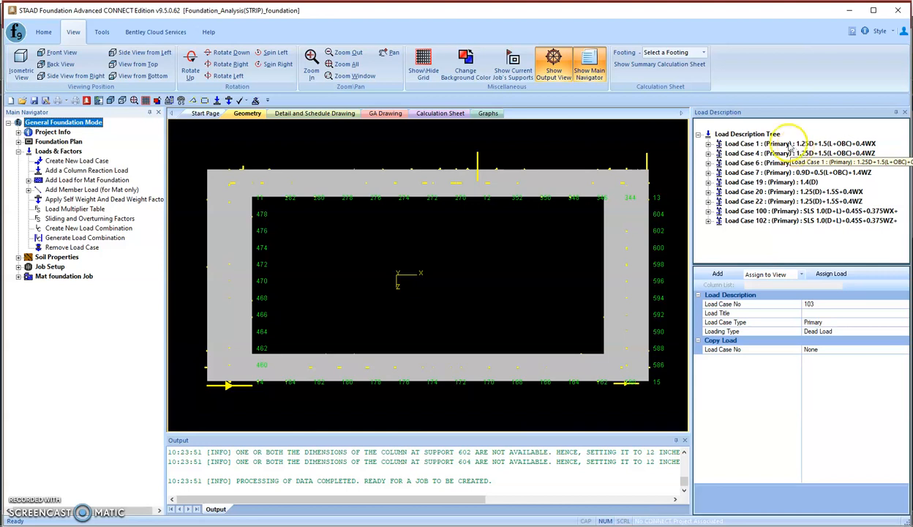
pyautogui.click(797, 144)
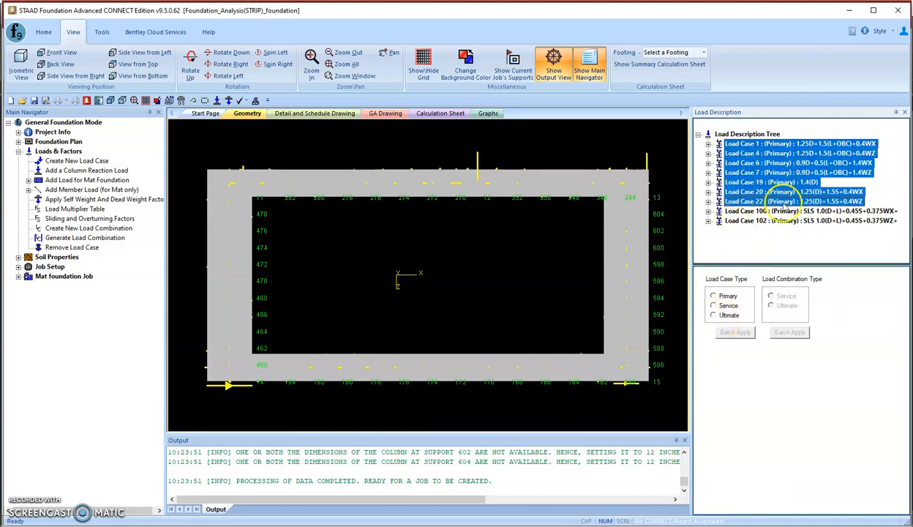
pyautogui.click(713, 314)
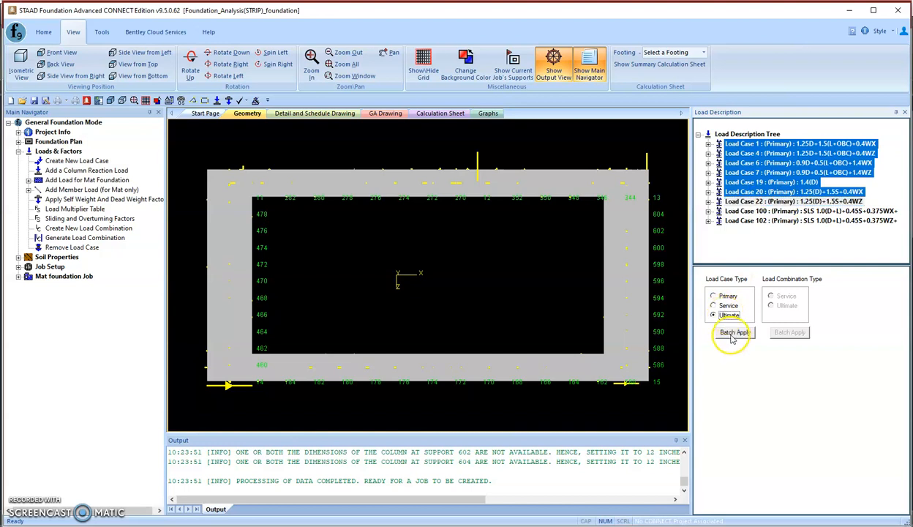
pyautogui.click(734, 333)
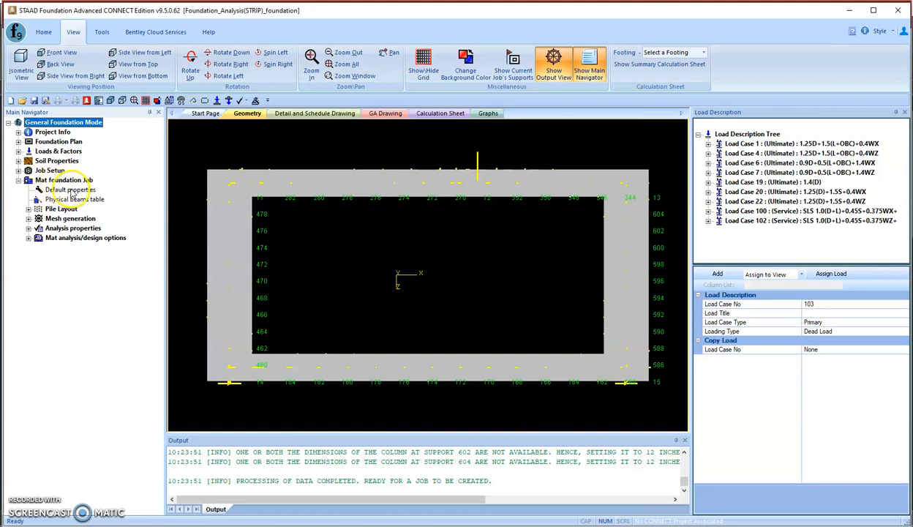
# Step: Set the default subgrade modulus to 30000 kN/m2/m and the concrete modulus of elasticity to 3000
pyautogui.click(70, 190)
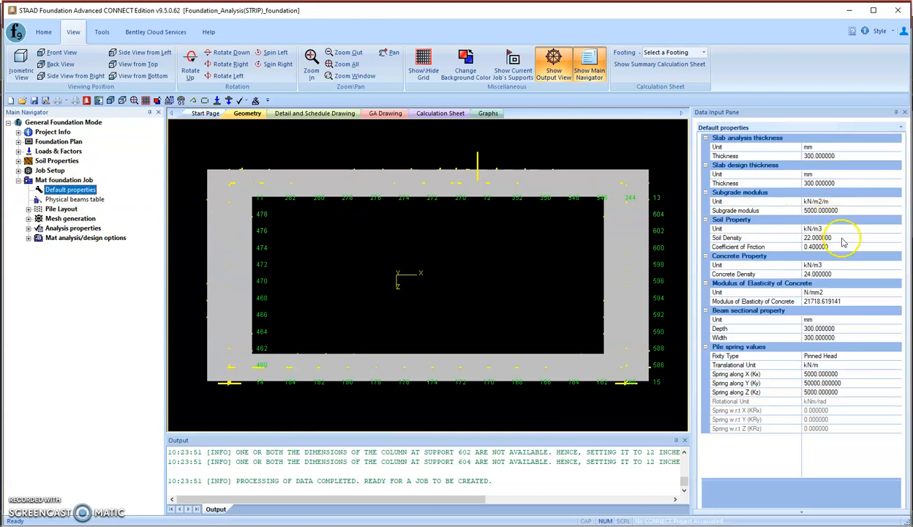
pyautogui.click(822, 210)
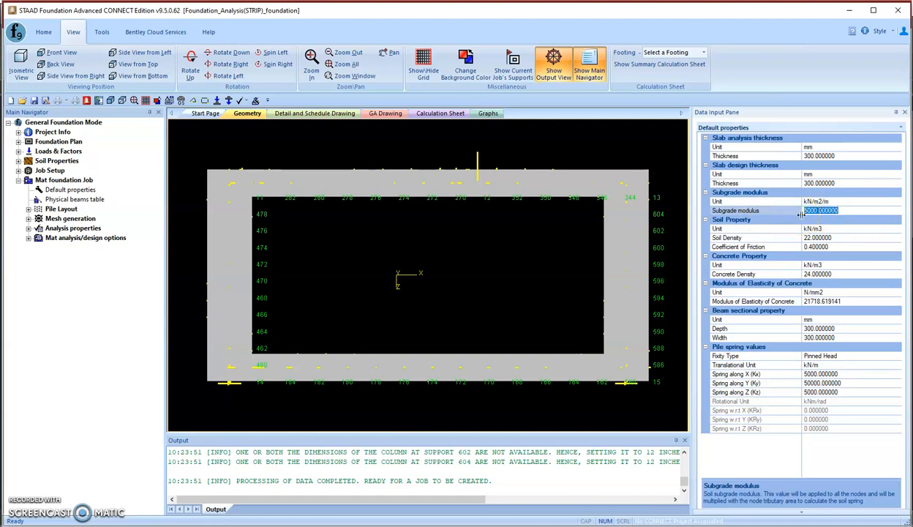
pyautogui.write('30000')
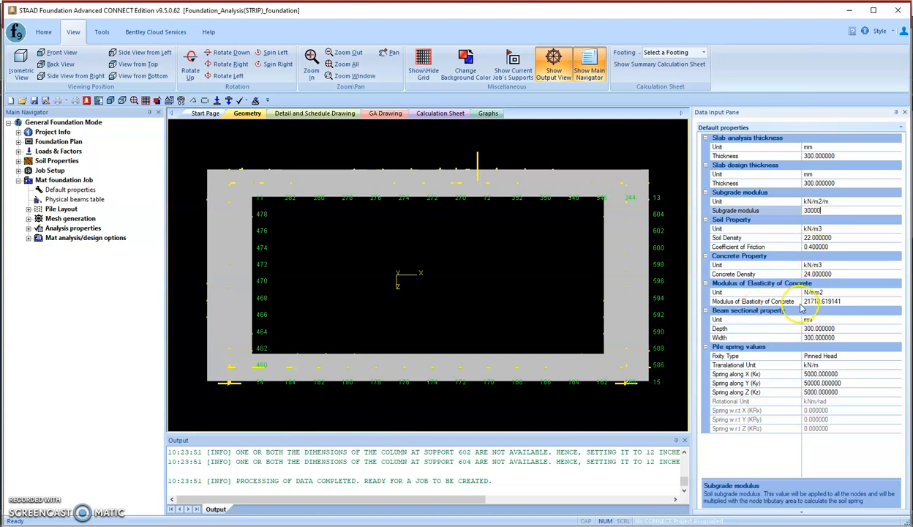
pyautogui.click(841, 301)
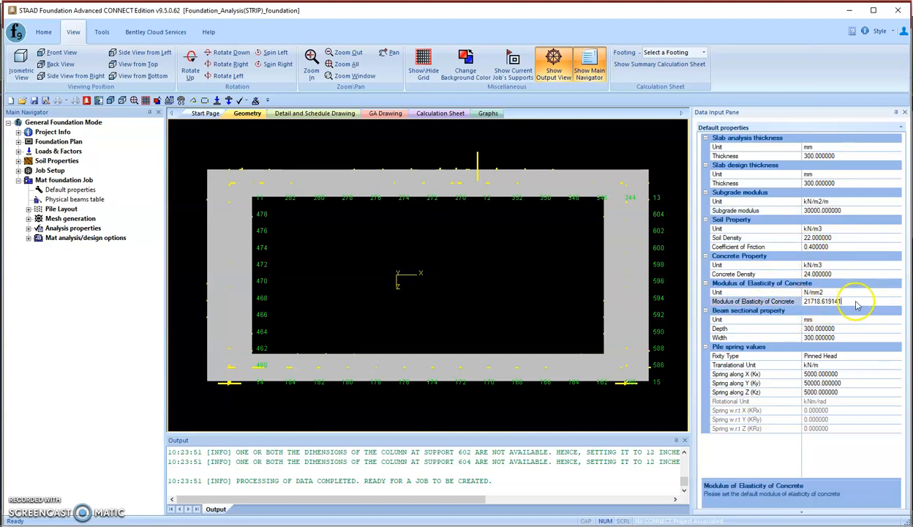
pyautogui.tripleClick(824, 300)
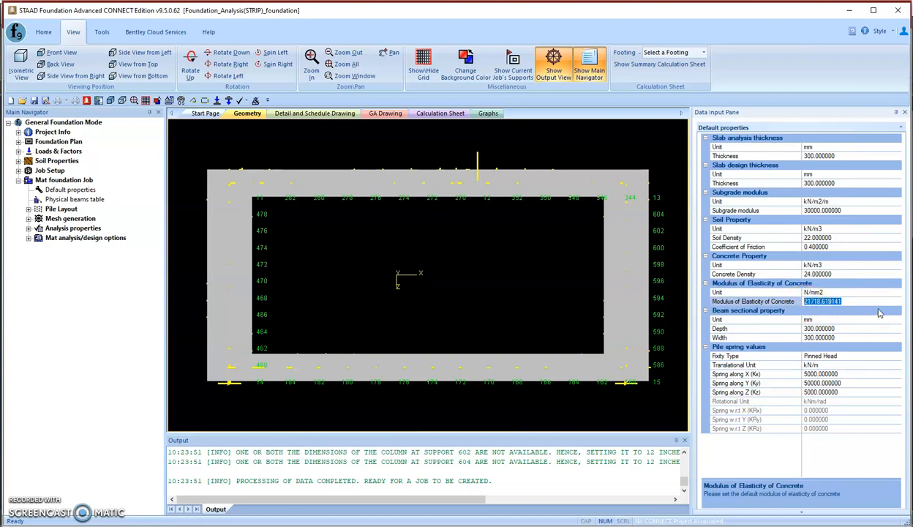
pyautogui.write('3000')
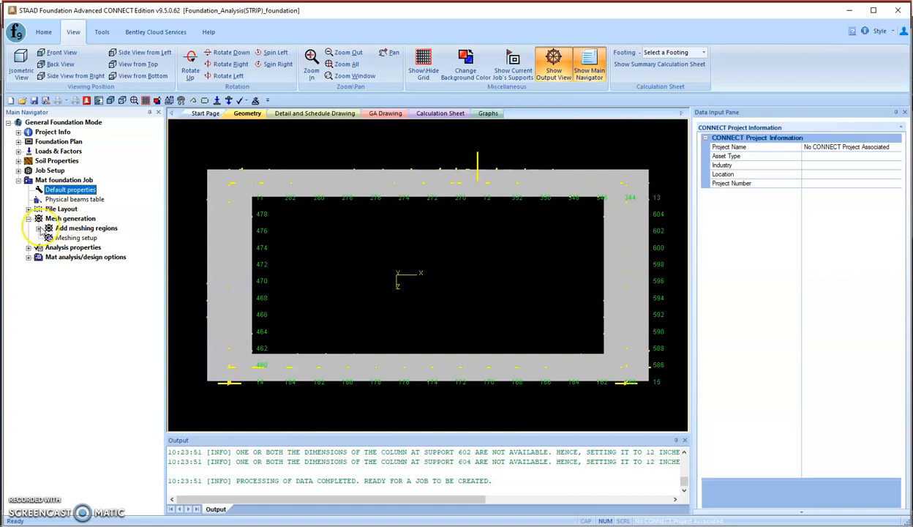
# Step: Open the Using polyline form under Add meshing regions
pyautogui.click(86, 227)
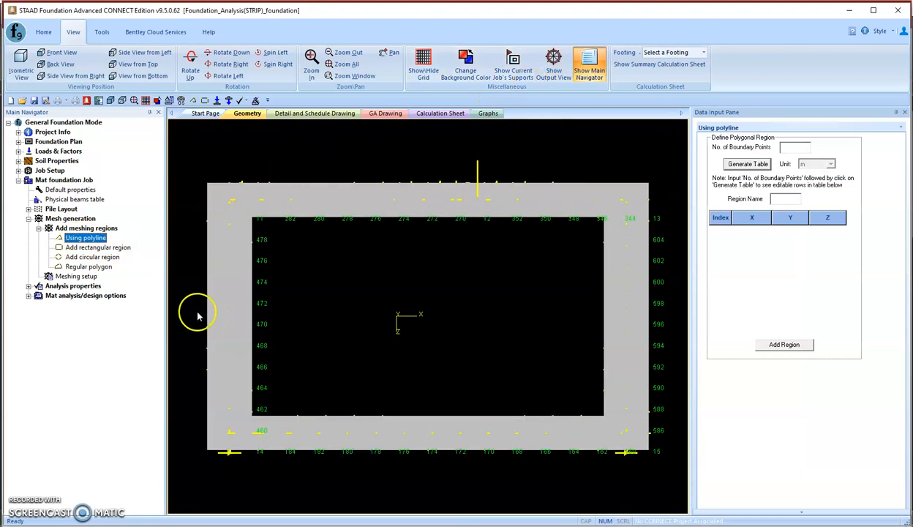
pyautogui.moveTo(259, 191)
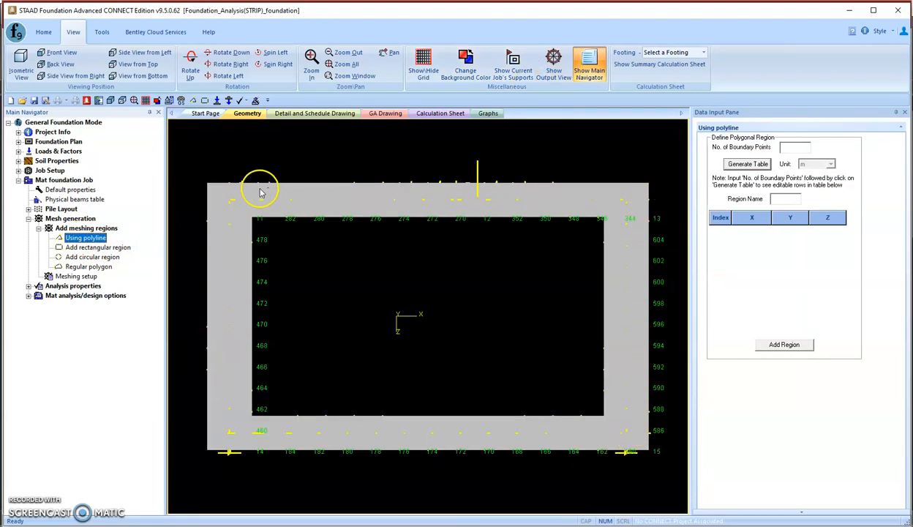
pyautogui.moveTo(421, 264)
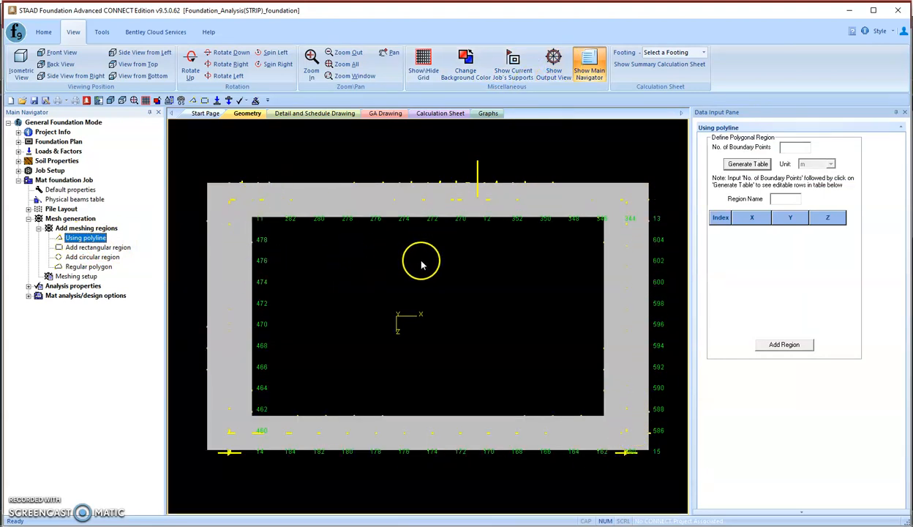
pyautogui.moveTo(196, 211)
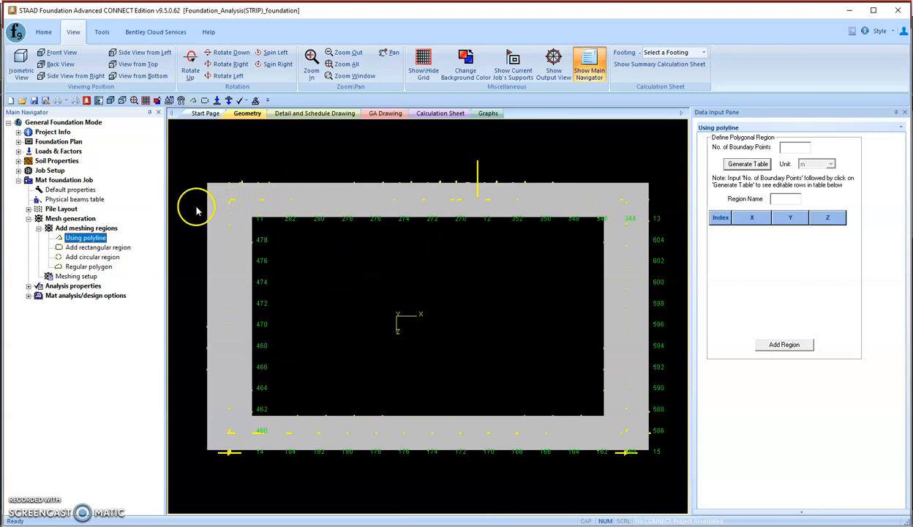
pyautogui.moveTo(234, 230)
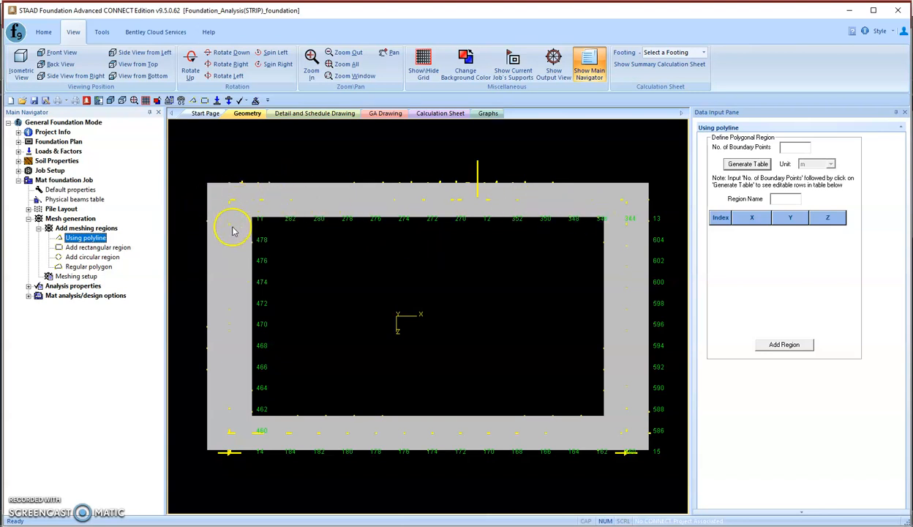
pyautogui.moveTo(634, 279)
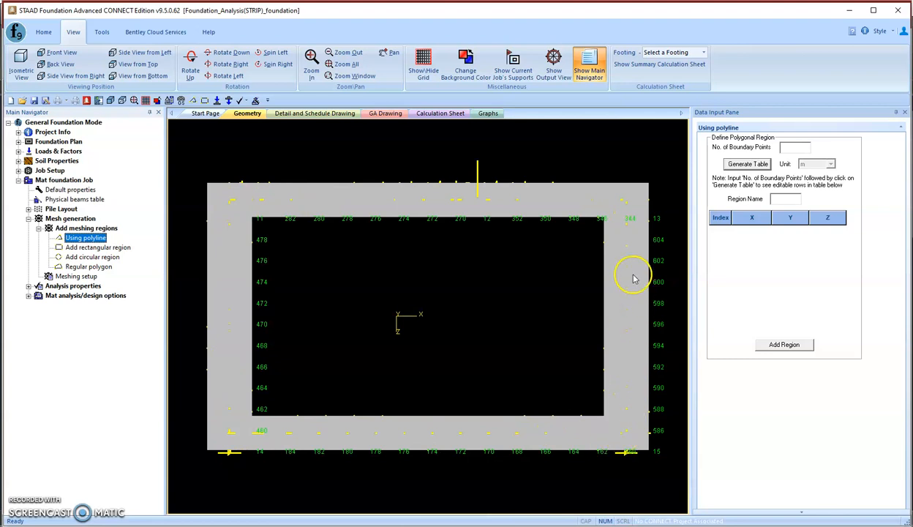
pyautogui.moveTo(530, 438)
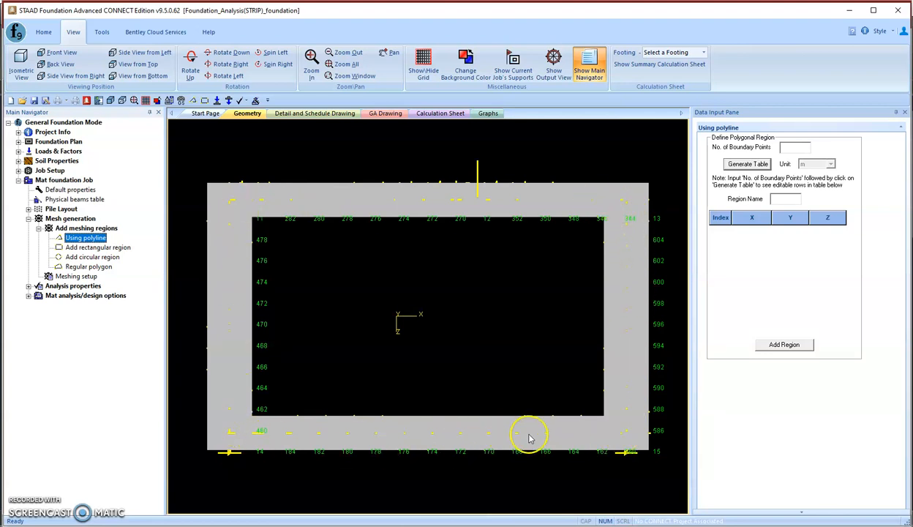
pyautogui.moveTo(644, 182)
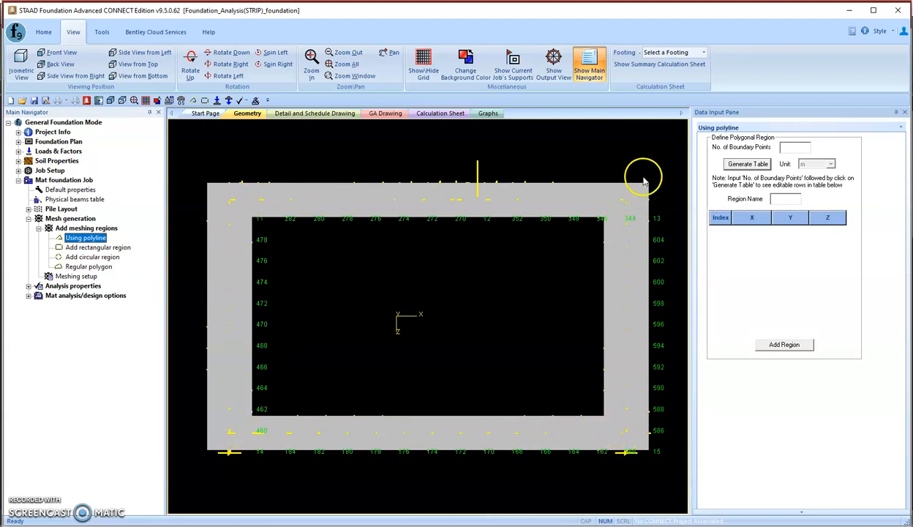
pyautogui.moveTo(655, 254)
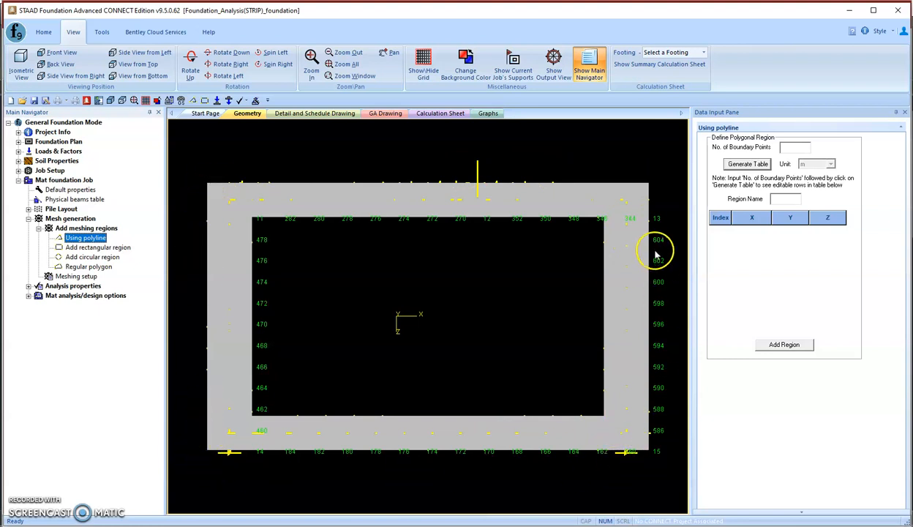
pyautogui.moveTo(658, 223)
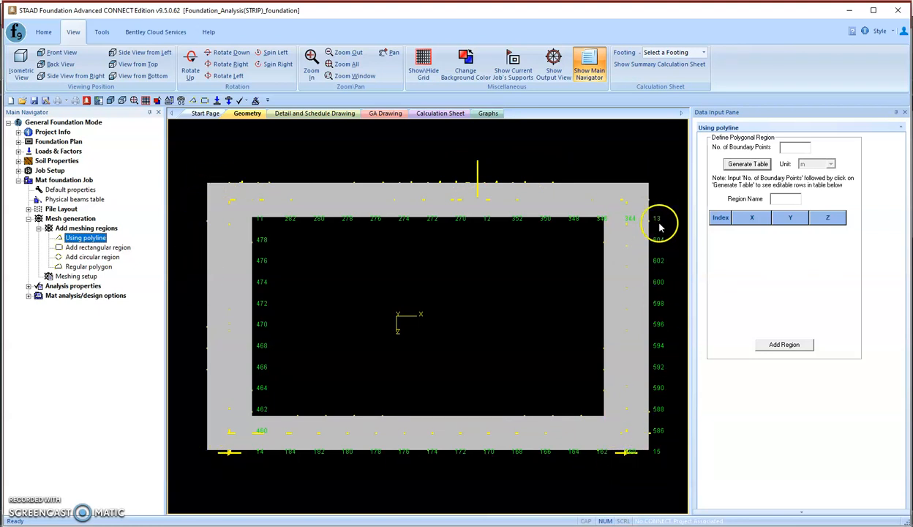
pyautogui.moveTo(208, 174)
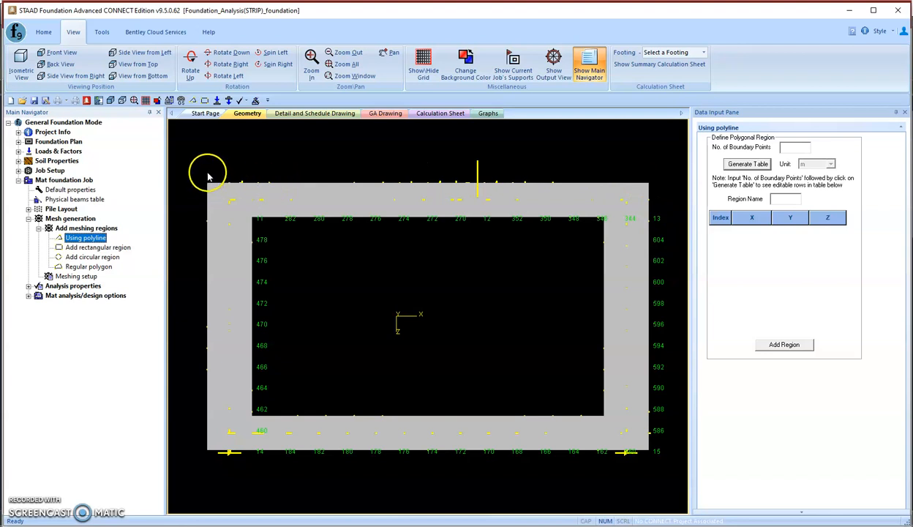
pyautogui.moveTo(196, 284)
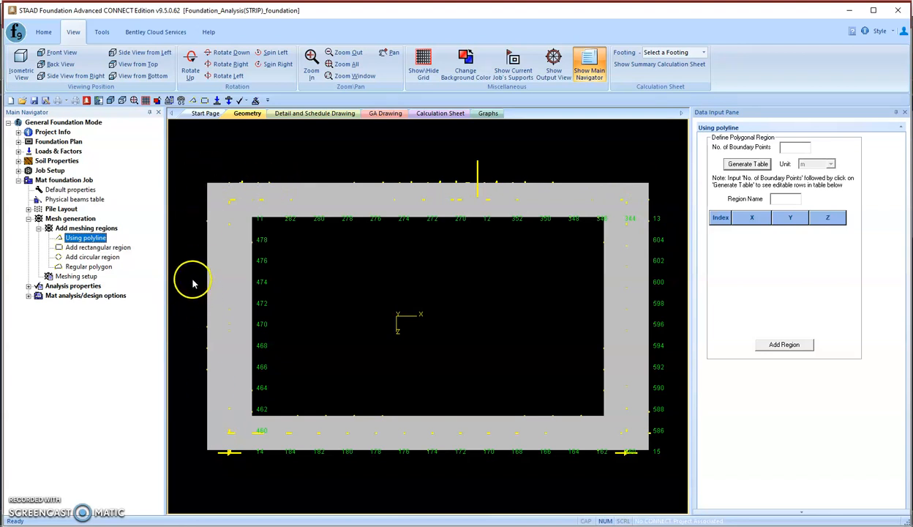
pyautogui.moveTo(266, 311)
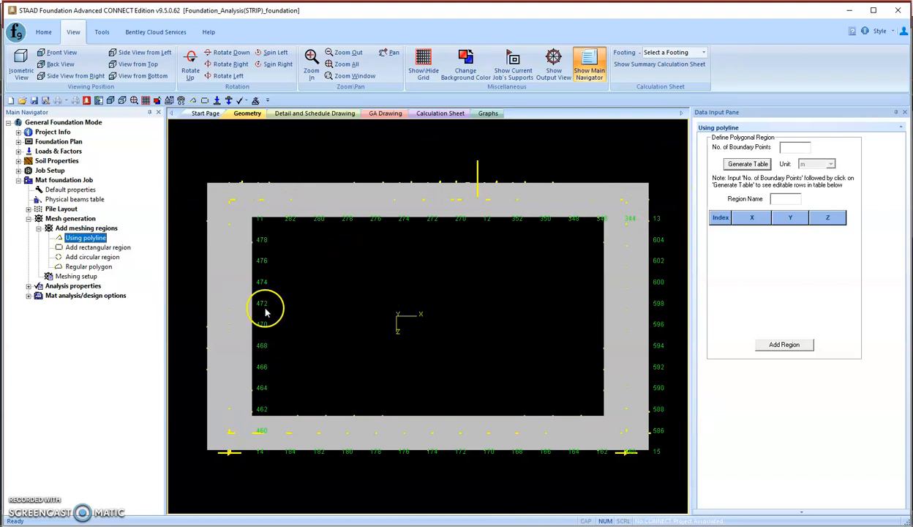
pyautogui.moveTo(578, 285)
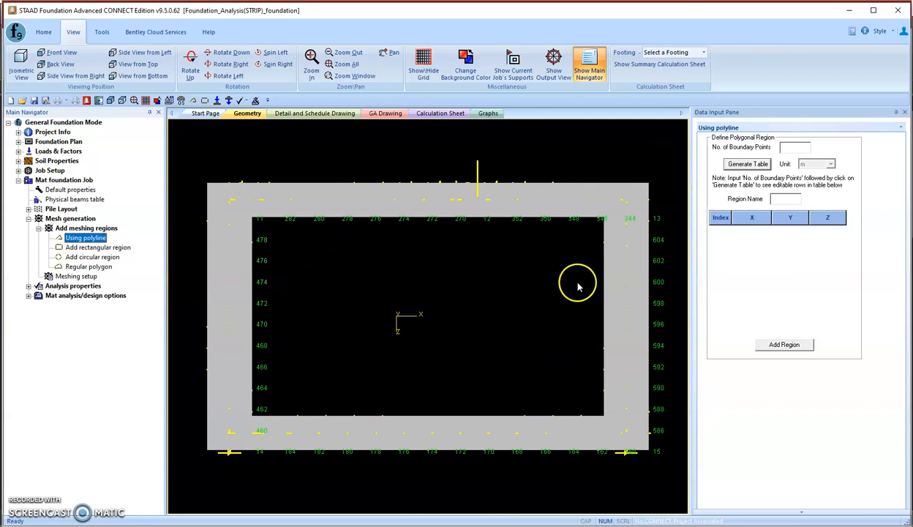
pyautogui.moveTo(287, 291)
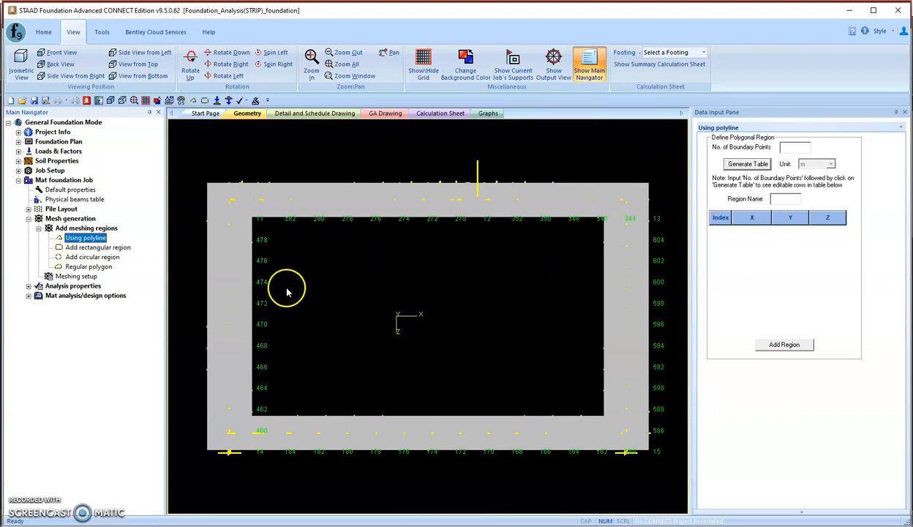
pyautogui.moveTo(239, 389)
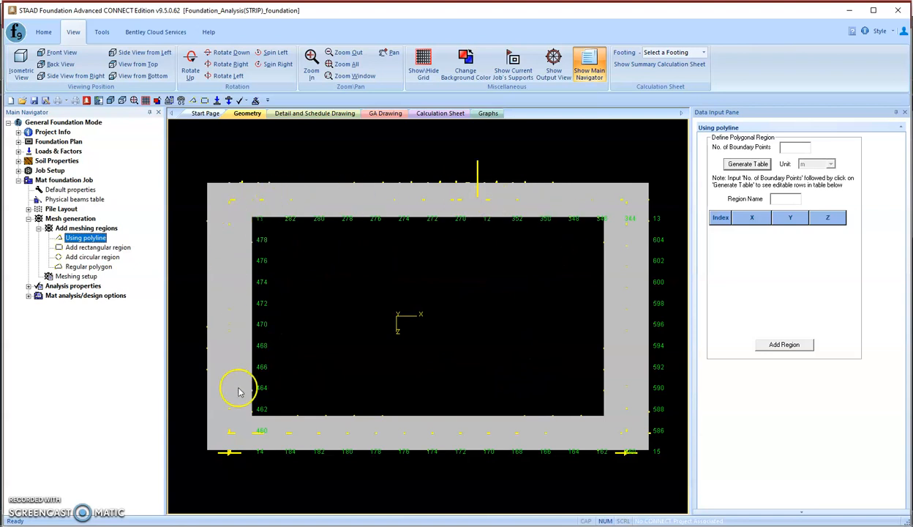
pyautogui.moveTo(751, 205)
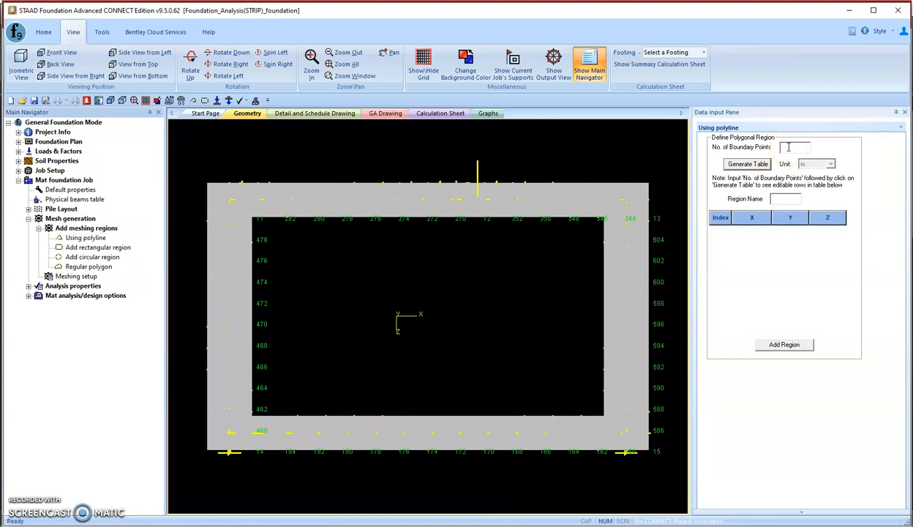
# Step: Add four-point region s1 with corners spanning X -8 to 9.2 and Z -8 to 7.3
pyautogui.write('4')
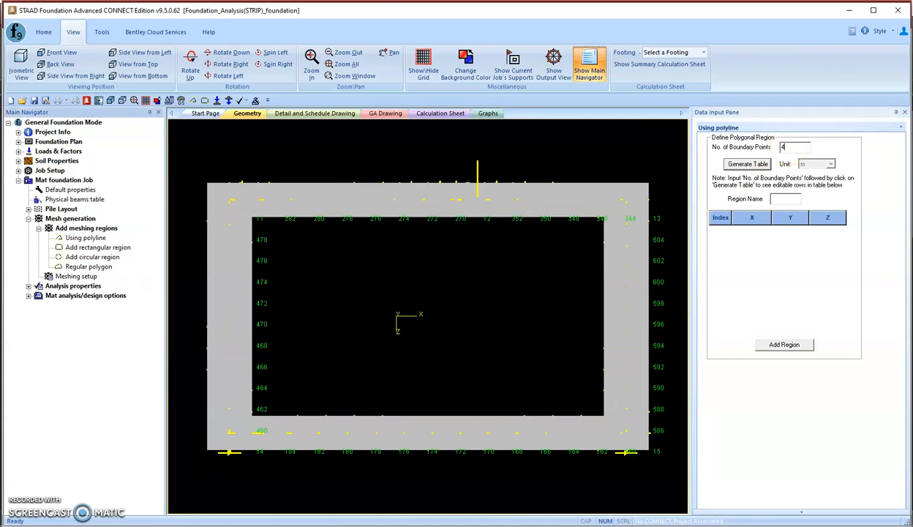
pyautogui.click(748, 163)
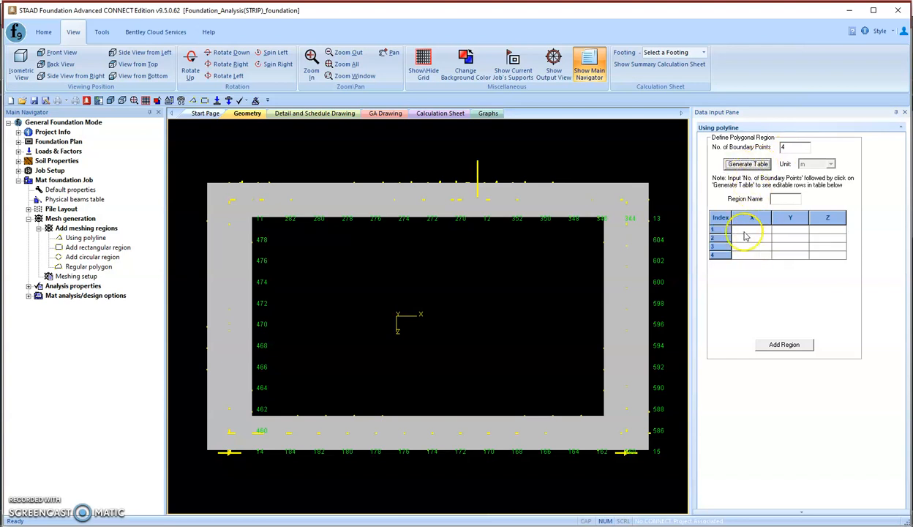
pyautogui.click(783, 199)
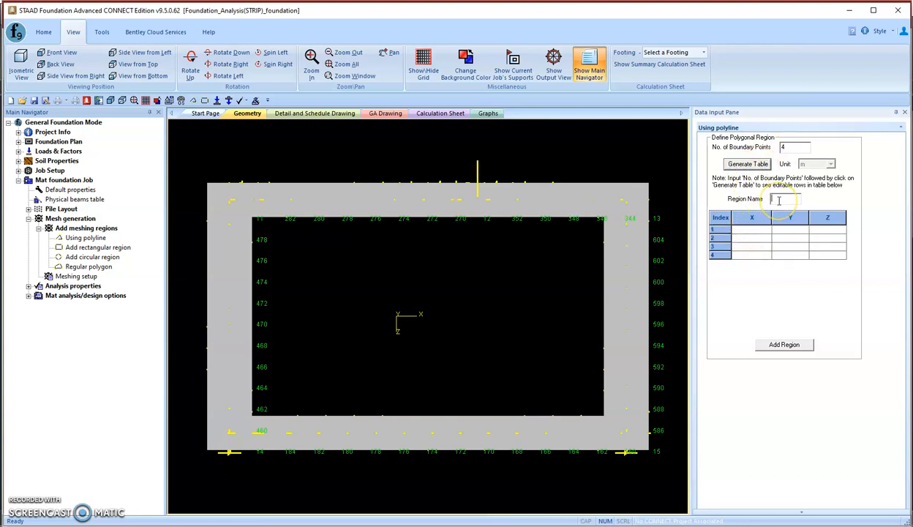
pyautogui.write('s1')
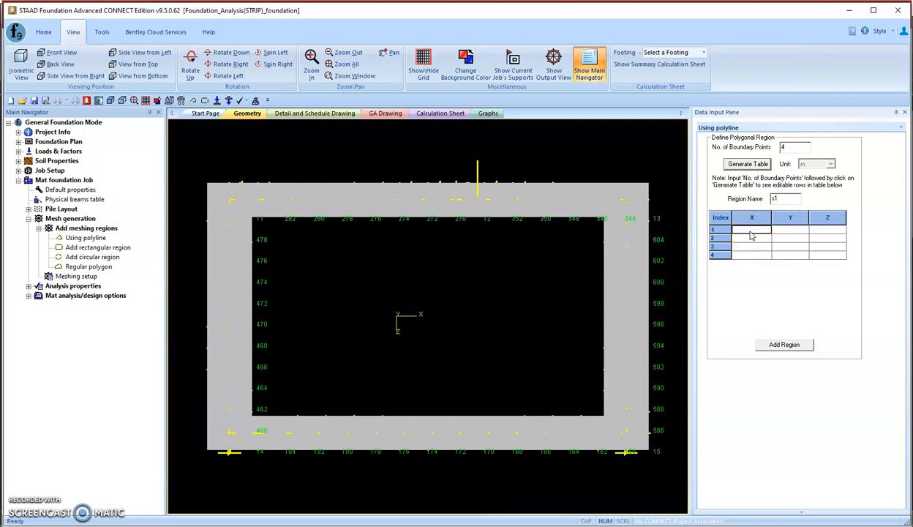
pyautogui.write('-8')
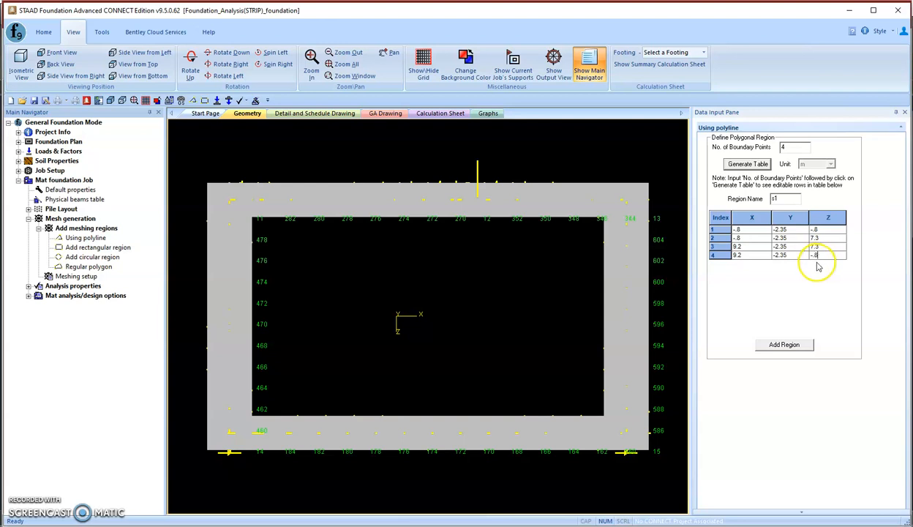
pyautogui.moveTo(816, 335)
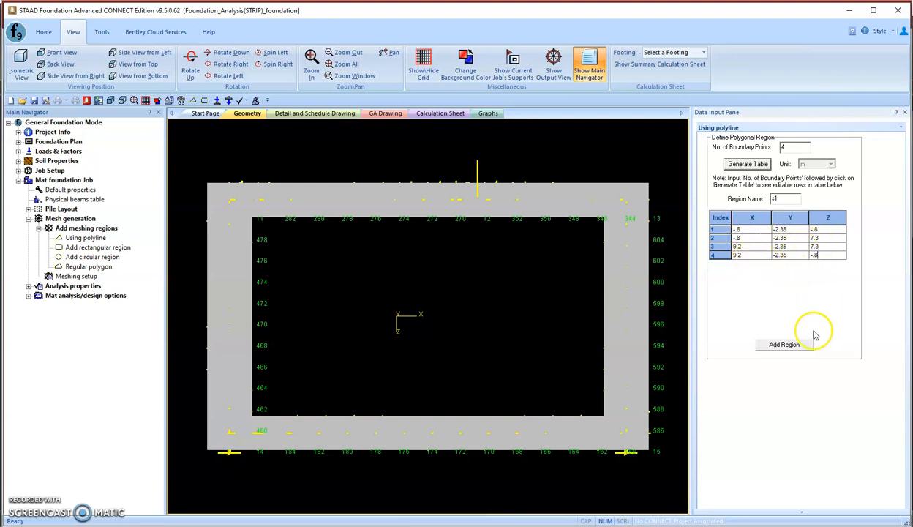
pyautogui.click(784, 344)
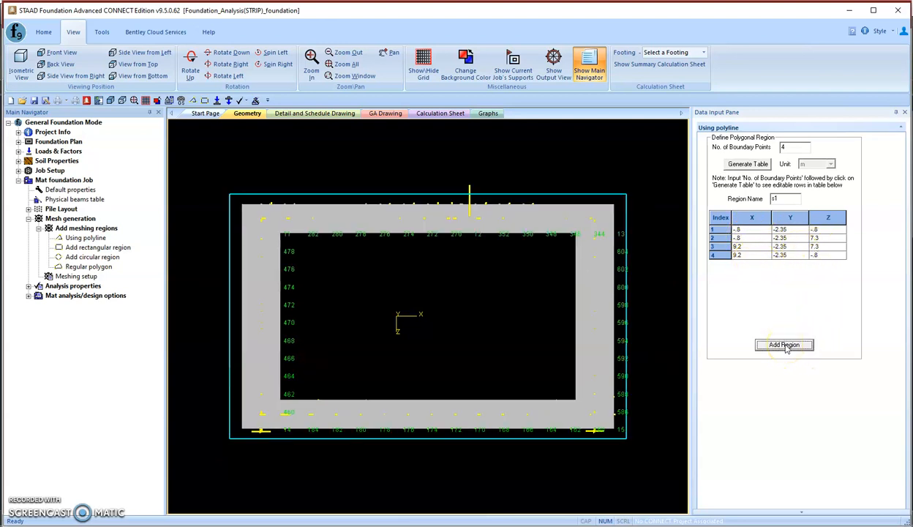
pyautogui.moveTo(631, 306)
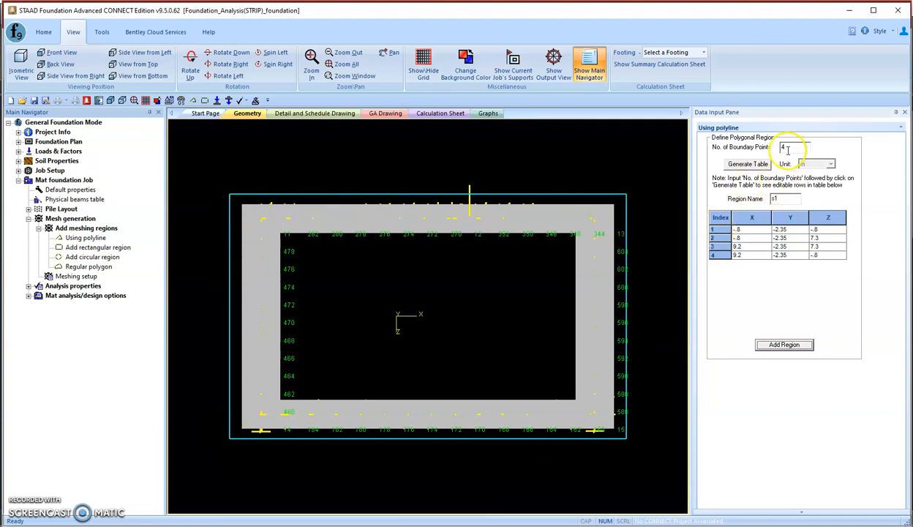
pyautogui.moveTo(487, 266)
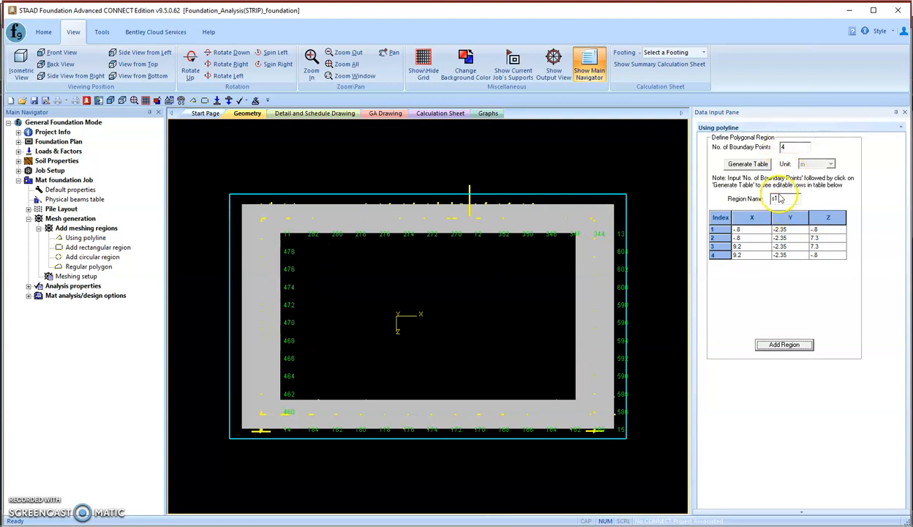
# Step: Add the four-point inner region s2 with corners spanning X 0.8–7.6 and Z 0.8–5.7
pyautogui.click(747, 164)
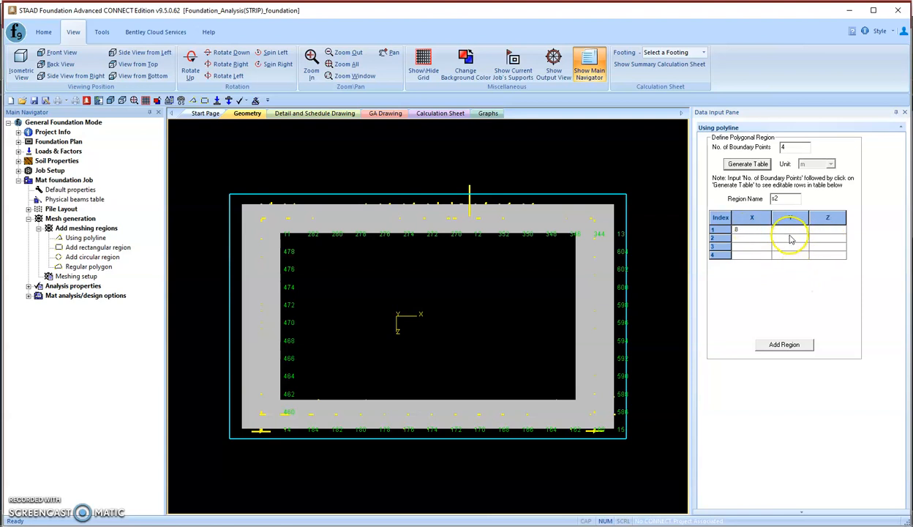
pyautogui.write('-2.35')
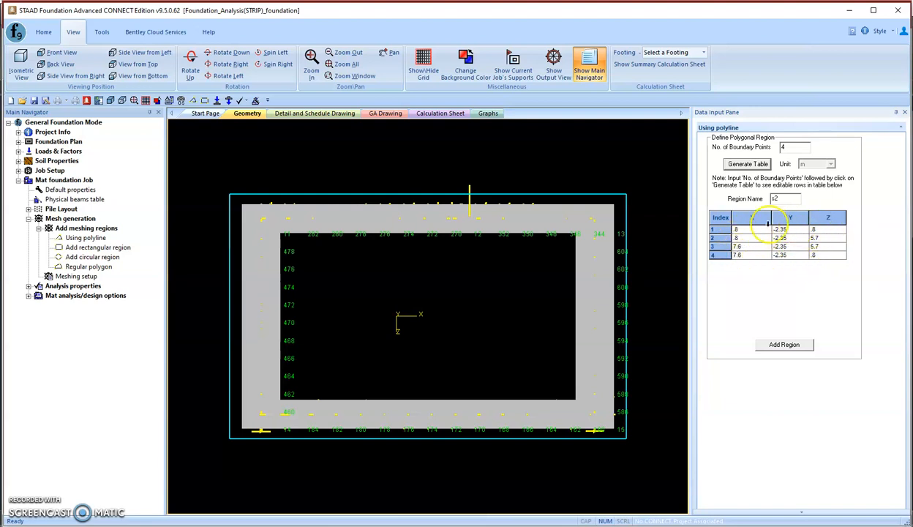
pyautogui.click(783, 344)
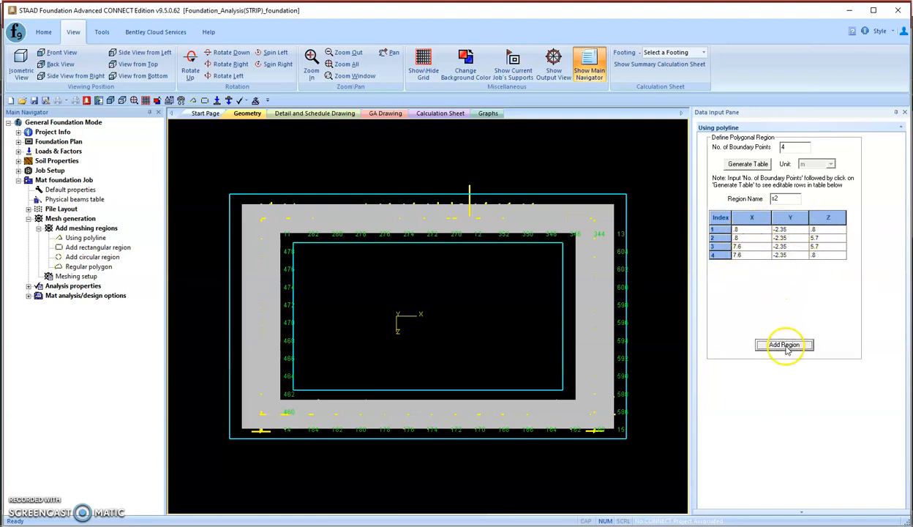
pyautogui.click(784, 345)
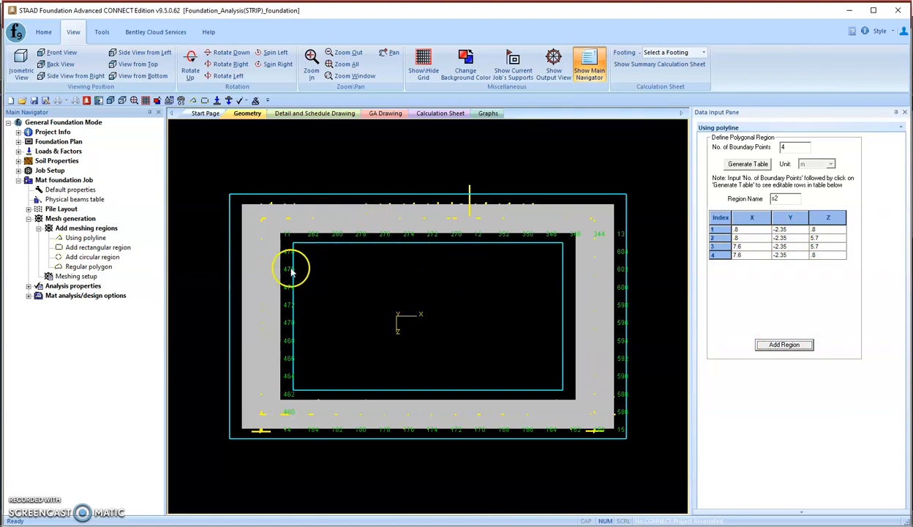
pyautogui.moveTo(106, 285)
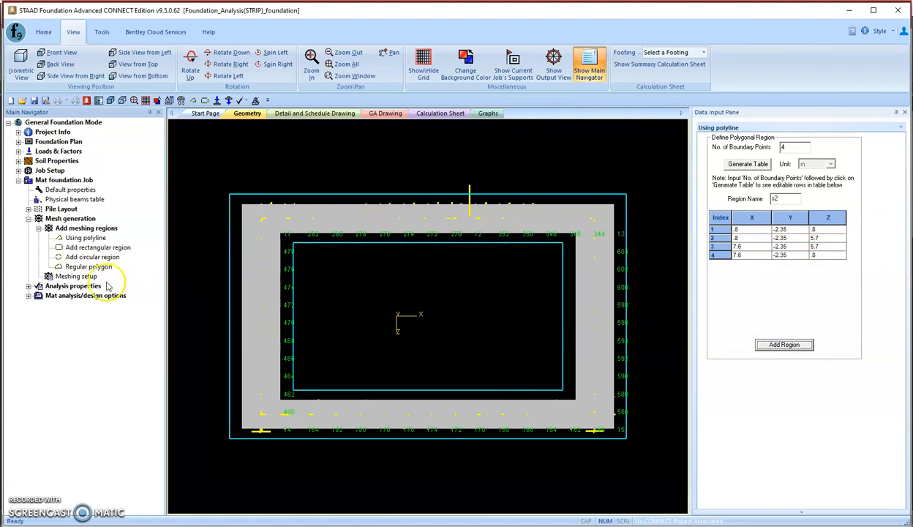
# Step: In Meshing setup, add s1 as Boundary and s2 as a Hole within s1
pyautogui.click(77, 276)
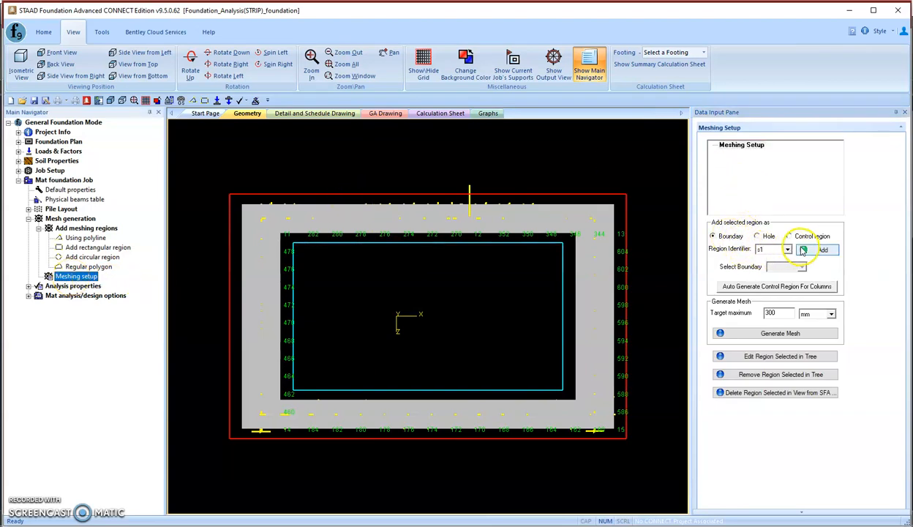
pyautogui.click(822, 250)
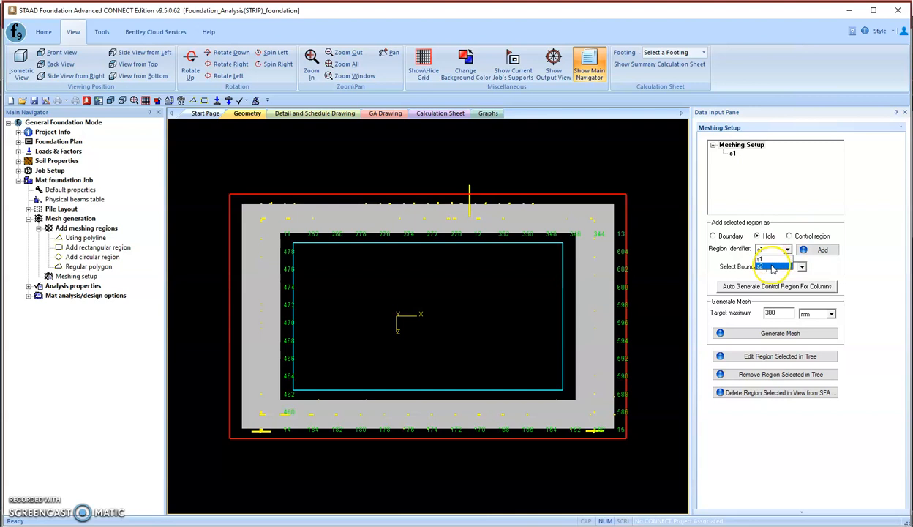
pyautogui.click(823, 250)
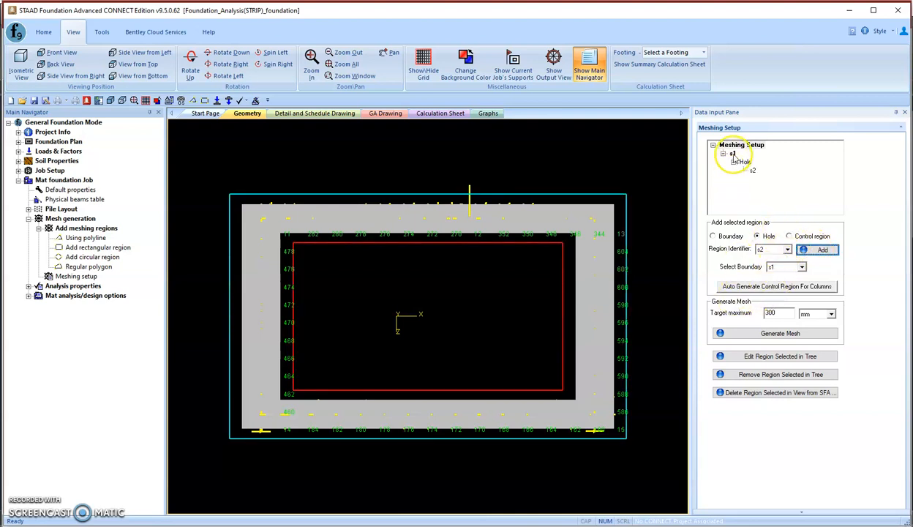
pyautogui.click(724, 153)
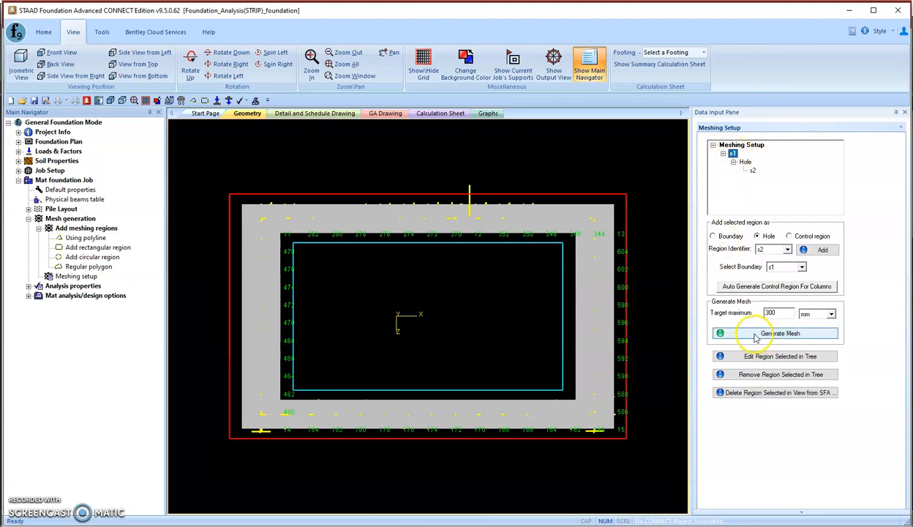
pyautogui.moveTo(754, 334)
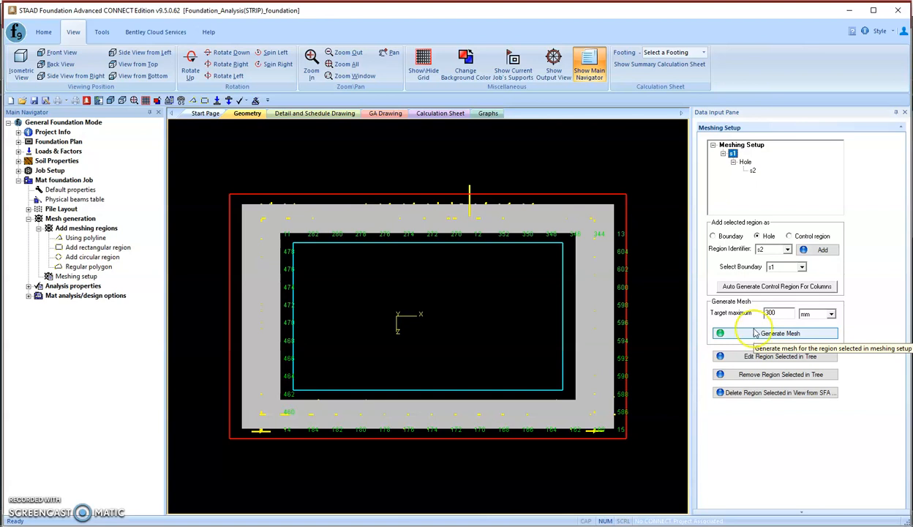
# Step: Generate a mixed quad-and-triangle mesh with nodes at column support positions
pyautogui.click(779, 333)
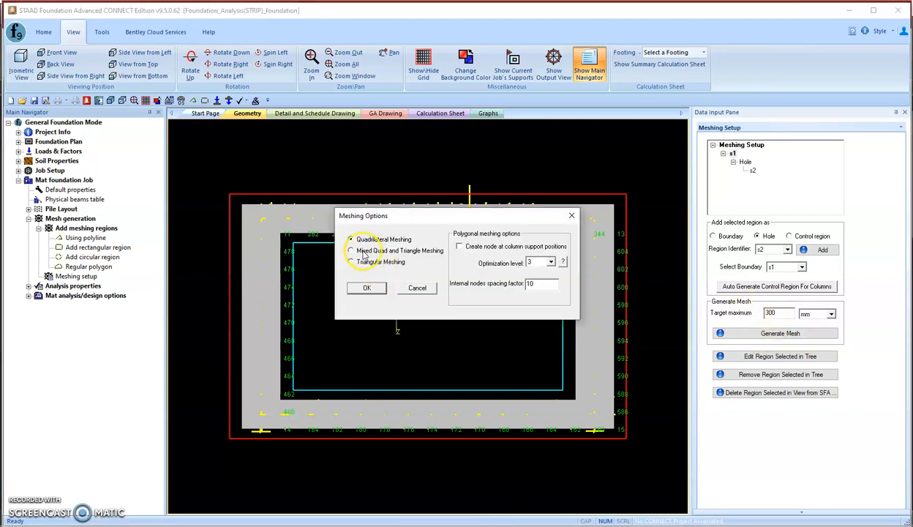
pyautogui.click(351, 250)
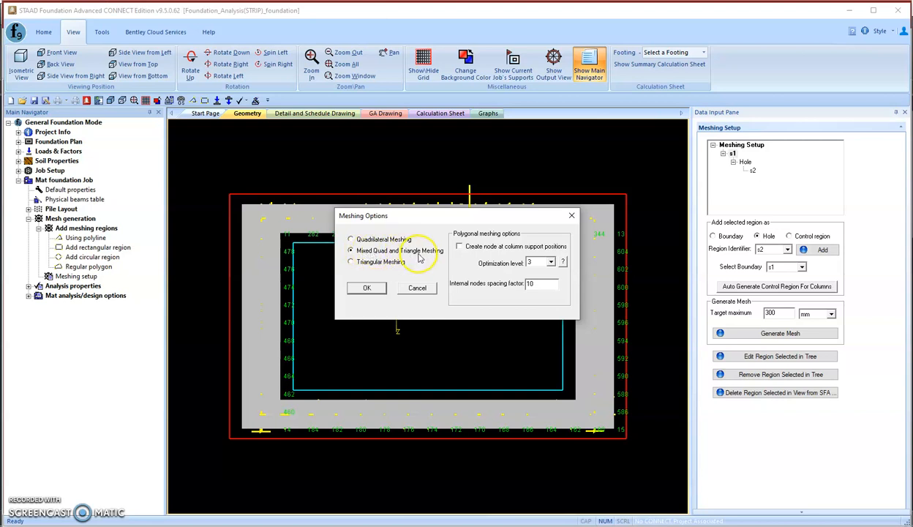
pyautogui.moveTo(475, 251)
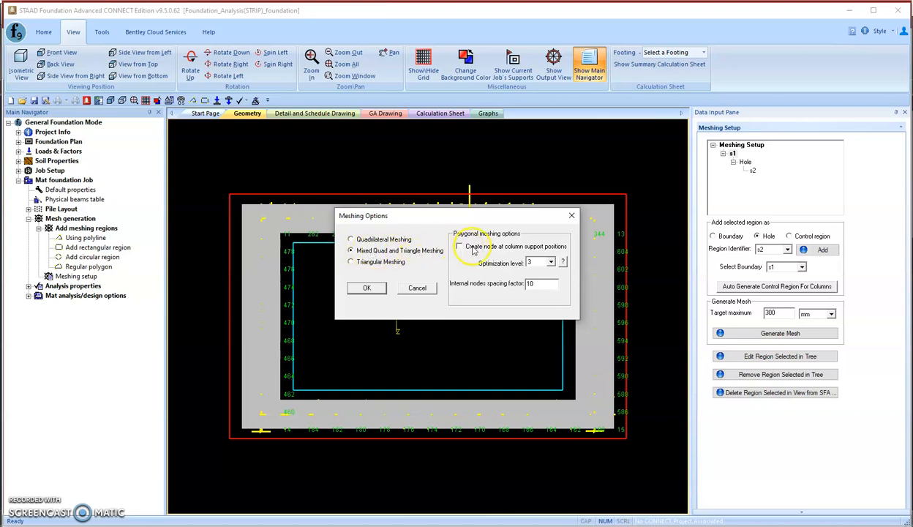
pyautogui.click(460, 246)
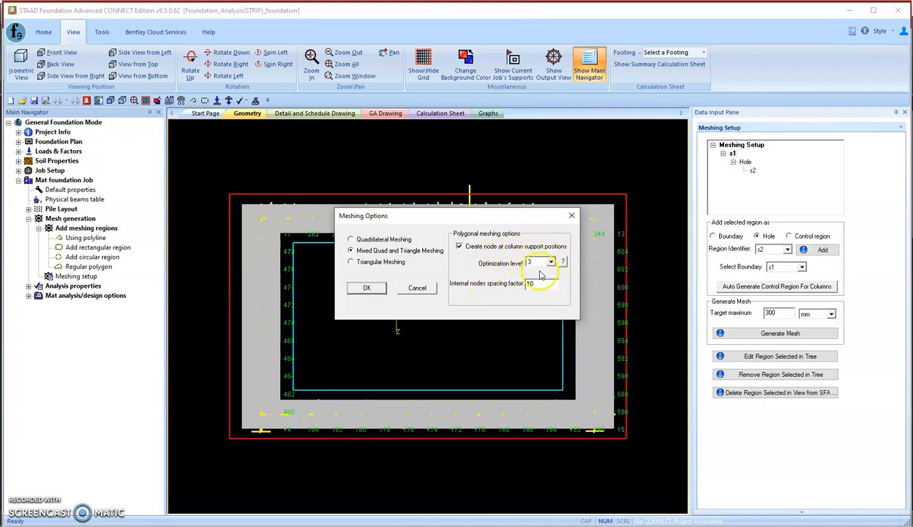
pyautogui.click(367, 288)
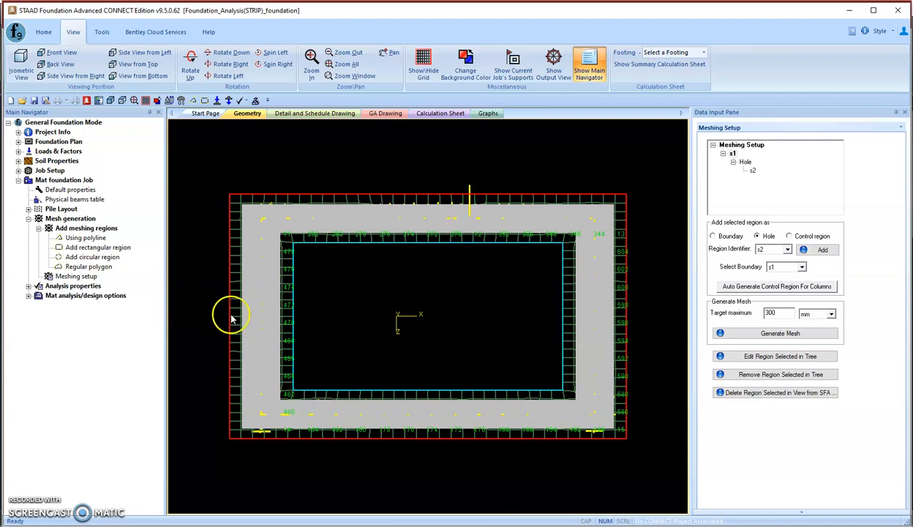
pyautogui.moveTo(69, 330)
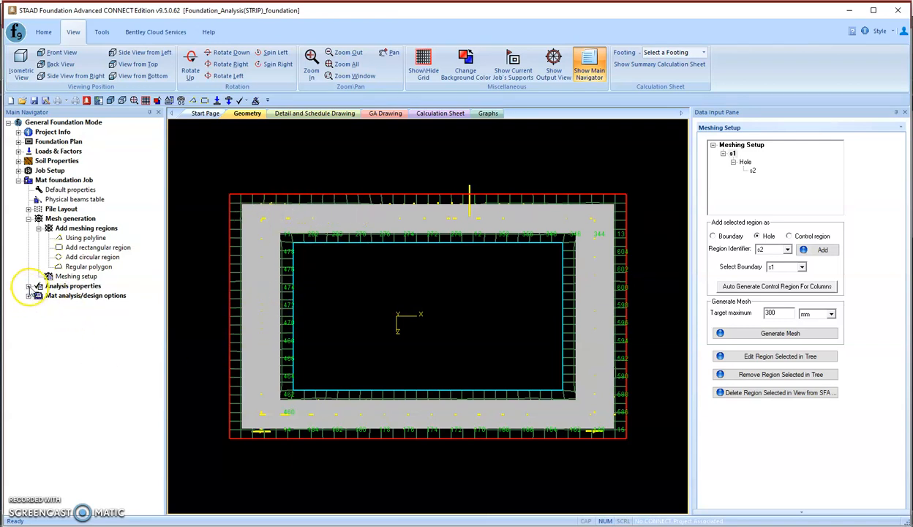
pyautogui.moveTo(44, 139)
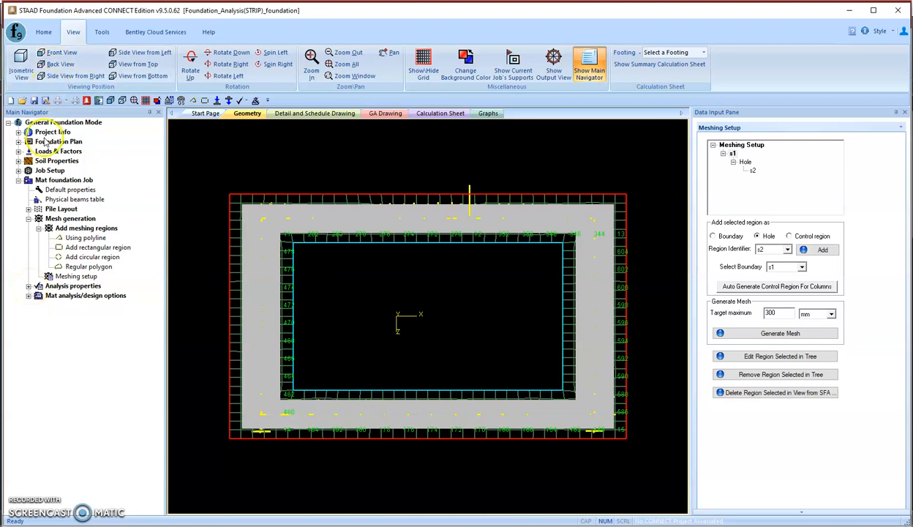
# Step: Turn off Show Supports and Support Numbers in the view options
pyautogui.click(79, 160)
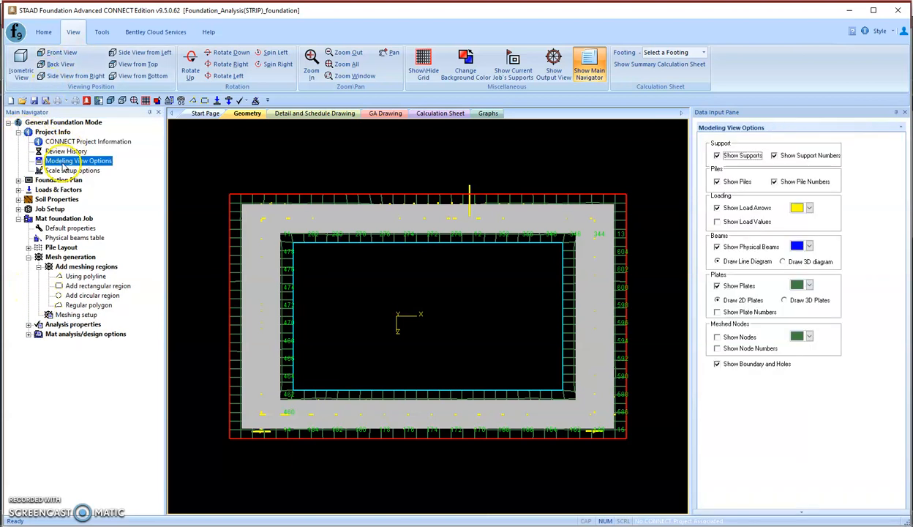
pyautogui.click(718, 155)
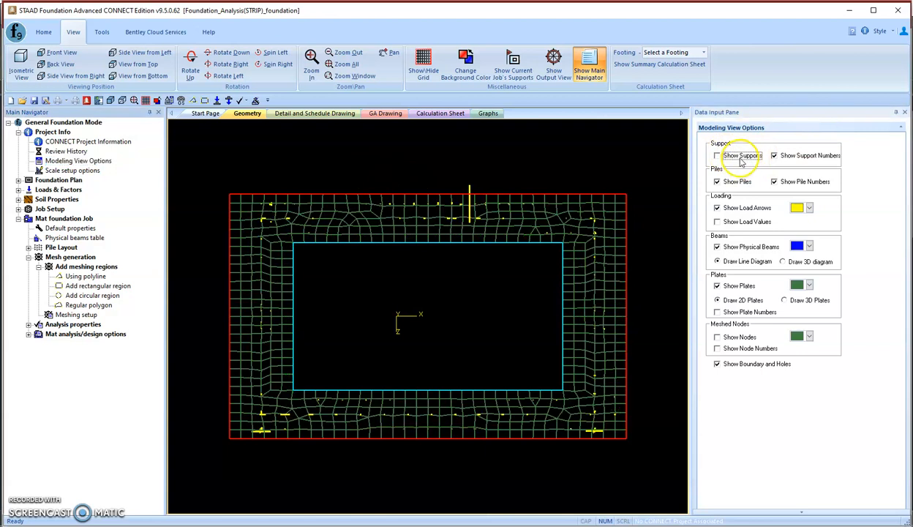
pyautogui.click(774, 156)
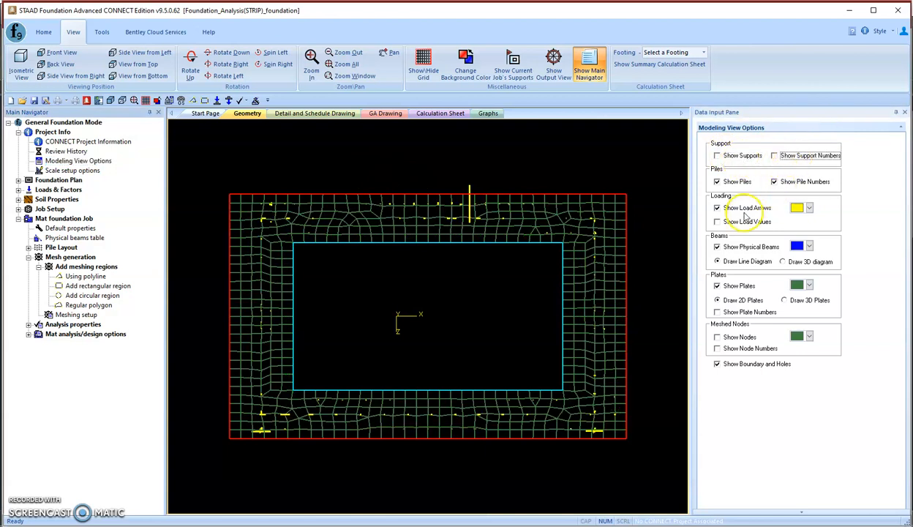
# Step: Hide load arrows, check the 0.5 m slab thickness and soil properties, and expand Mat analysis/design options
pyautogui.click(717, 208)
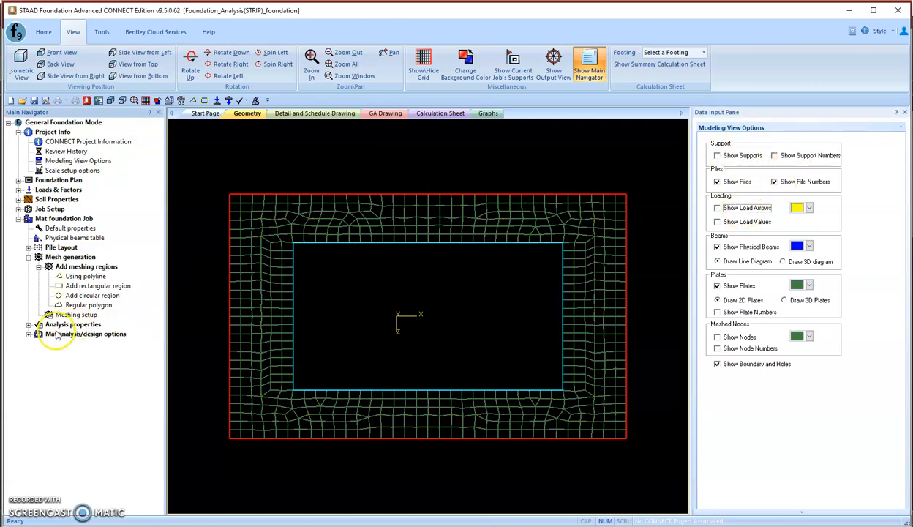
pyautogui.click(77, 333)
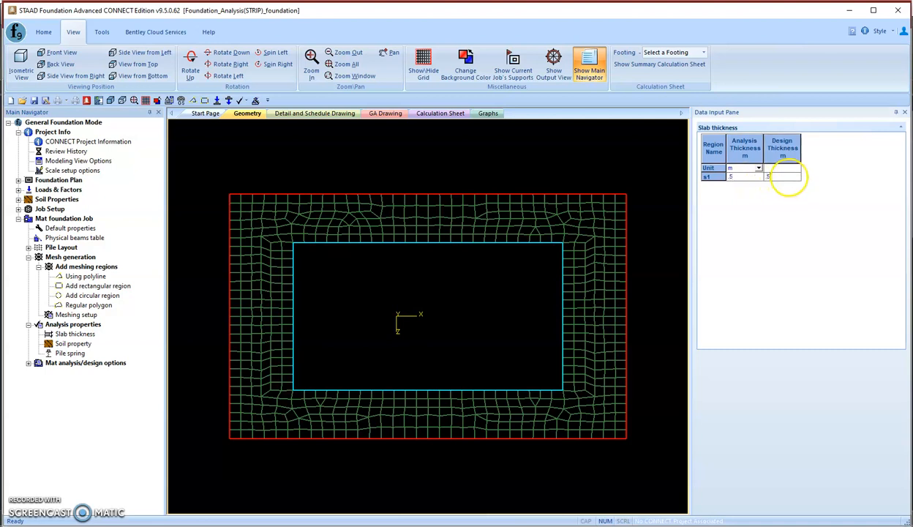
pyautogui.click(72, 343)
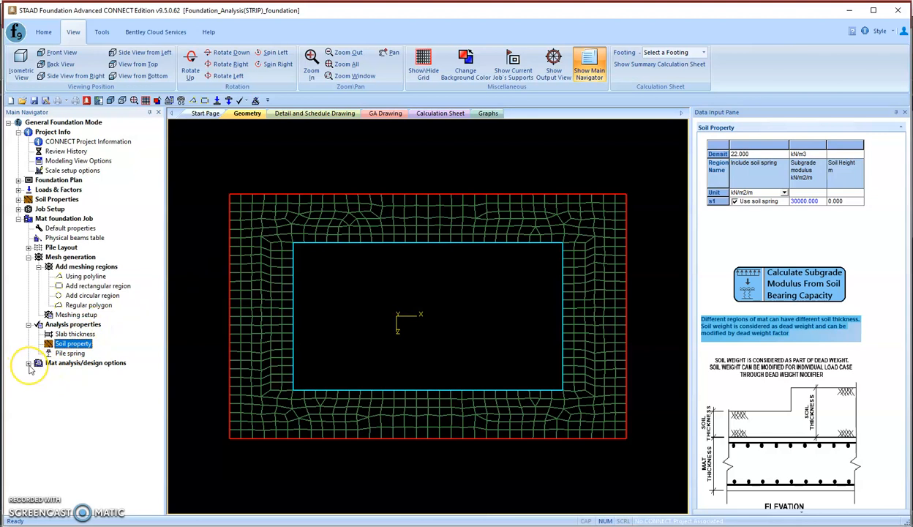
pyautogui.click(29, 362)
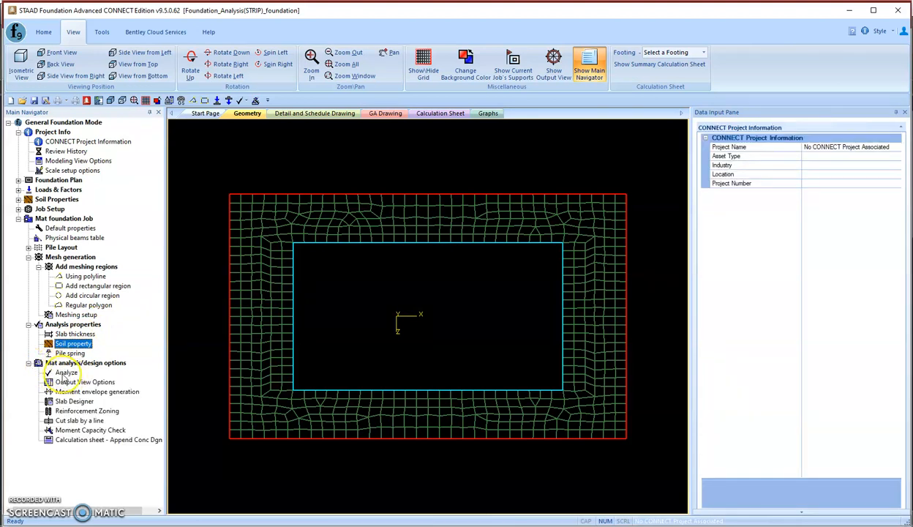
# Step: Run Analyze, save the job when prompted, and open the CSA 23.3-04 calculation sheet
pyautogui.click(66, 373)
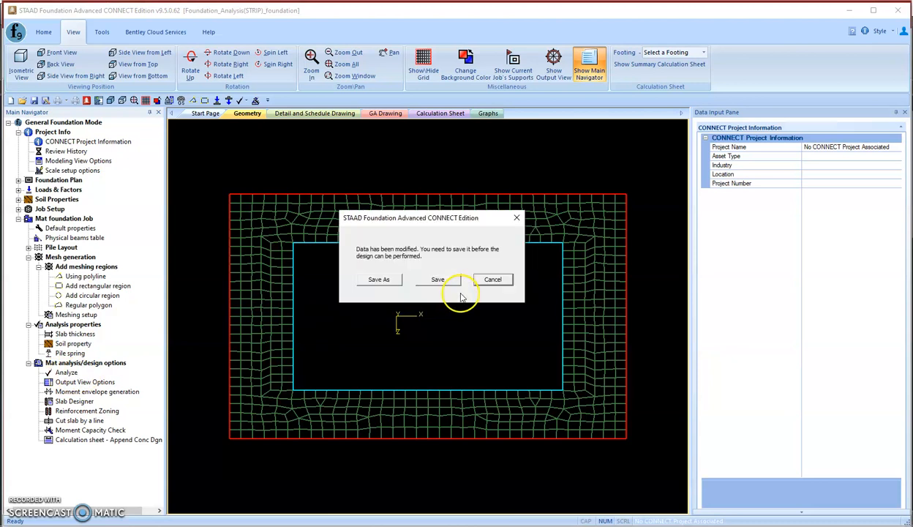
pyautogui.click(437, 279)
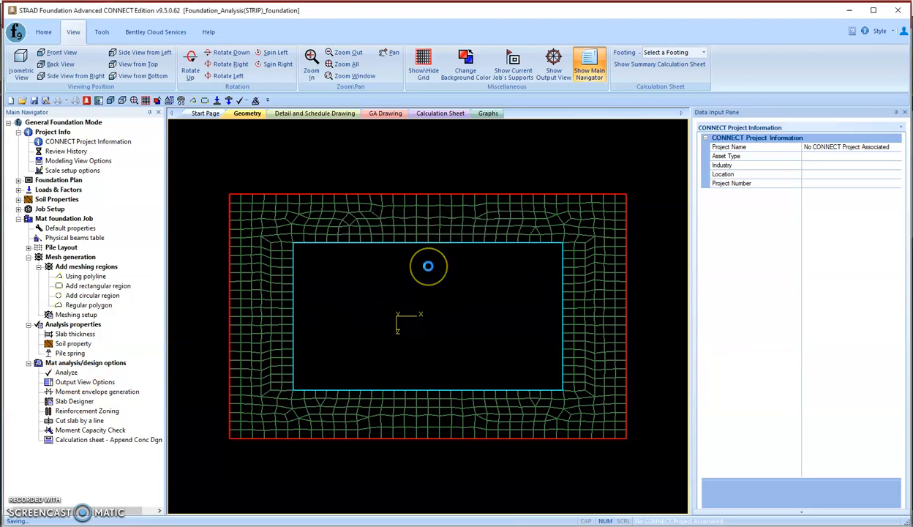
pyautogui.moveTo(284, 286)
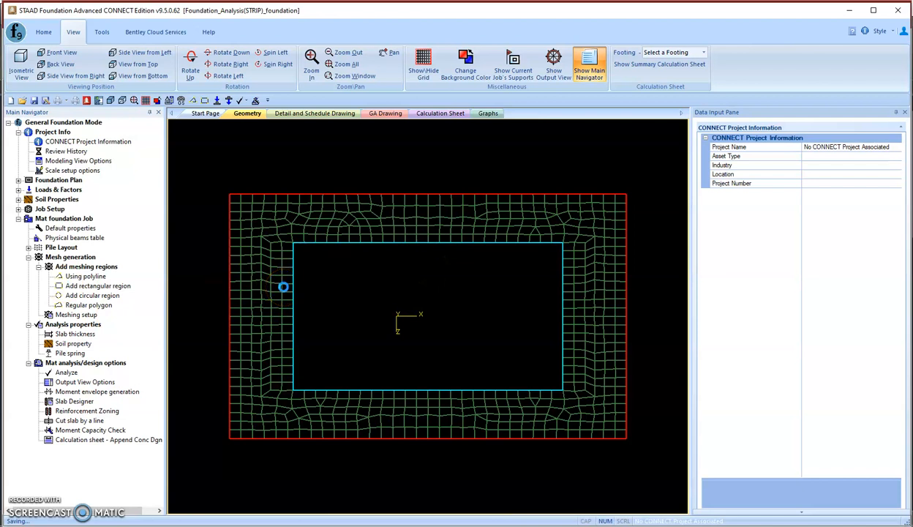
pyautogui.click(67, 373)
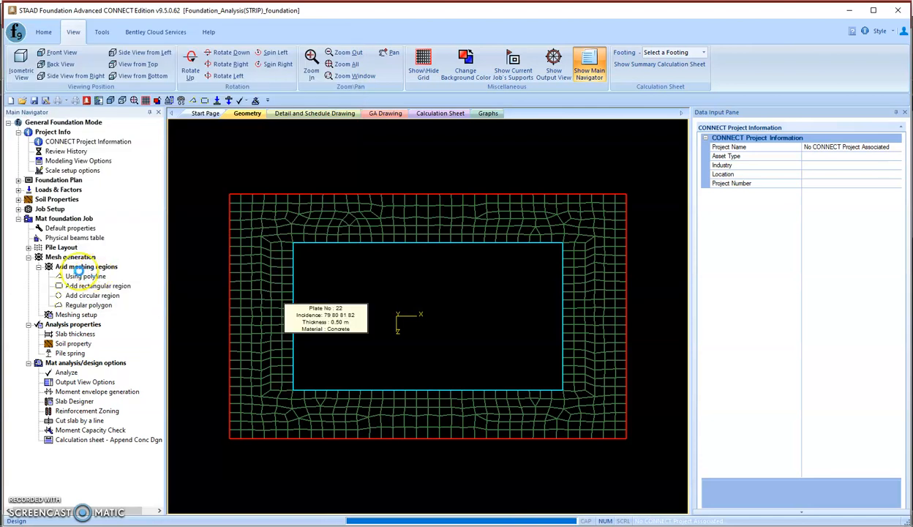
pyautogui.click(66, 372)
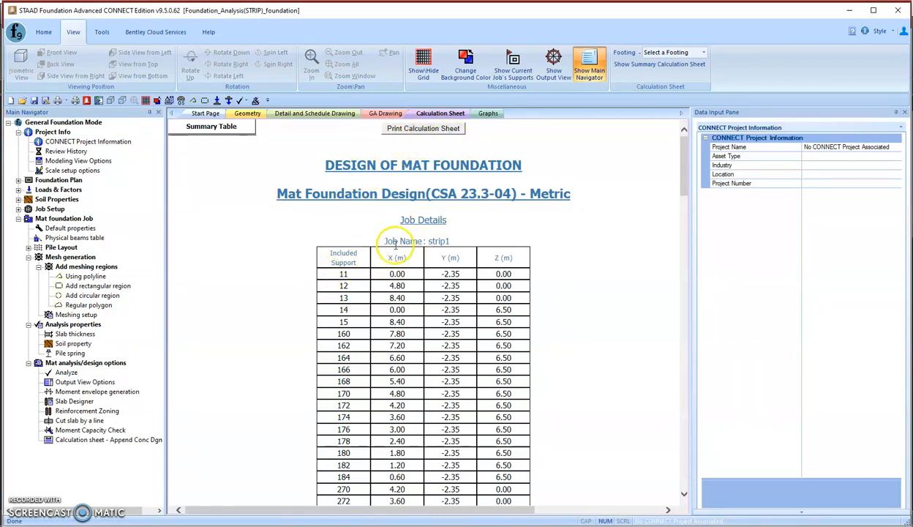
# Step: Scroll the calculation sheet past the soil pressure and contact area summaries to the sliding and overturning checks
pyautogui.scroll(-3)
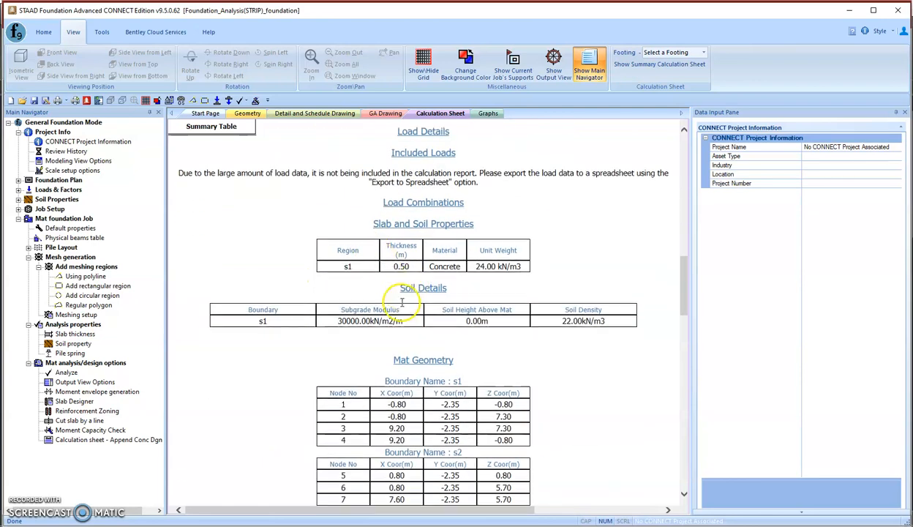
pyautogui.scroll(-3)
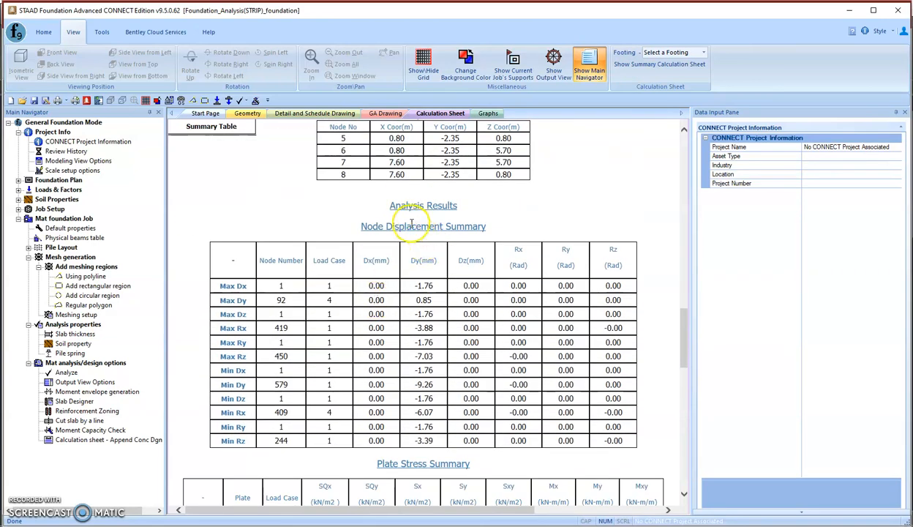
pyautogui.moveTo(425, 275)
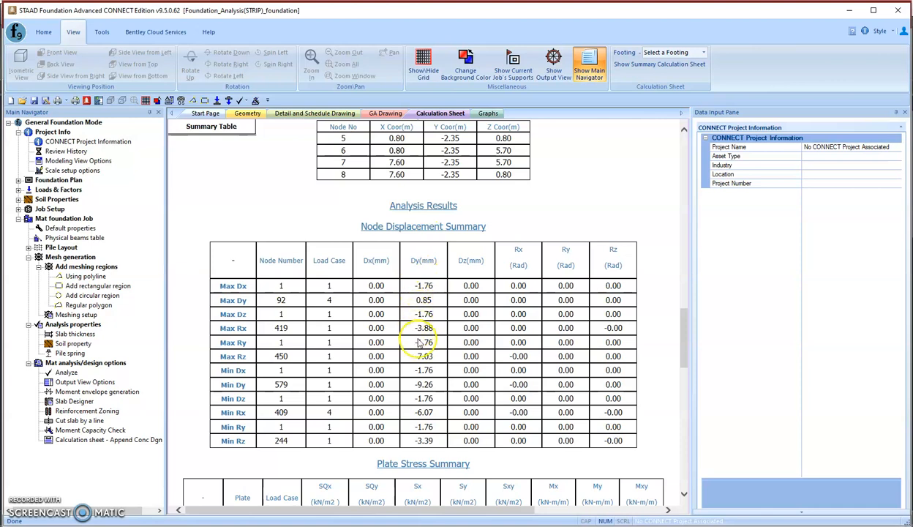
pyautogui.scroll(-3)
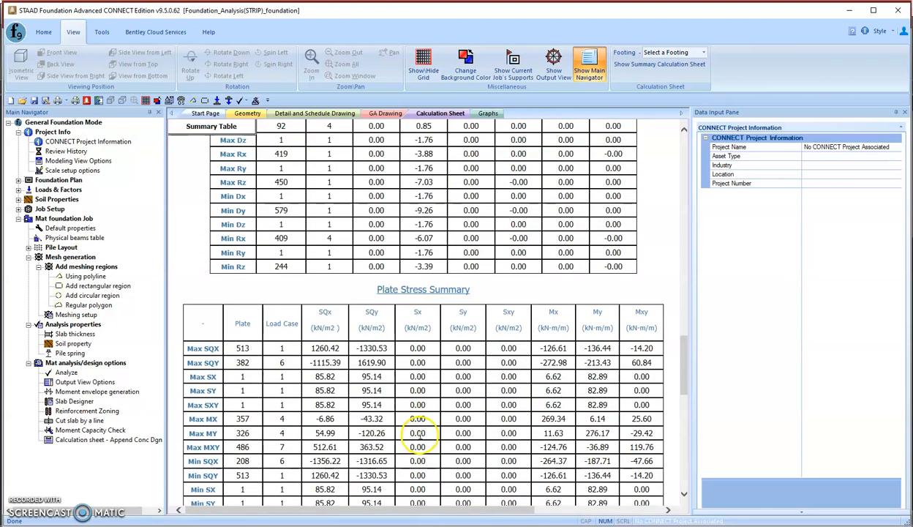
pyautogui.scroll(-3)
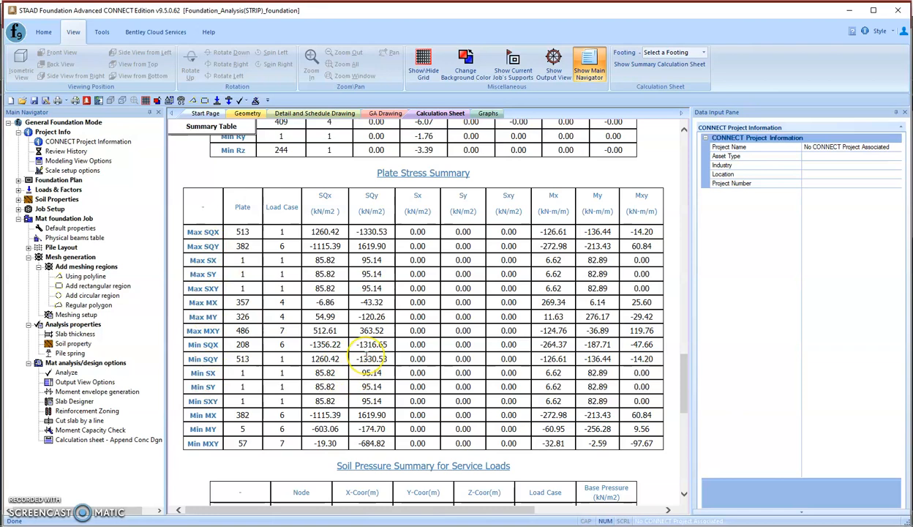
pyautogui.scroll(-3)
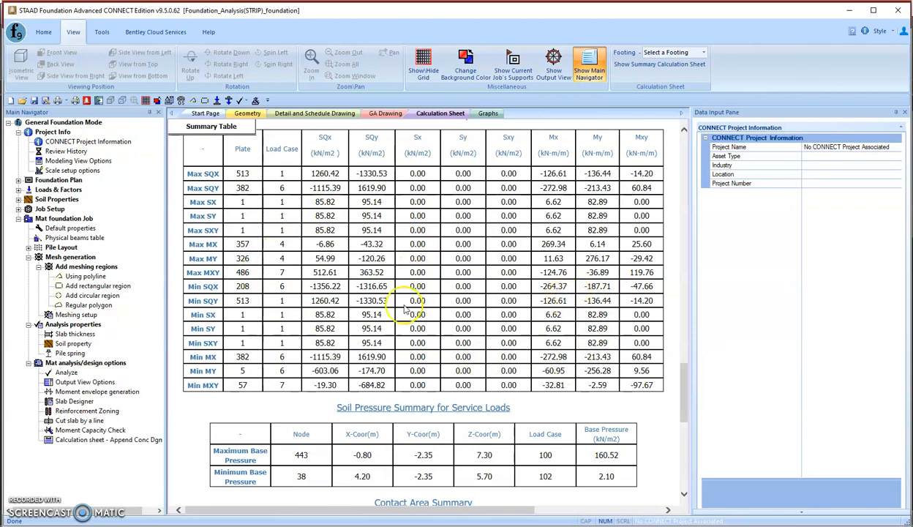
pyautogui.scroll(-3)
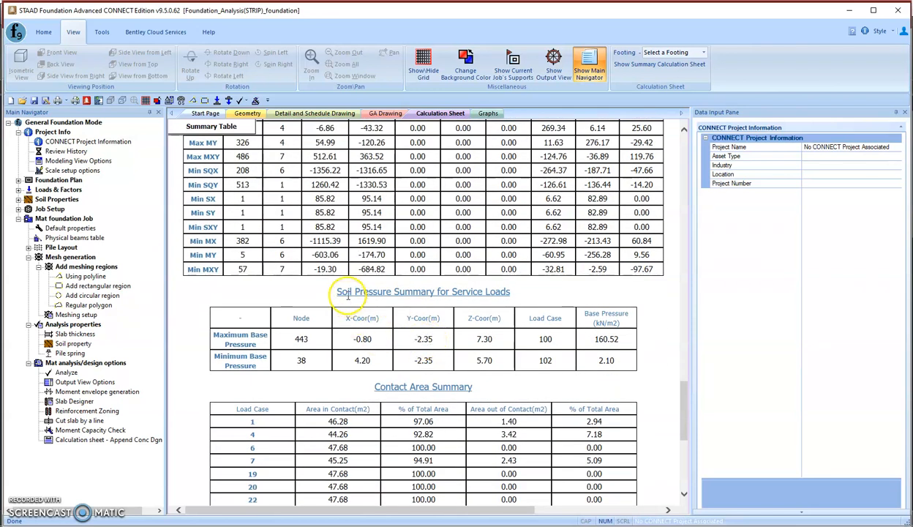
pyautogui.moveTo(471, 297)
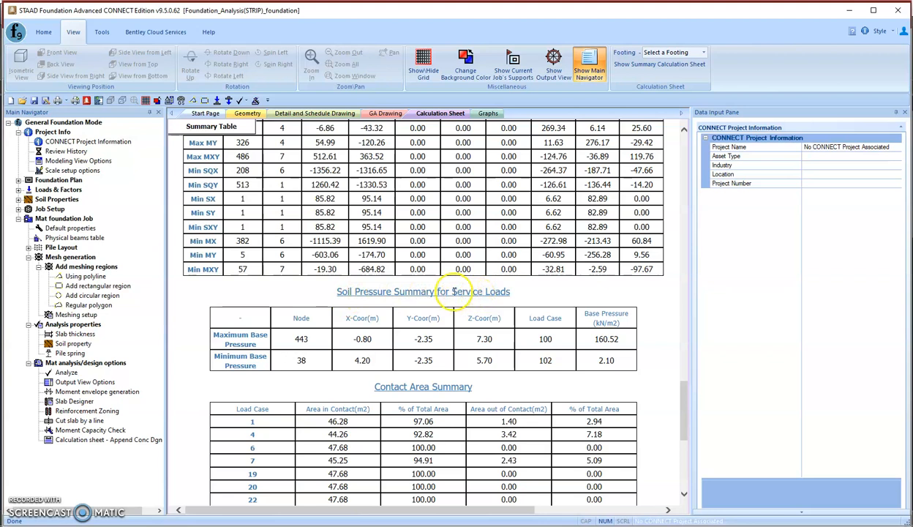
pyautogui.moveTo(591, 341)
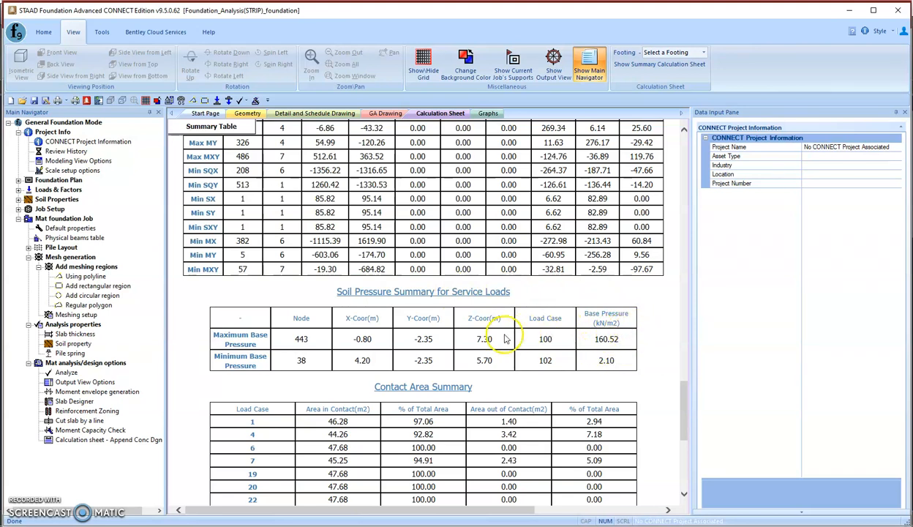
pyautogui.scroll(-3)
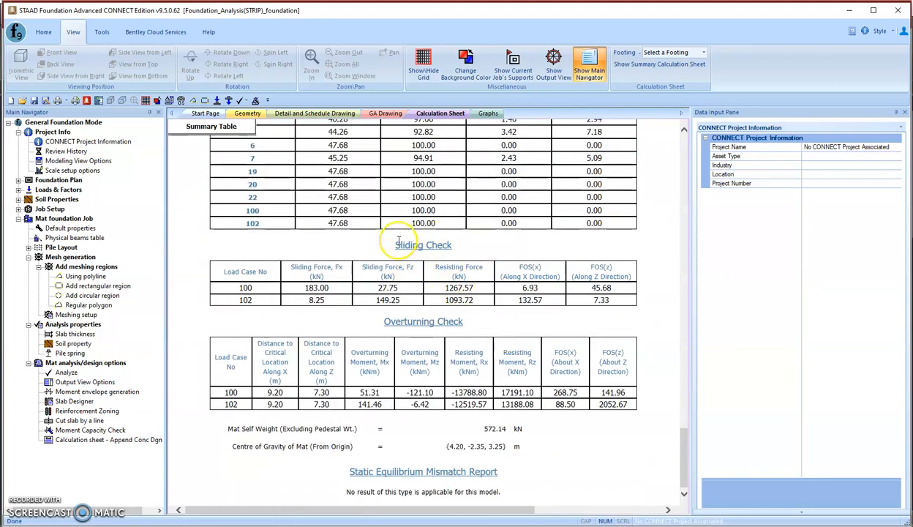
pyautogui.moveTo(394, 245)
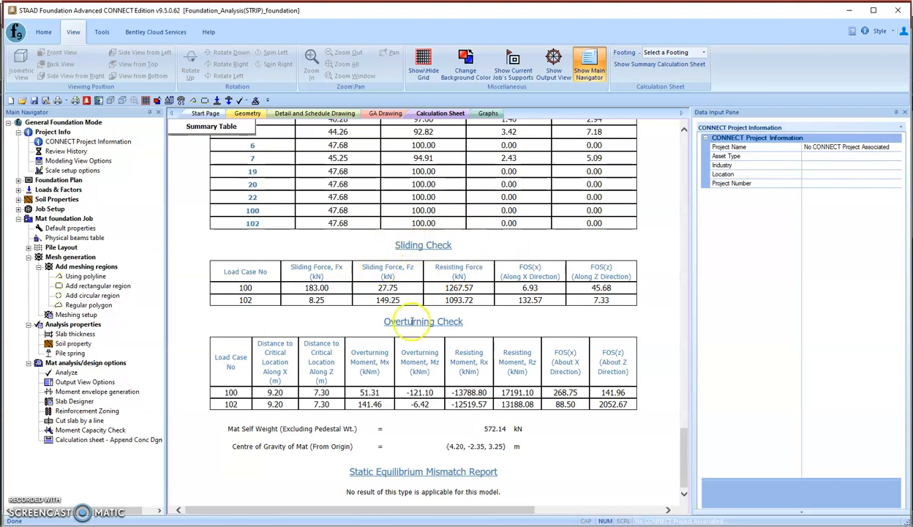
pyautogui.moveTo(557, 295)
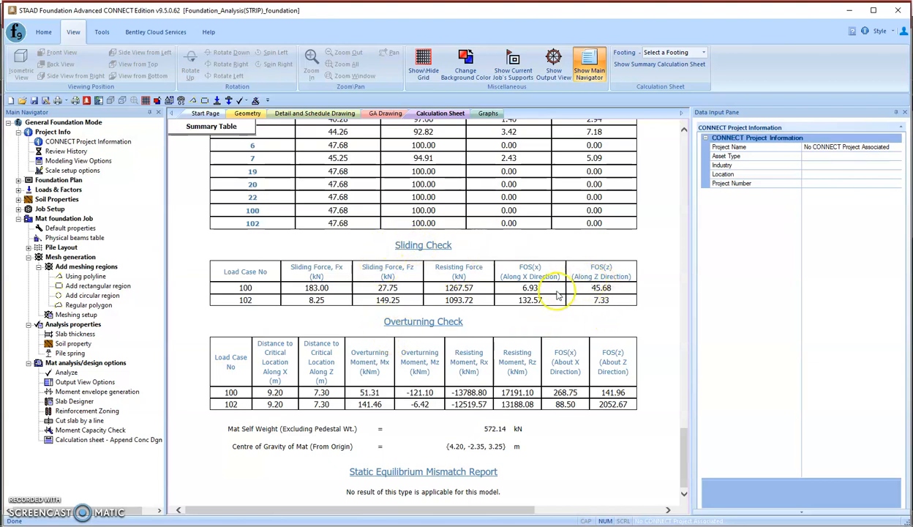
pyautogui.moveTo(545, 376)
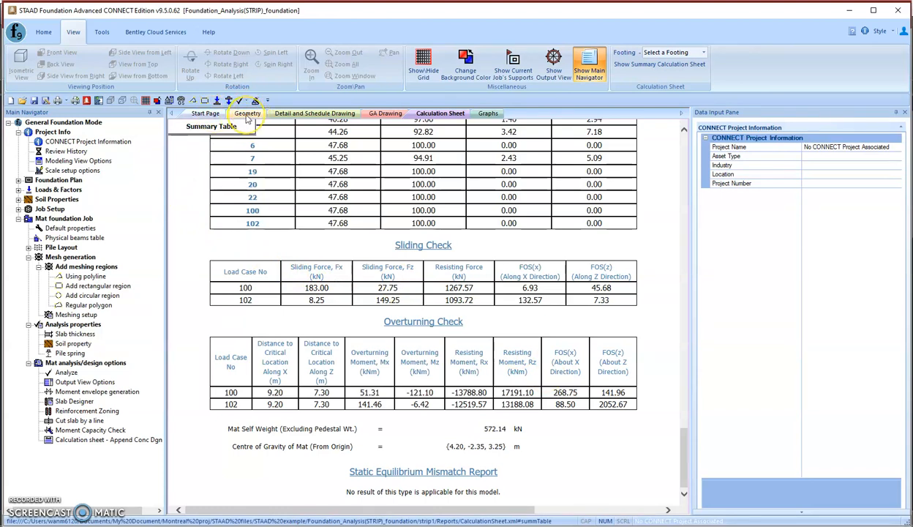
# Step: Contour the meshed mat by soil pressure, with a base pressure legend up to 277.8 kN/m2
pyautogui.click(247, 113)
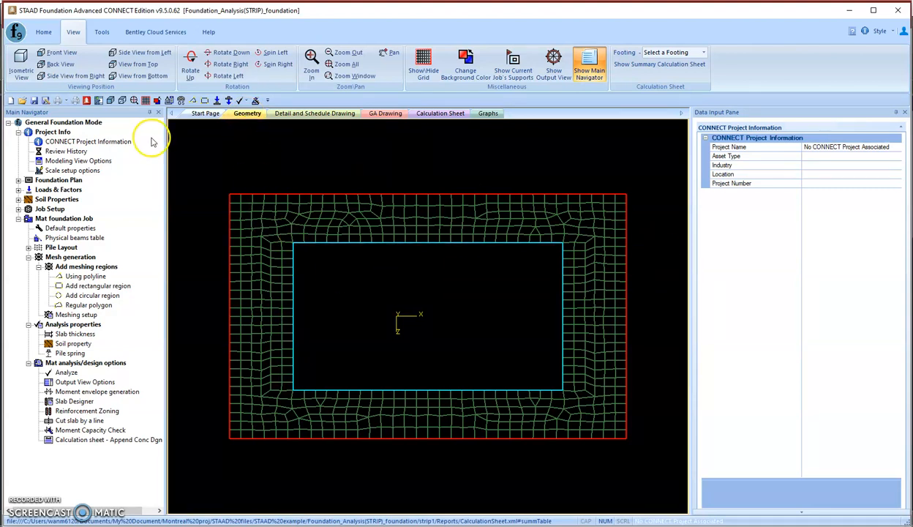
pyautogui.moveTo(69, 377)
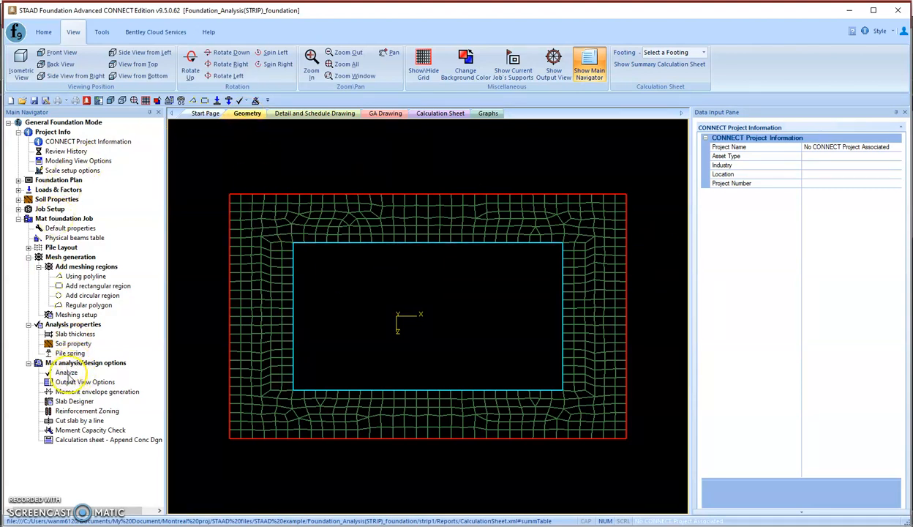
pyautogui.moveTo(83, 381)
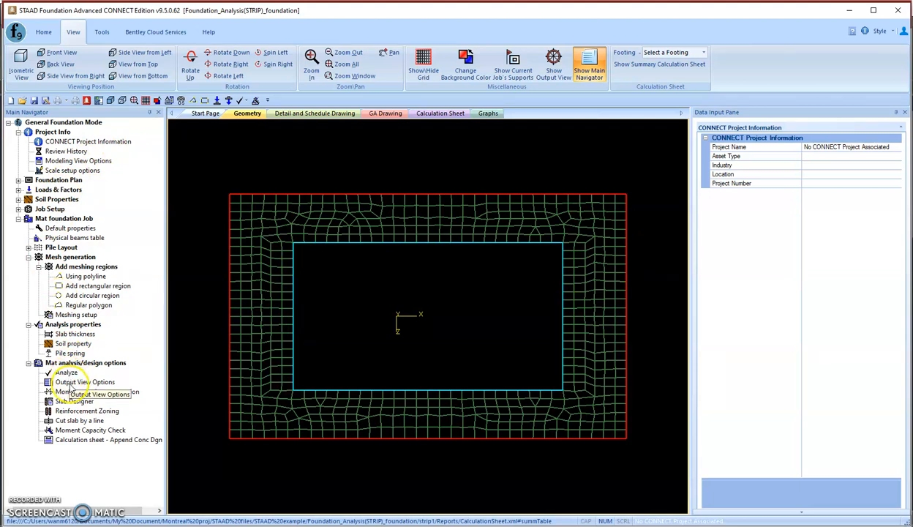
pyautogui.click(83, 382)
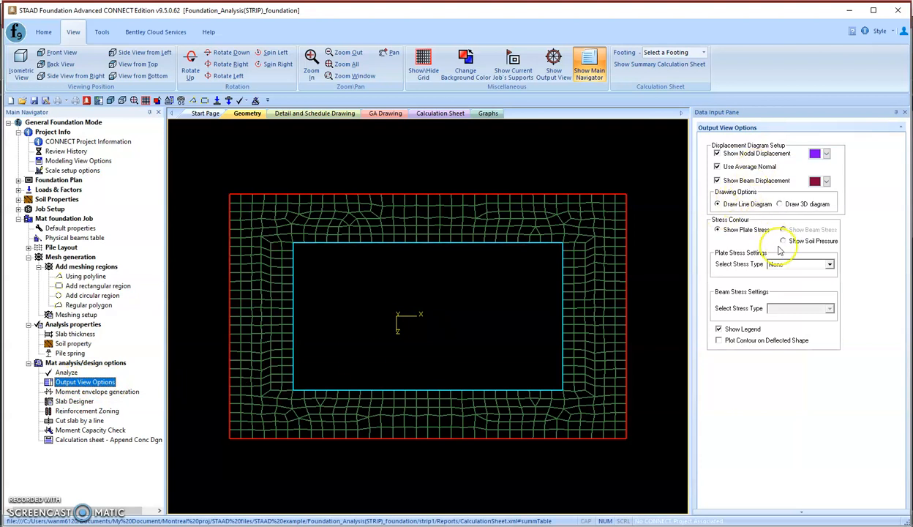
pyautogui.click(784, 241)
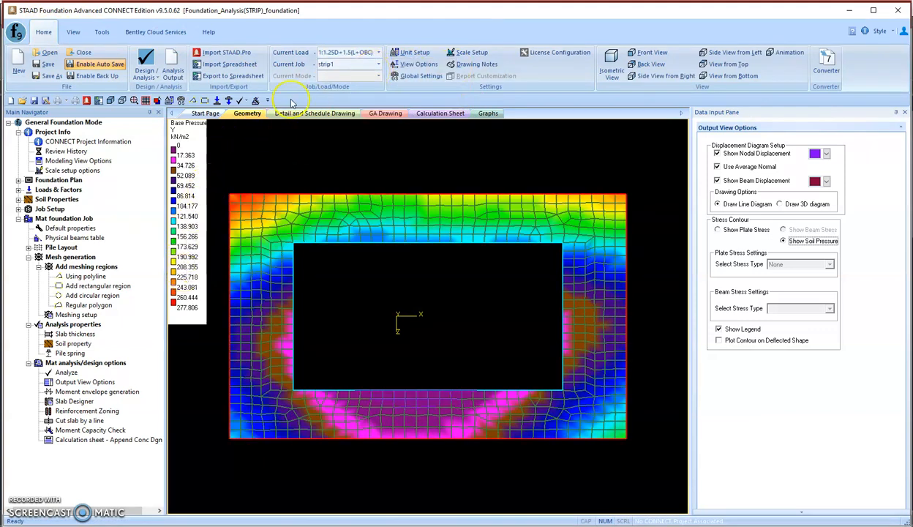
pyautogui.moveTo(184, 313)
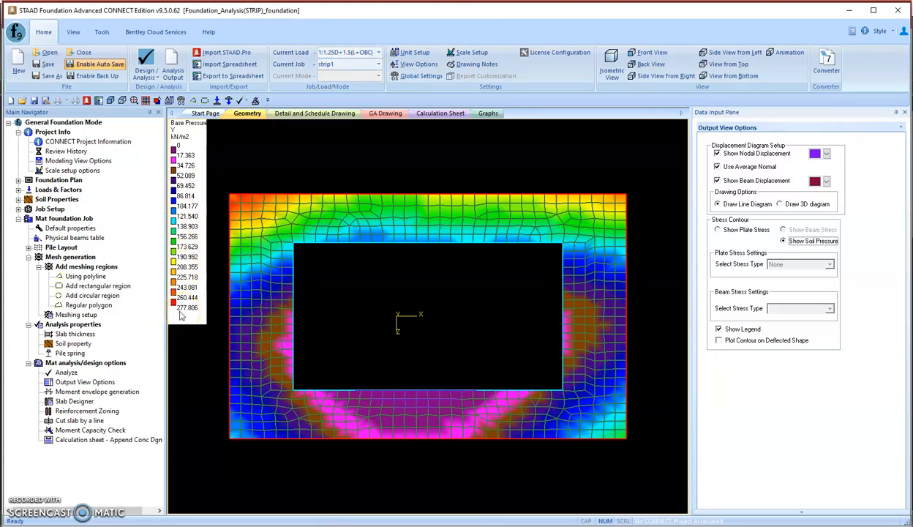
pyautogui.moveTo(243, 200)
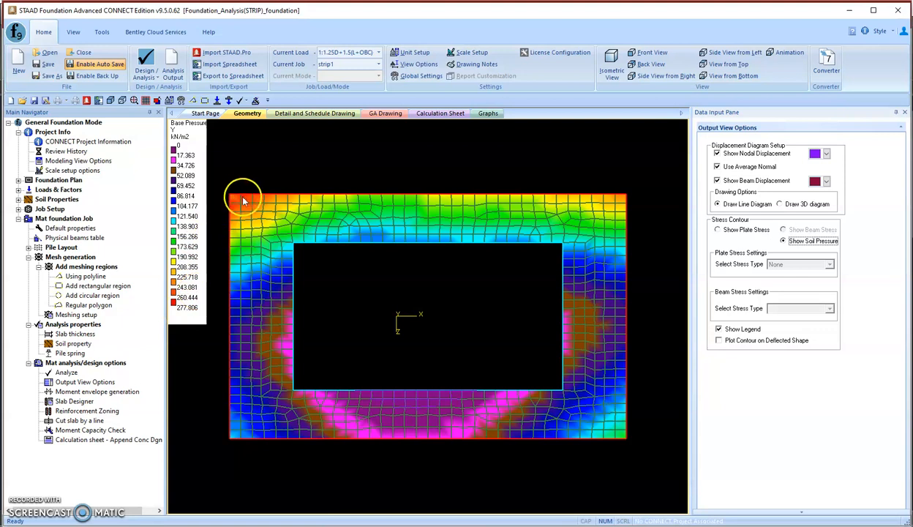
pyautogui.moveTo(181, 315)
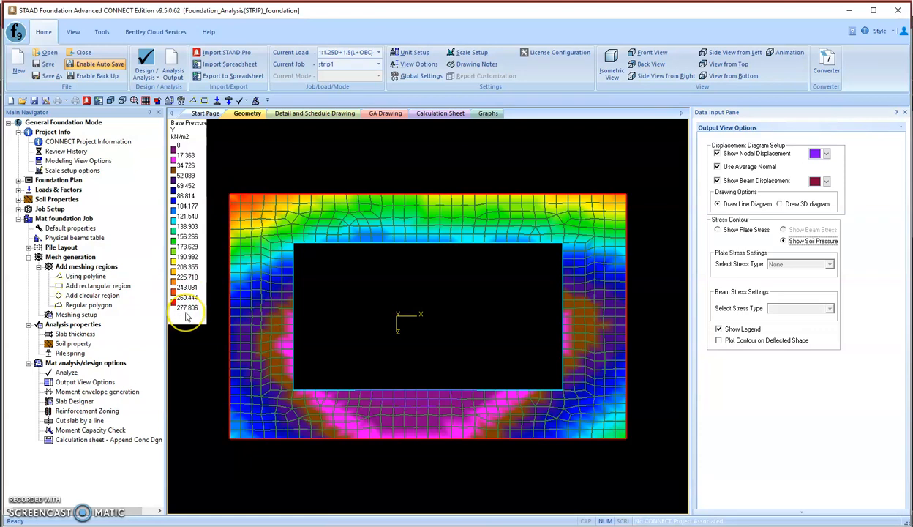
pyautogui.moveTo(186, 315)
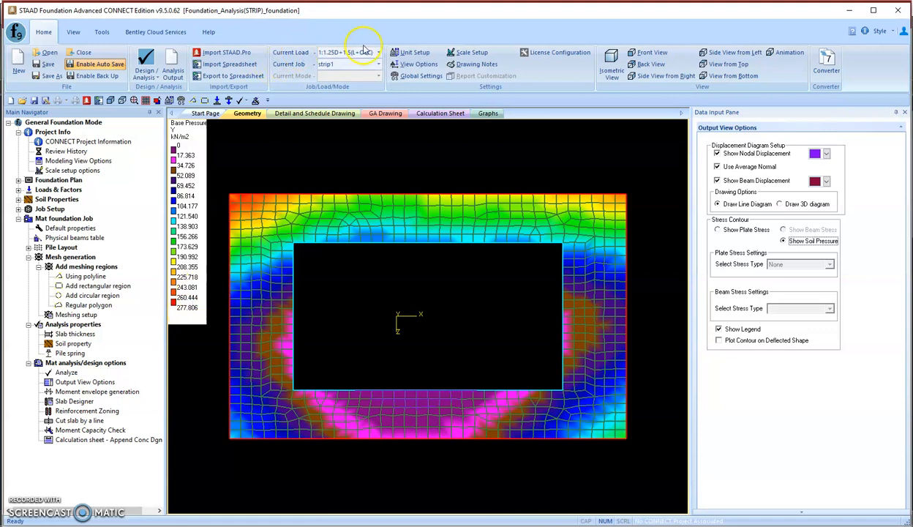
pyautogui.moveTo(745, 234)
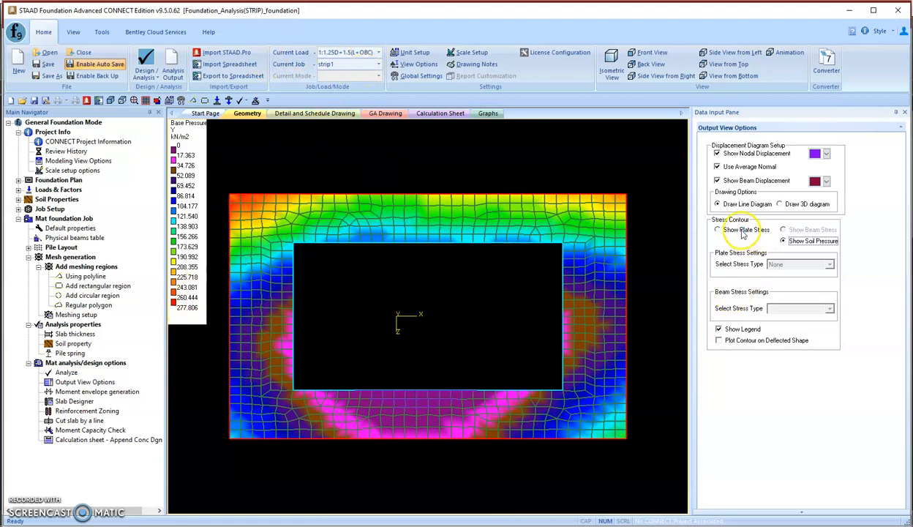
# Step: Contour plate stresses, stepping through MX, MXY, SQX, Global MX, ending on Global MZ
pyautogui.click(717, 230)
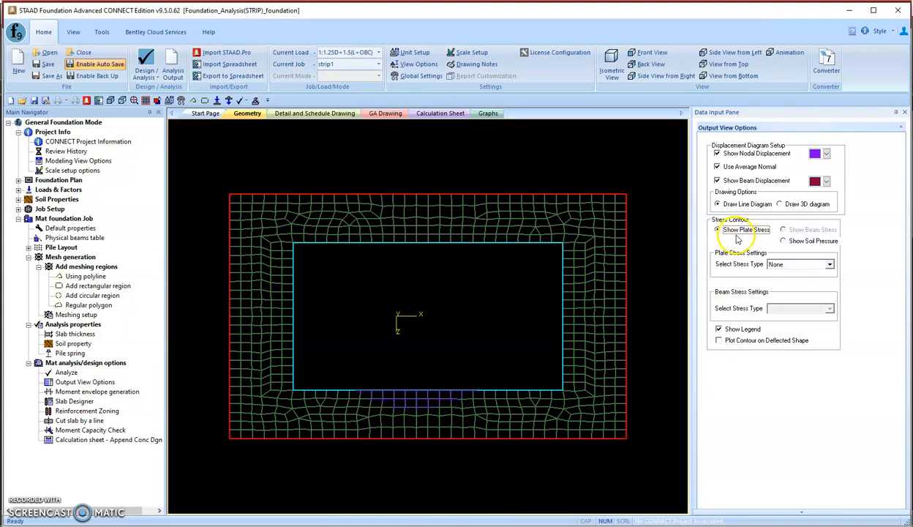
pyautogui.click(829, 265)
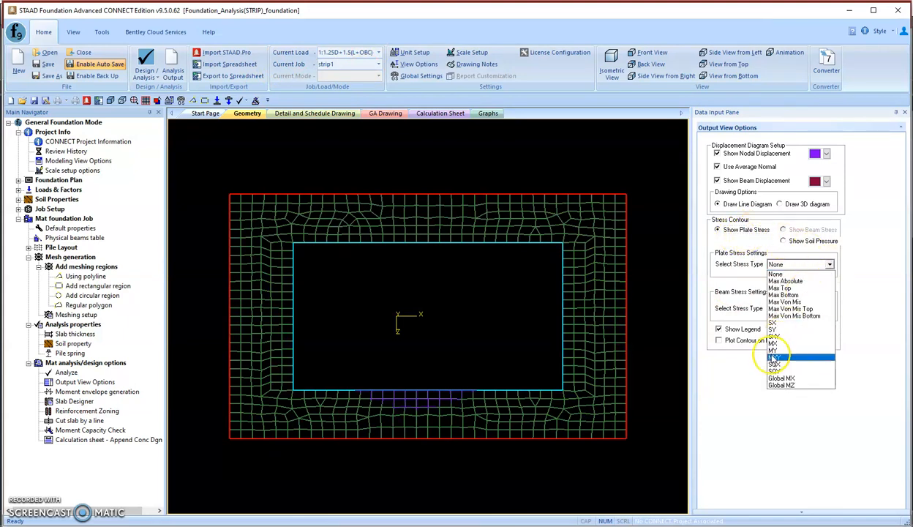
pyautogui.click(774, 357)
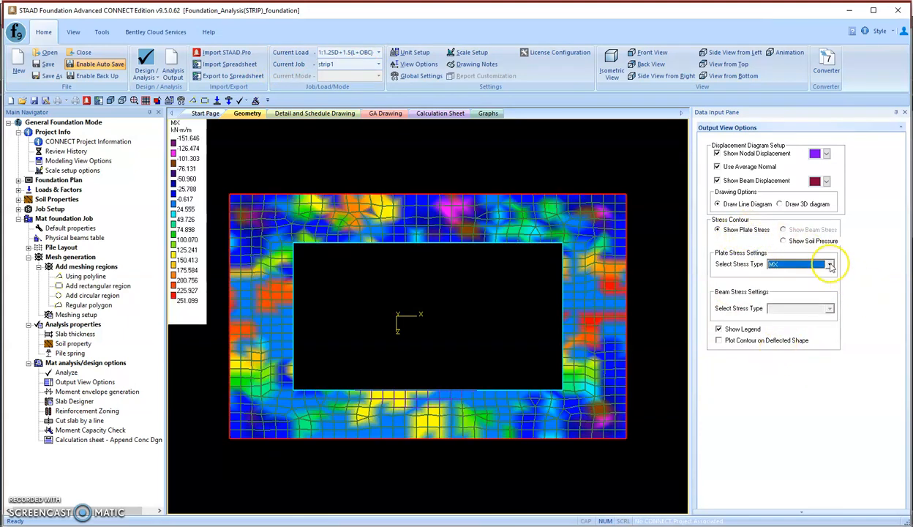
pyautogui.click(831, 264)
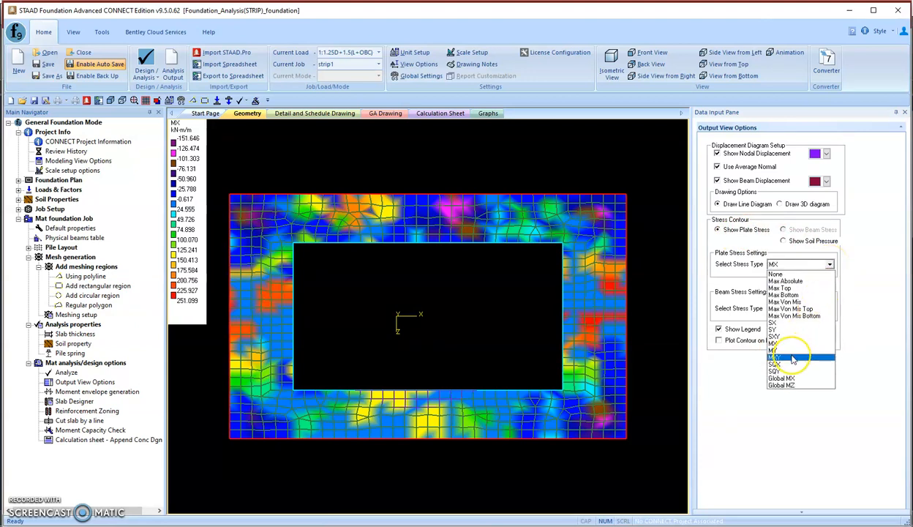
pyautogui.click(779, 354)
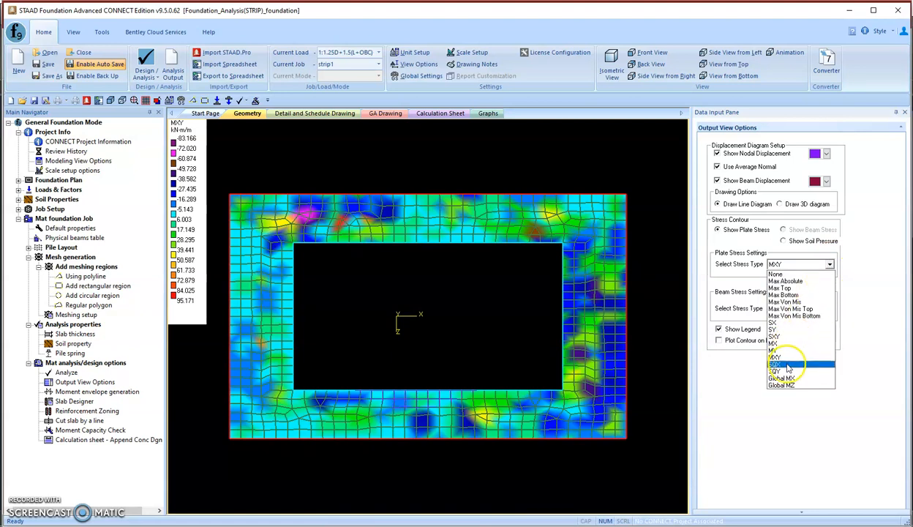
pyautogui.click(787, 364)
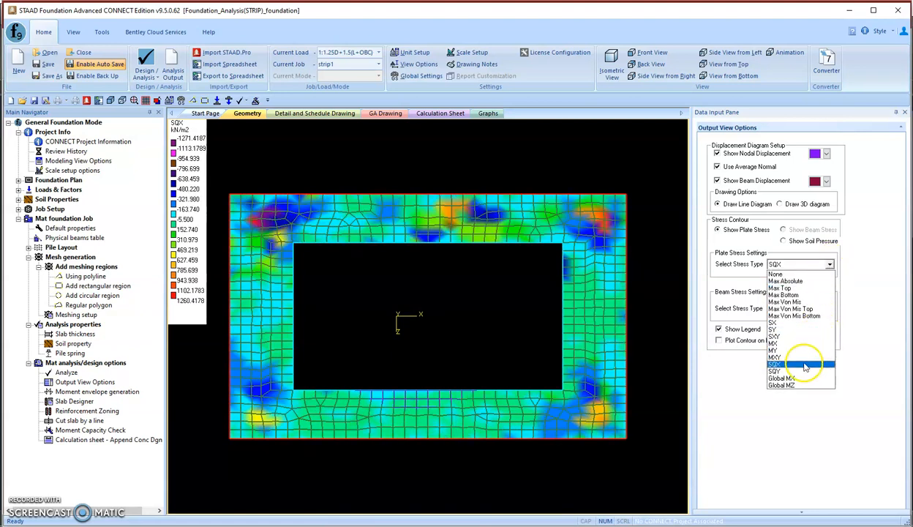
pyautogui.click(780, 378)
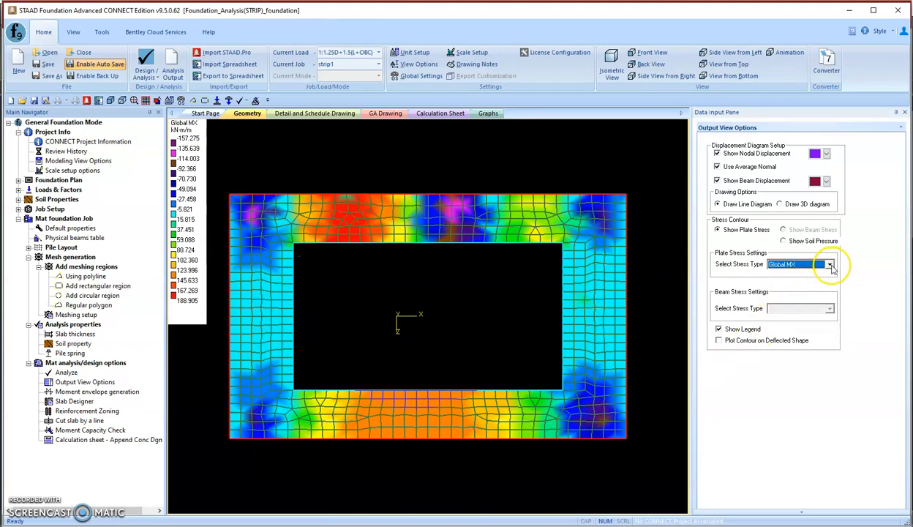
pyautogui.click(830, 264)
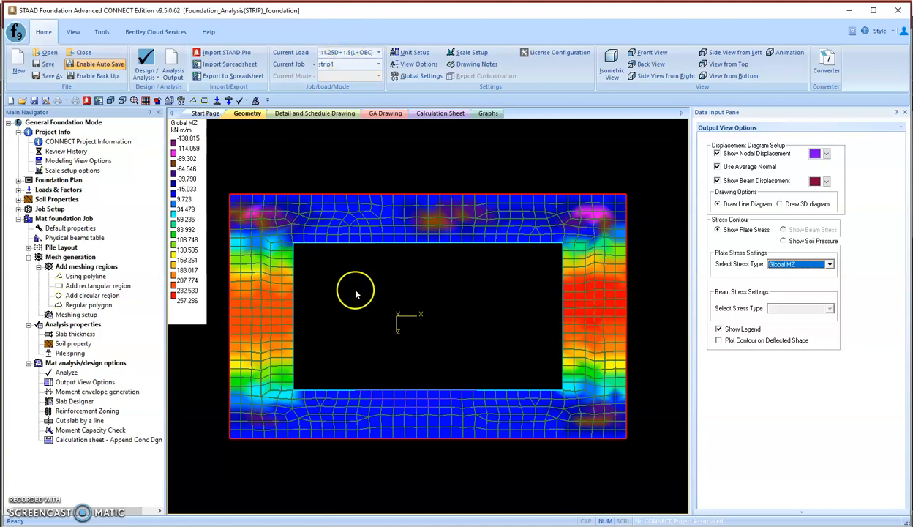
pyautogui.moveTo(306, 312)
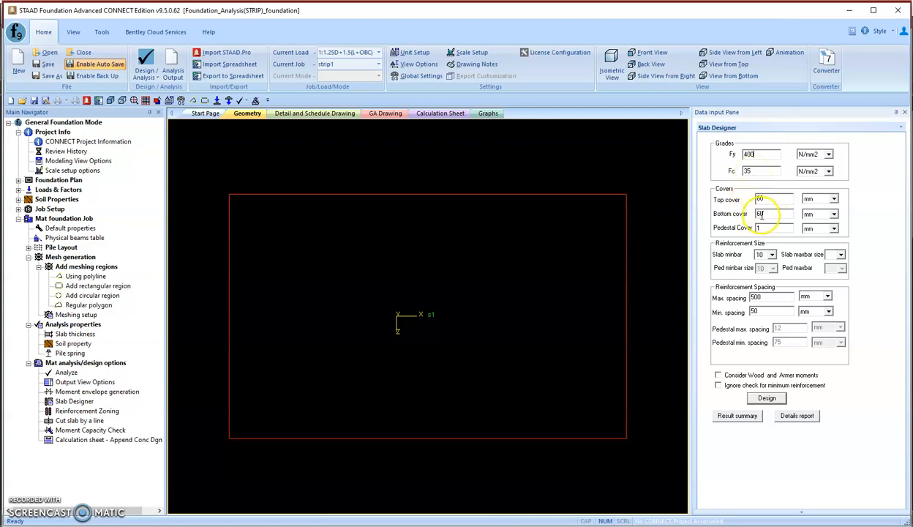
pyautogui.moveTo(761, 337)
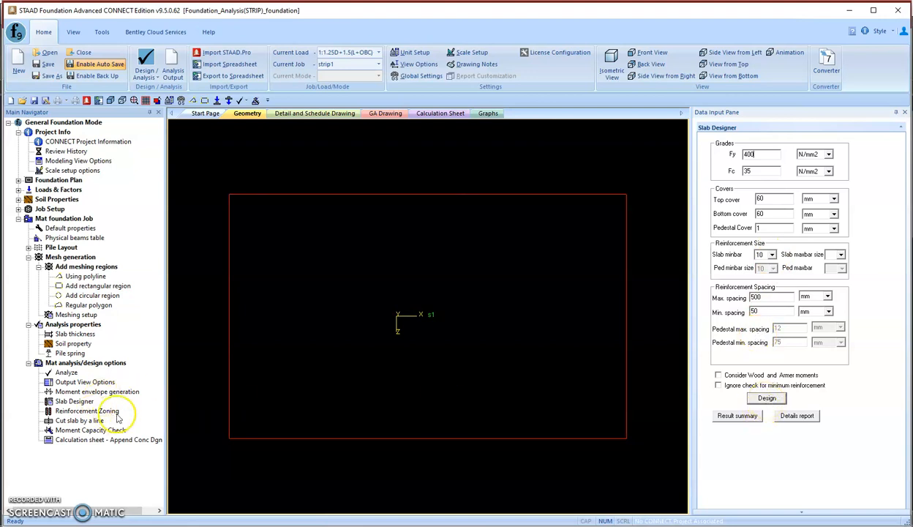
pyautogui.moveTo(91, 429)
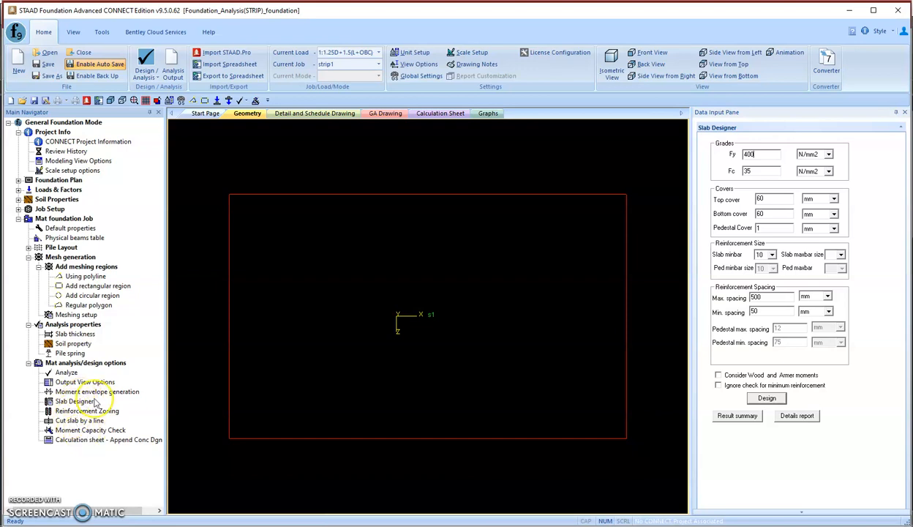
pyautogui.moveTo(75, 402)
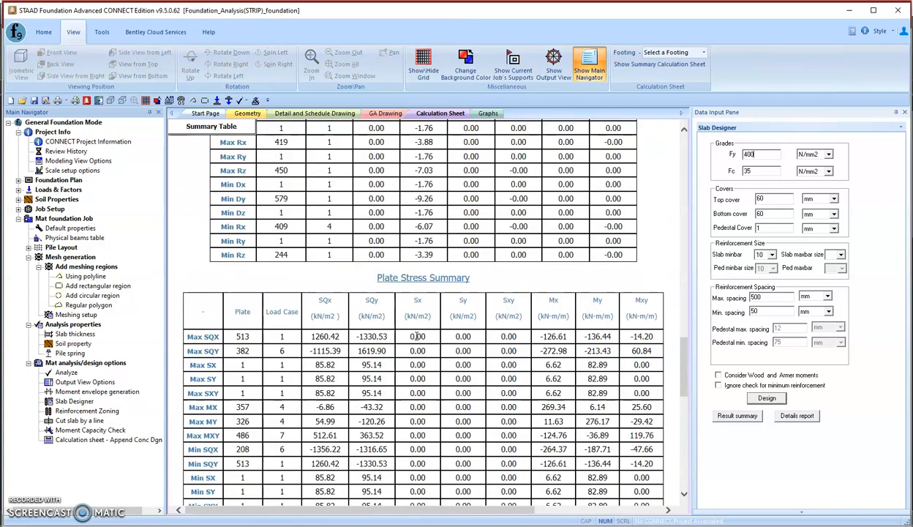
# Step: Scroll the calculation sheet to the Plate Stress Summary table for service loads
pyautogui.scroll(-3)
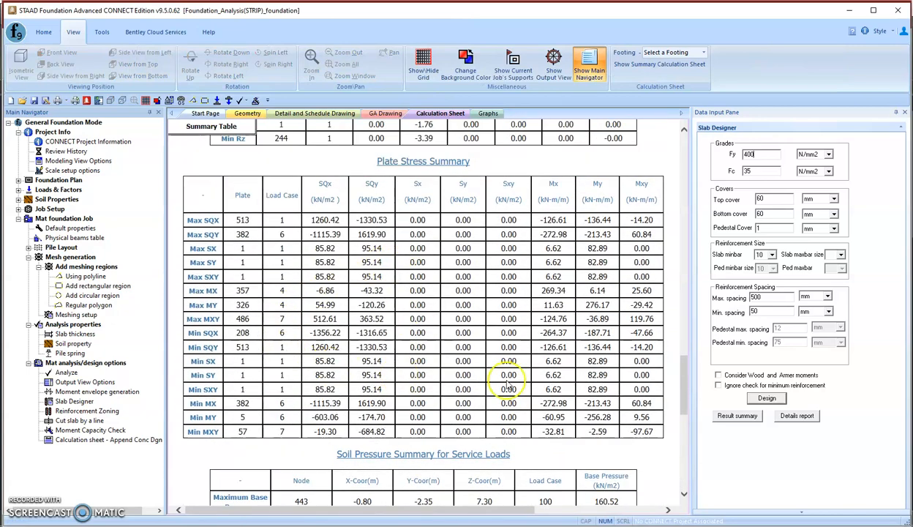